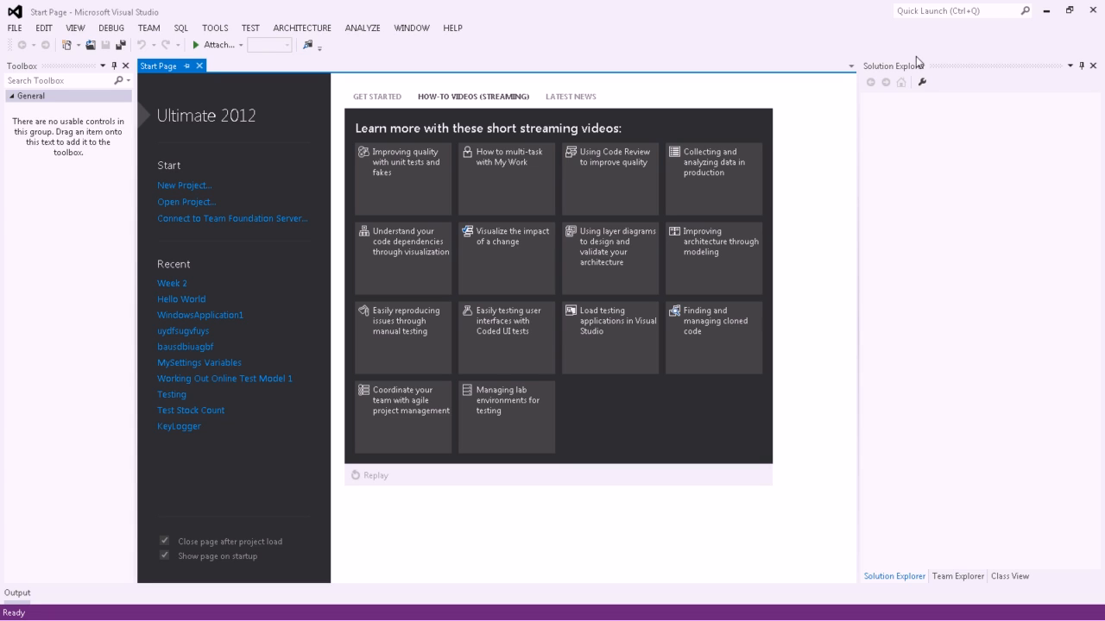
mouse_move(319, 264)
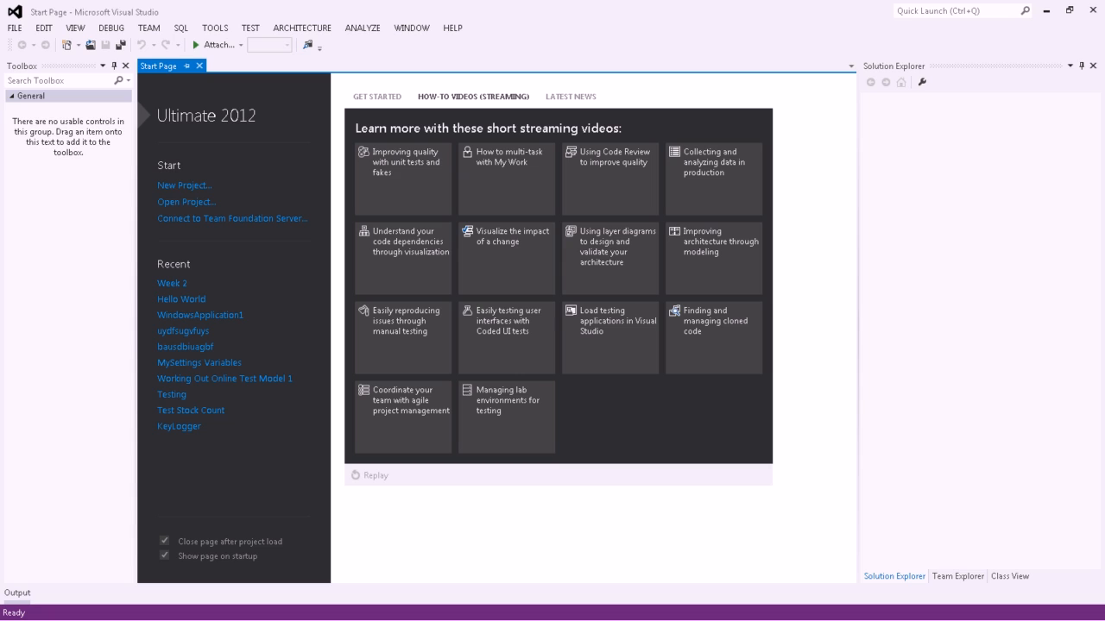
mouse_move(293, 109)
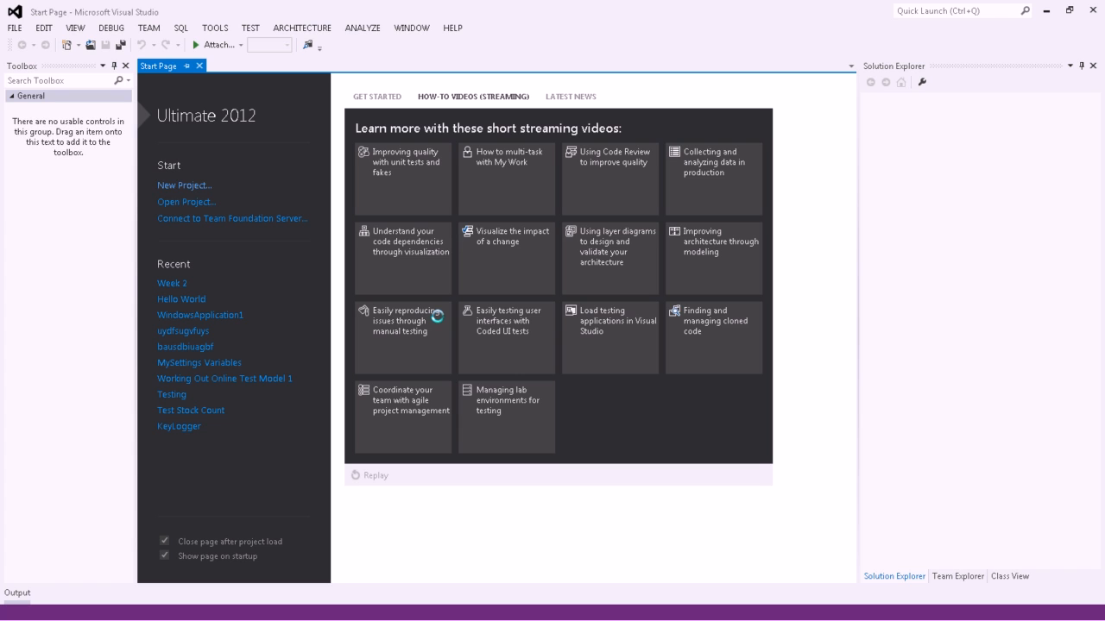
Create a new Visual Basic Windows Forms Application project named Colour Bars.
click(184, 184)
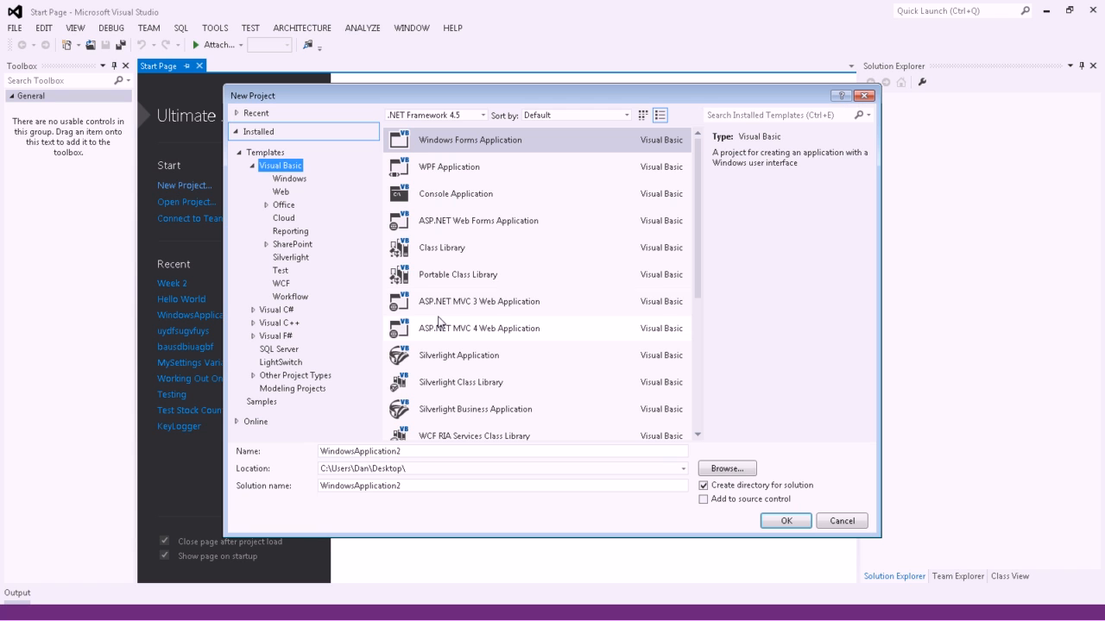
click(469, 139)
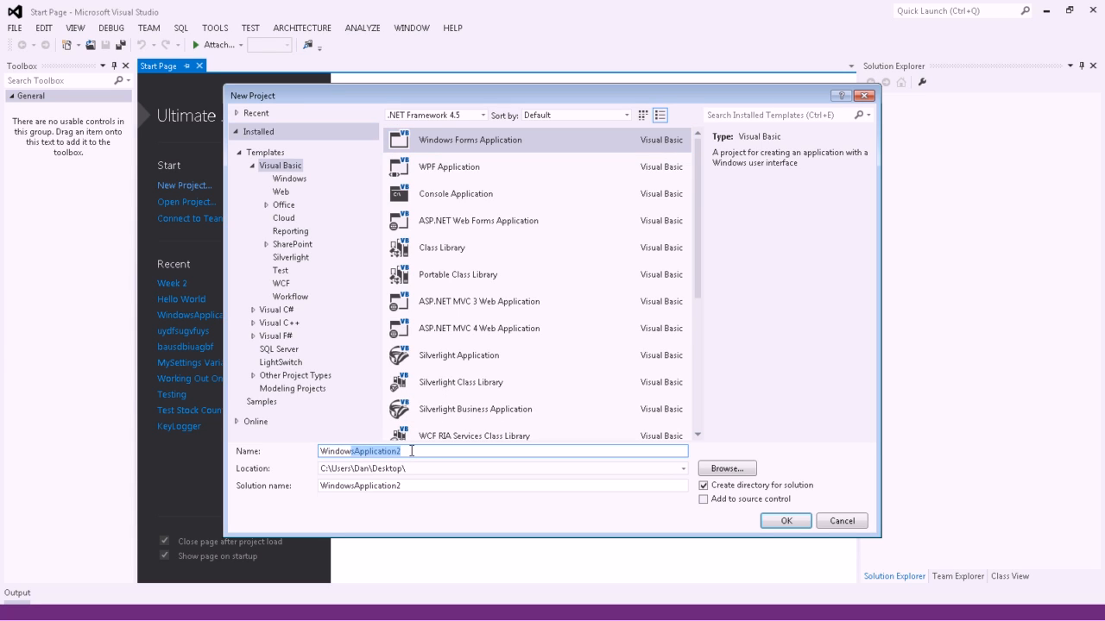
text(Colour Ba)
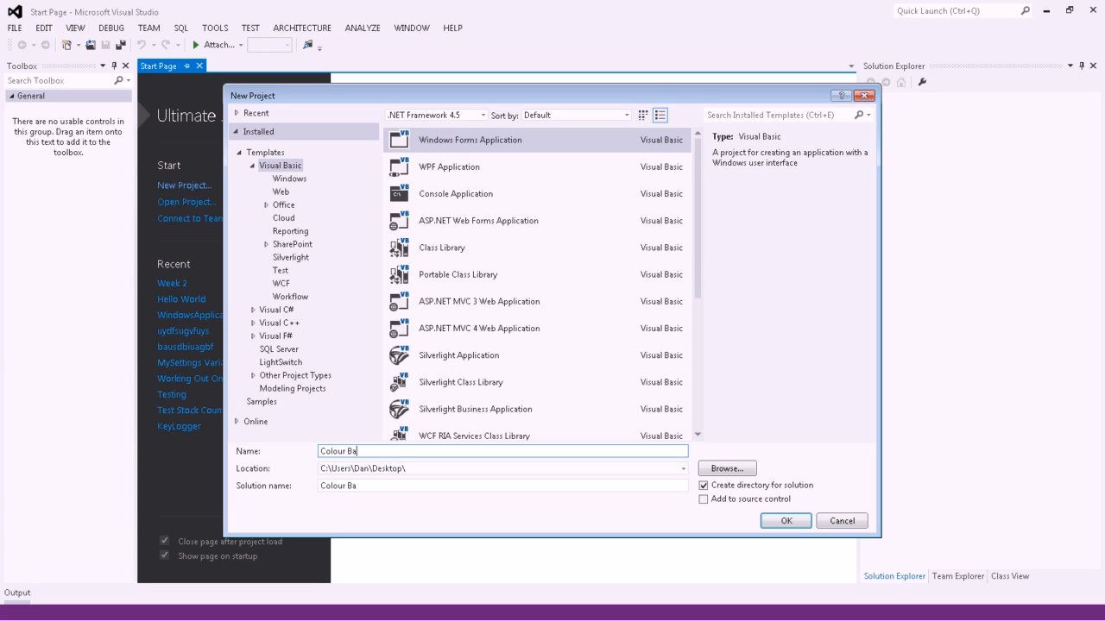
text(rs)
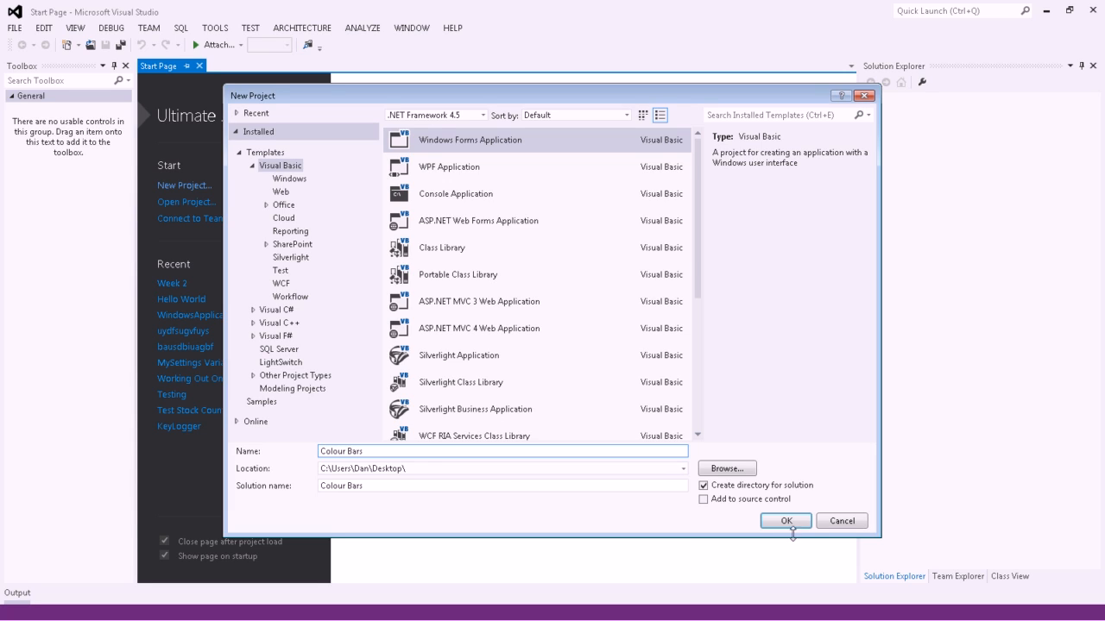
click(784, 520)
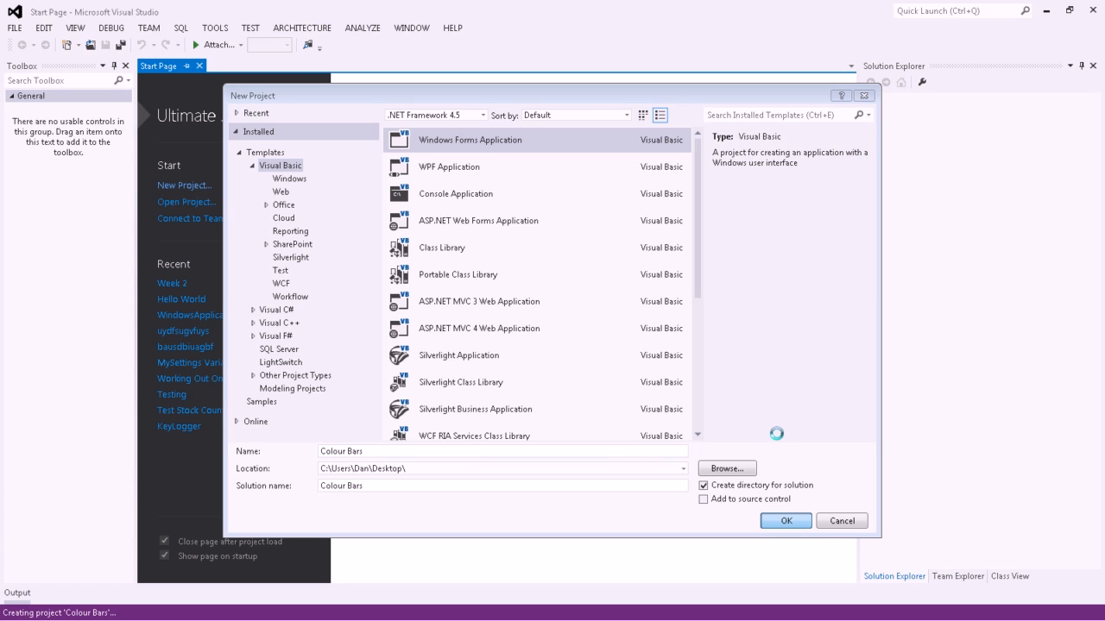
Confirm project creation and let the blank Form1 designer load.
click(785, 521)
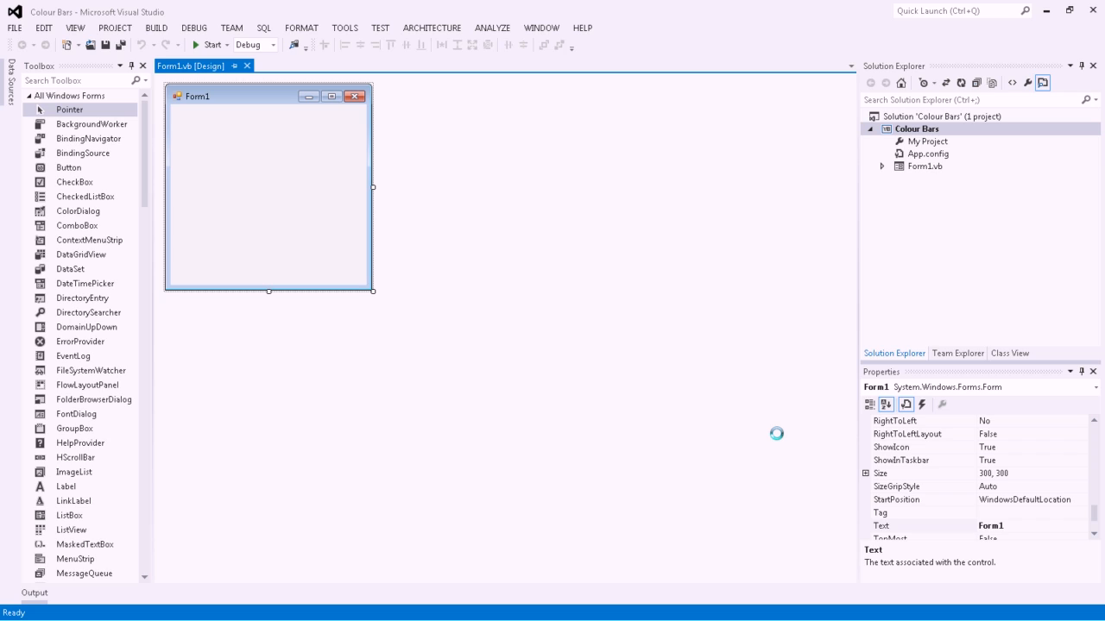
mouse_move(778, 440)
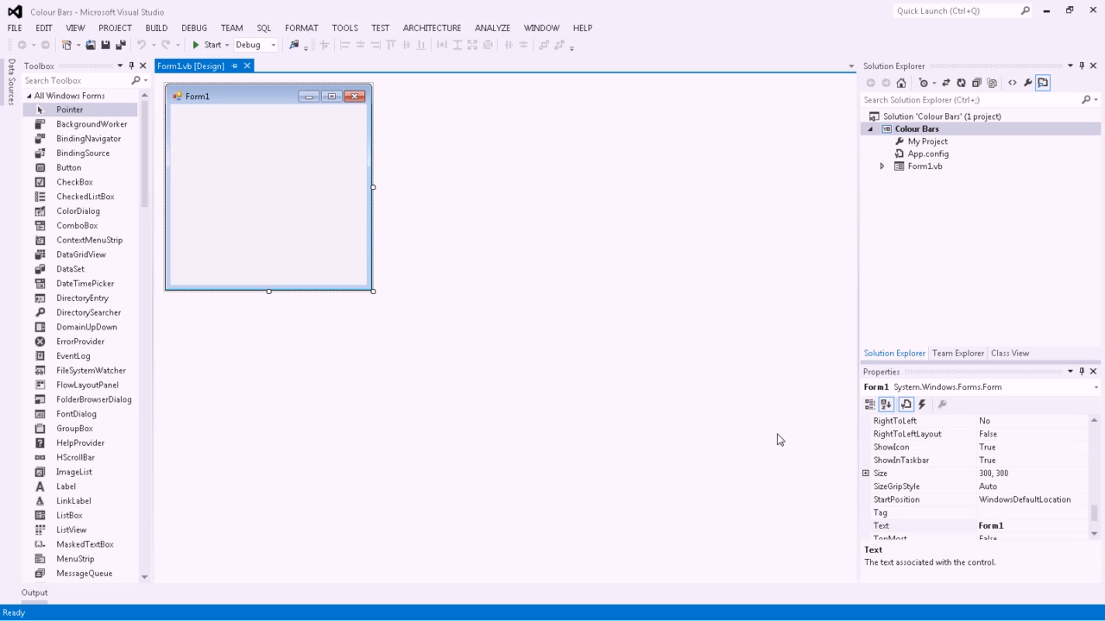
mouse_move(784, 444)
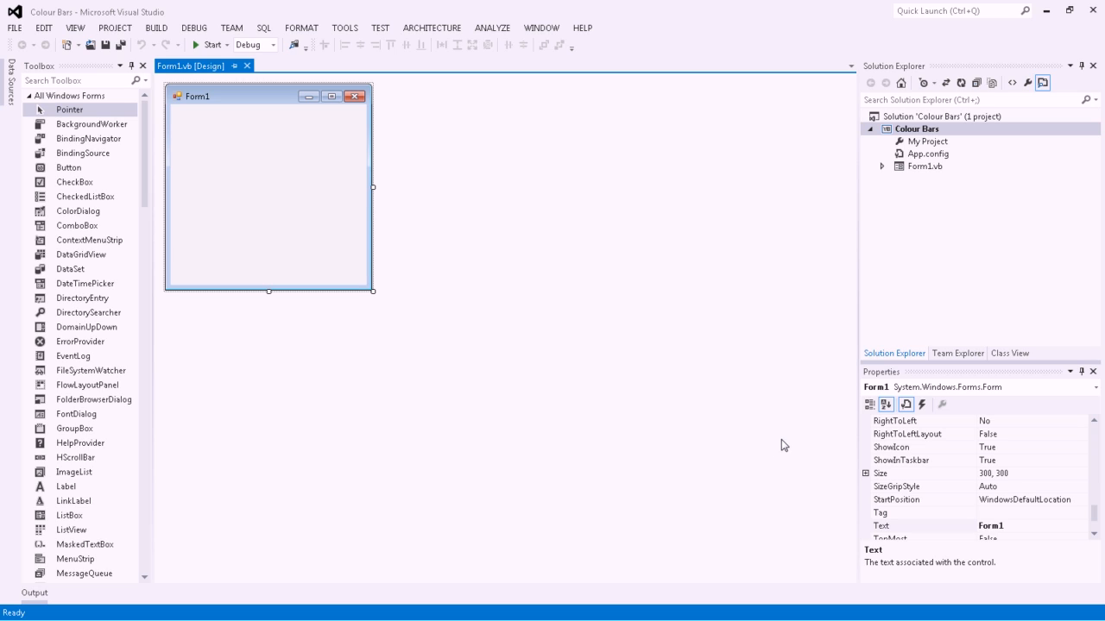
mouse_move(822, 369)
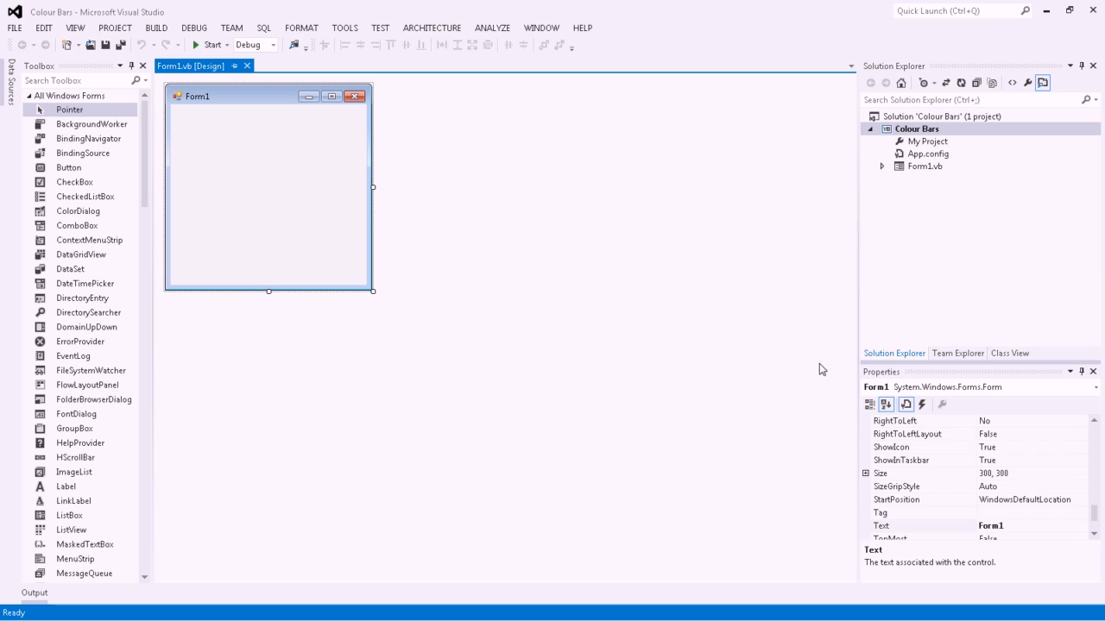
mouse_move(819, 370)
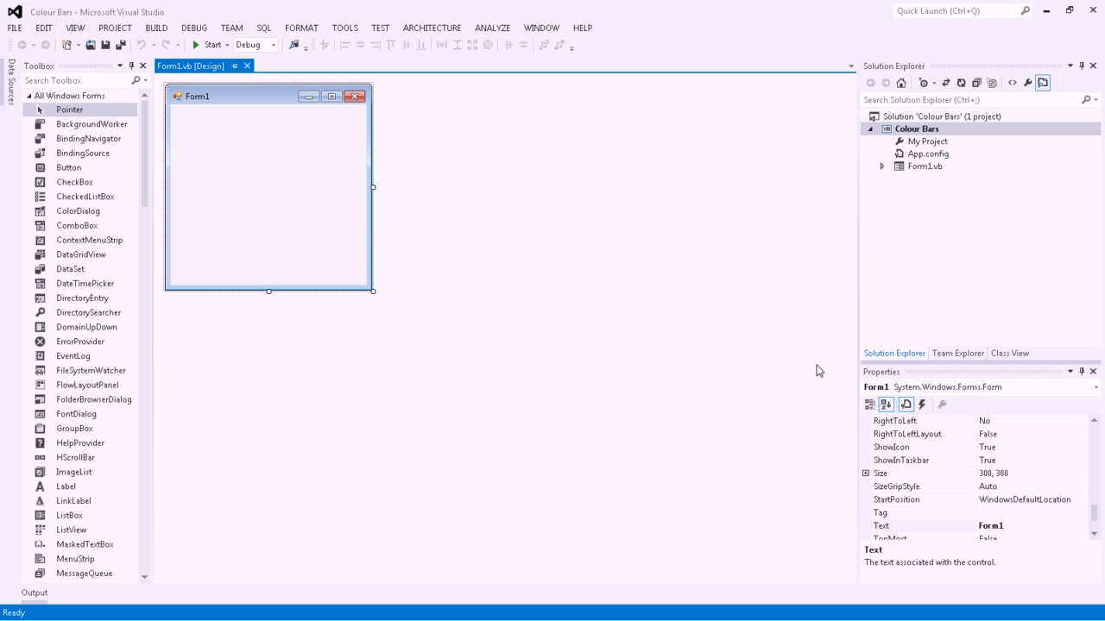
mouse_move(801, 362)
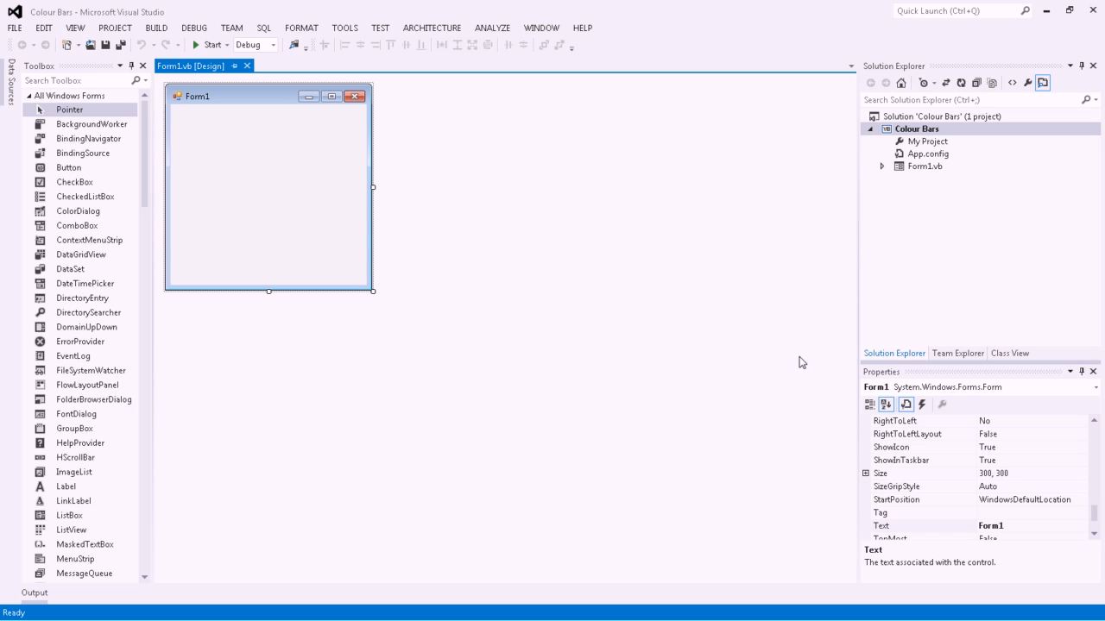
mouse_move(505, 238)
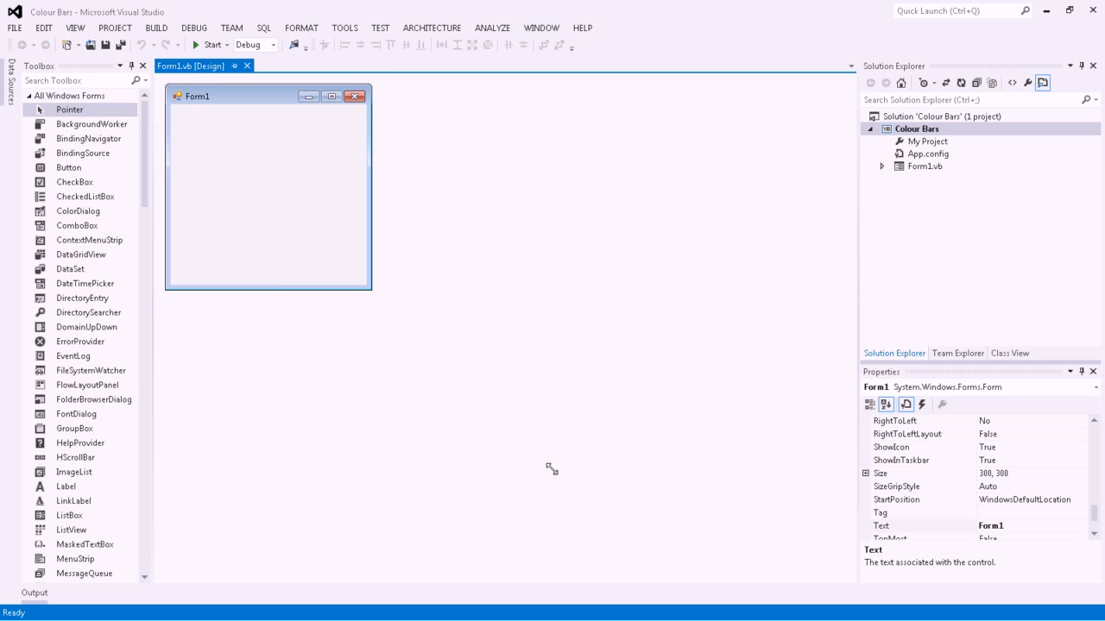
Resize the form to 520×552 and rename Form1.vb to frmColourBars.vb, updating all references.
drag(372, 291, 523, 466)
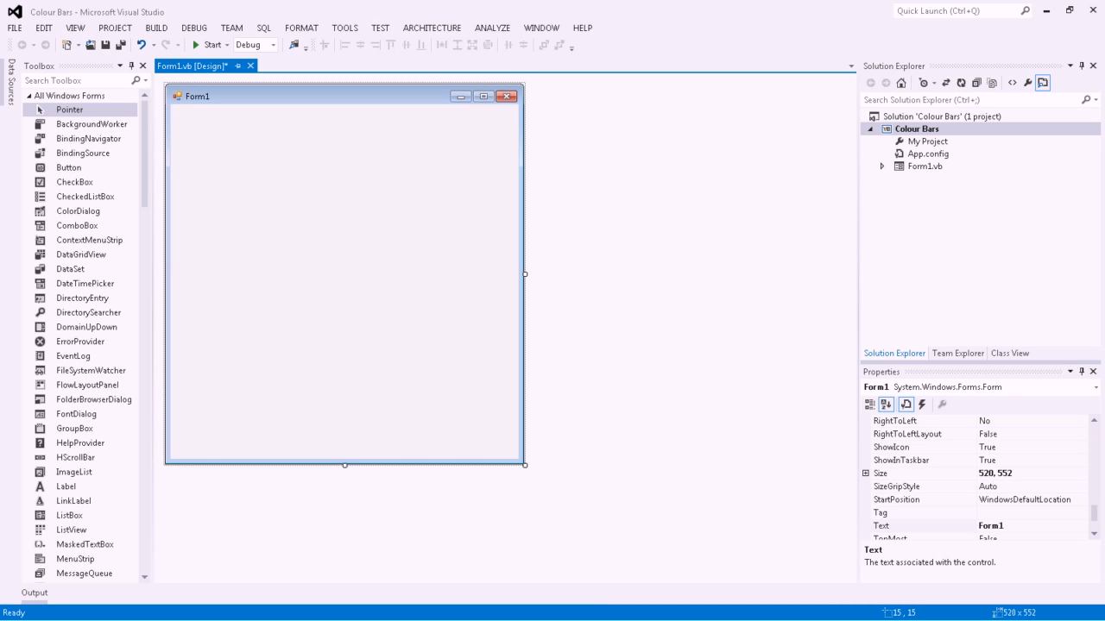
click(925, 166)
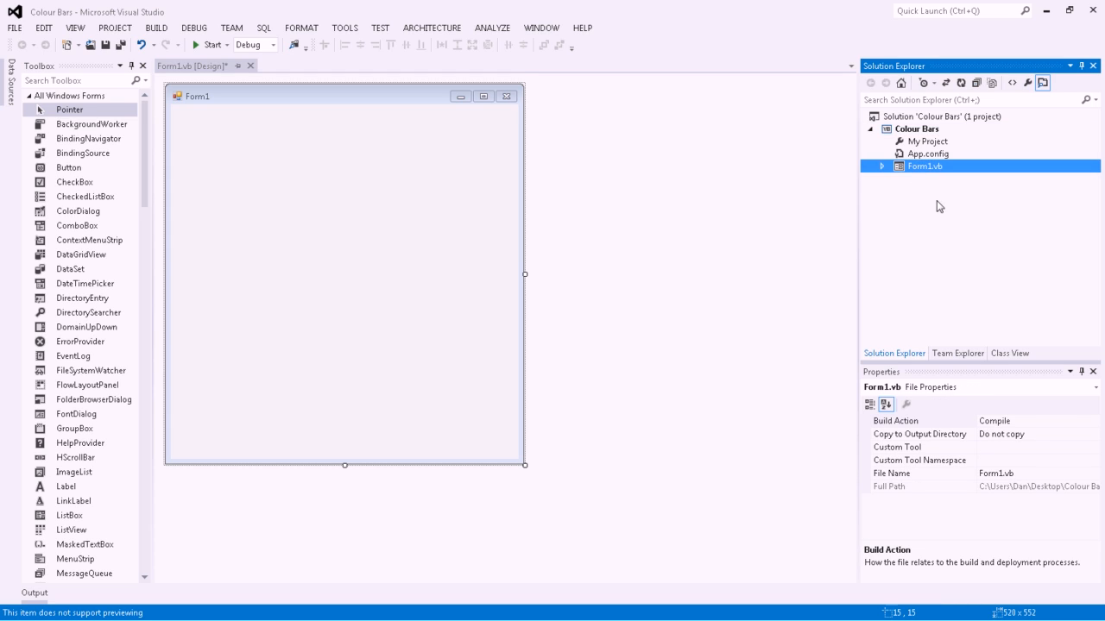
right_click(924, 165)
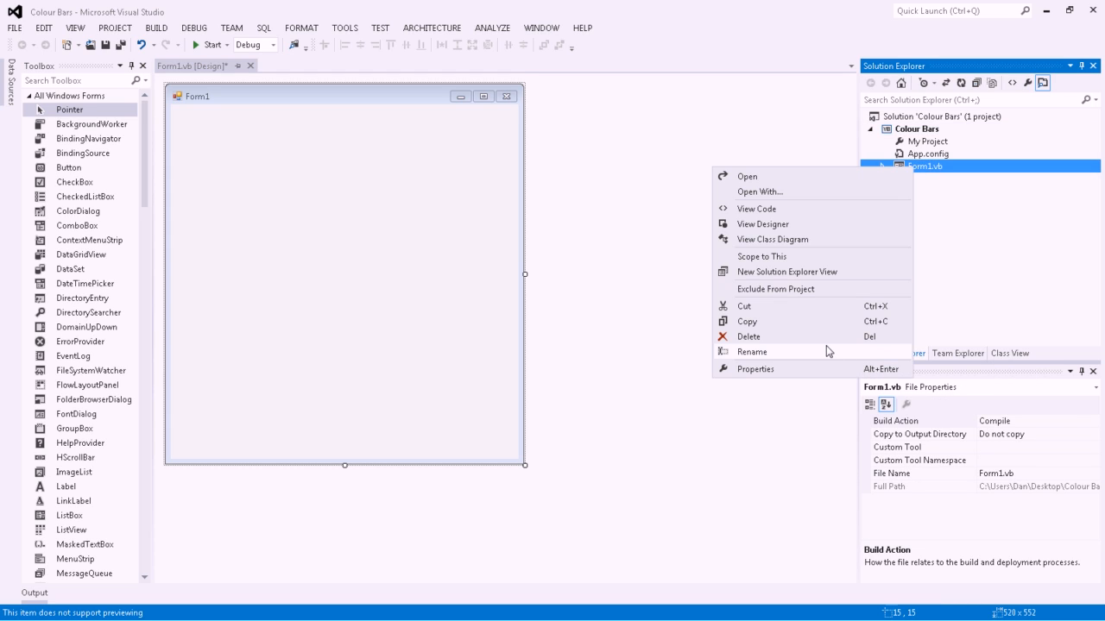
click(752, 351)
text(frmColourBars)
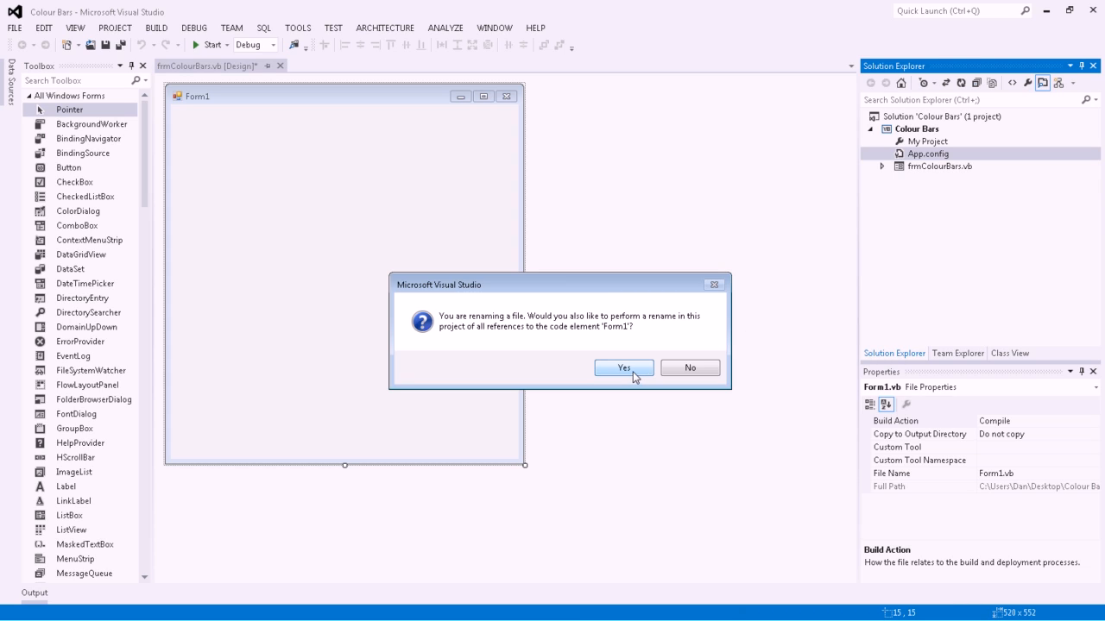
click(624, 368)
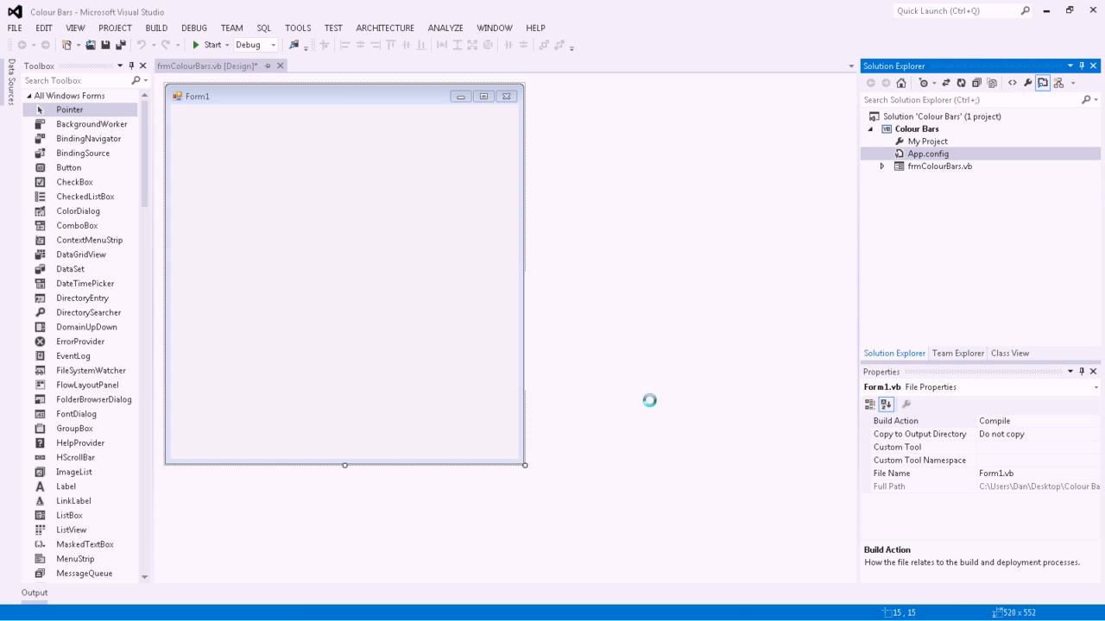
click(939, 165)
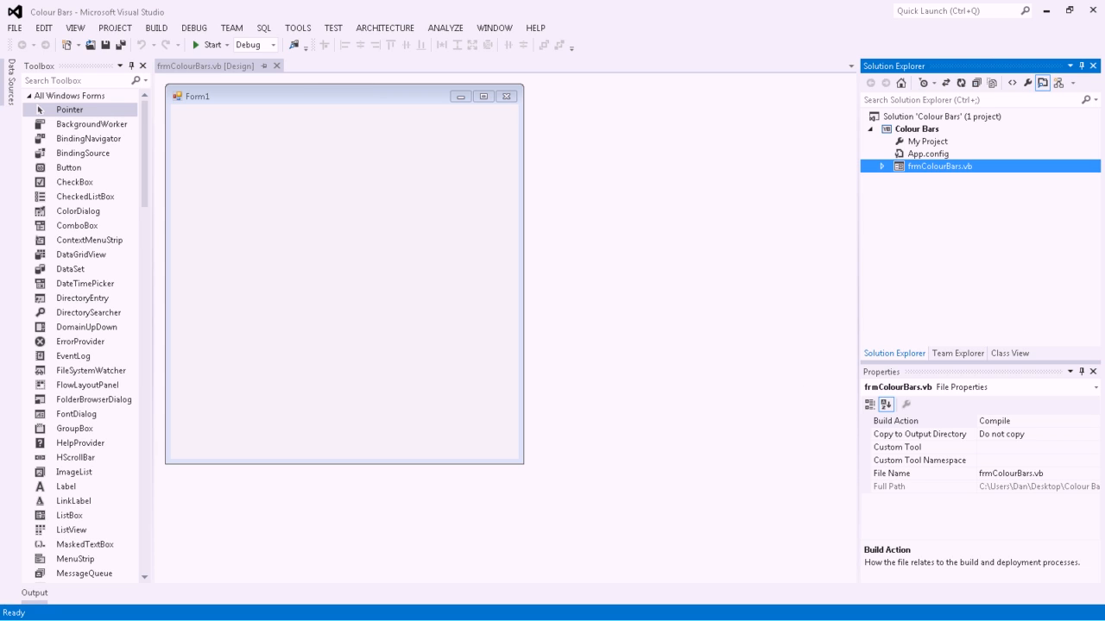
mouse_move(60, 281)
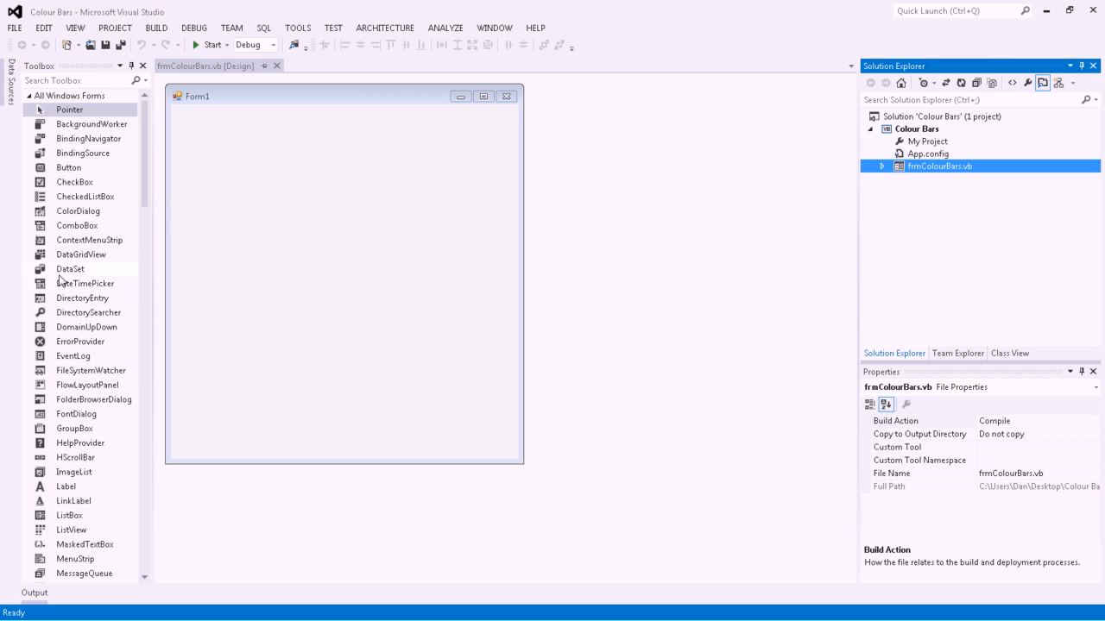
Find TrackBar in the Toolbox and place two track bars on the form.
scroll(down, 3)
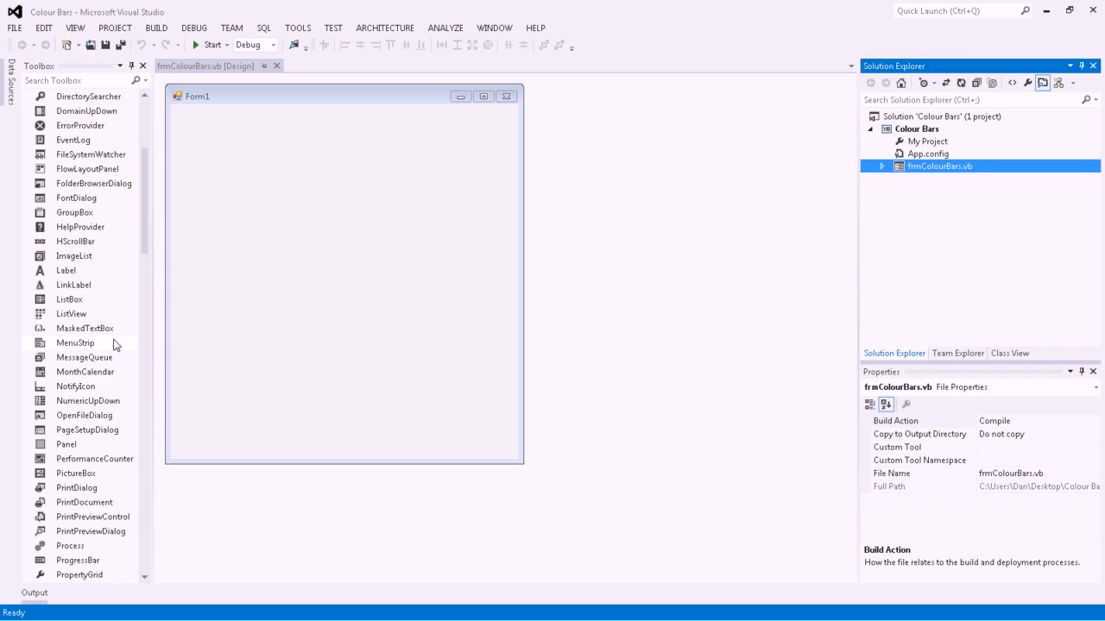
scroll(down, 3)
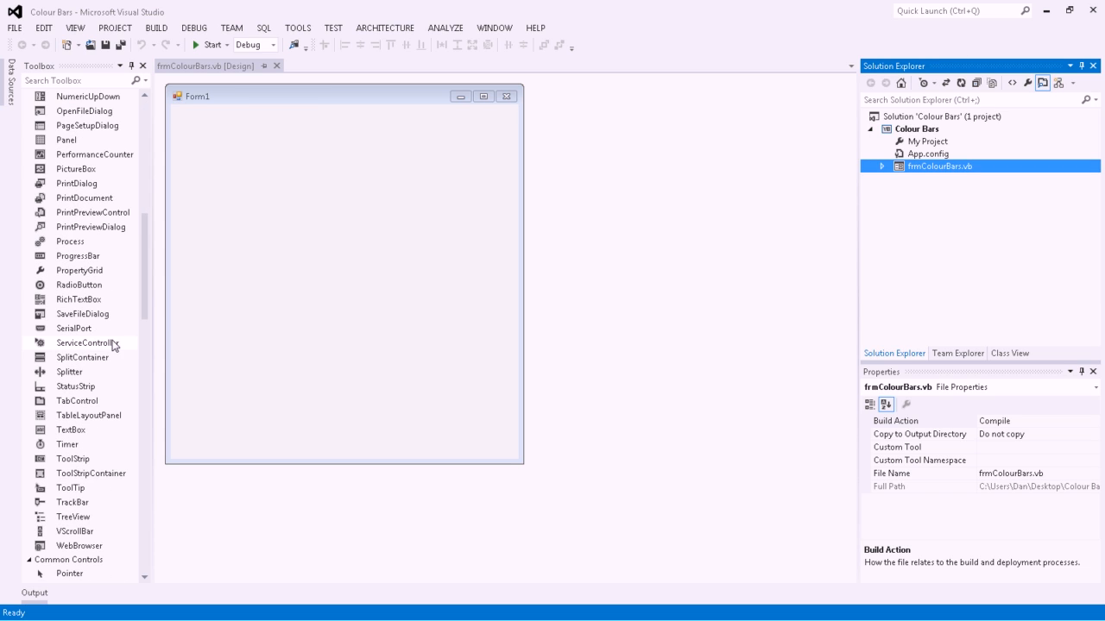
click(72, 503)
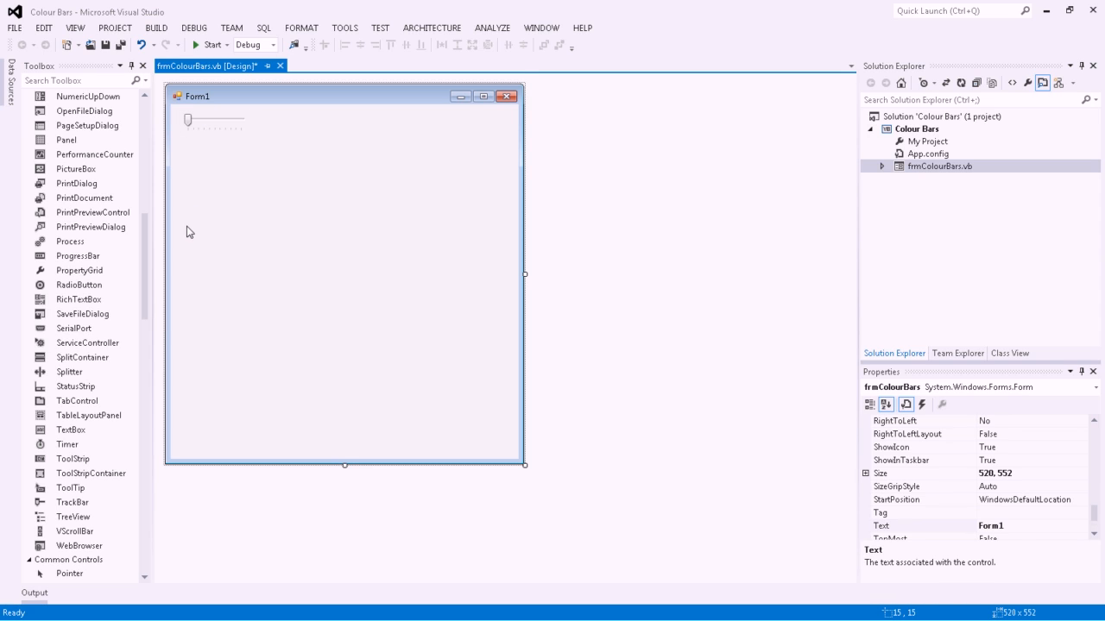
click(72, 503)
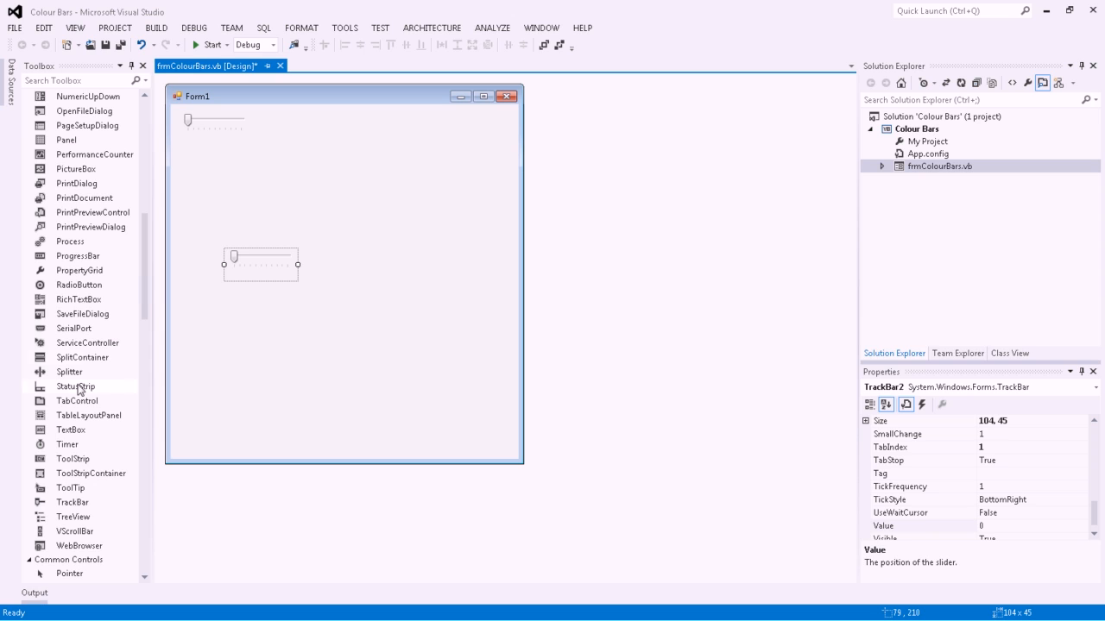
mouse_move(71, 488)
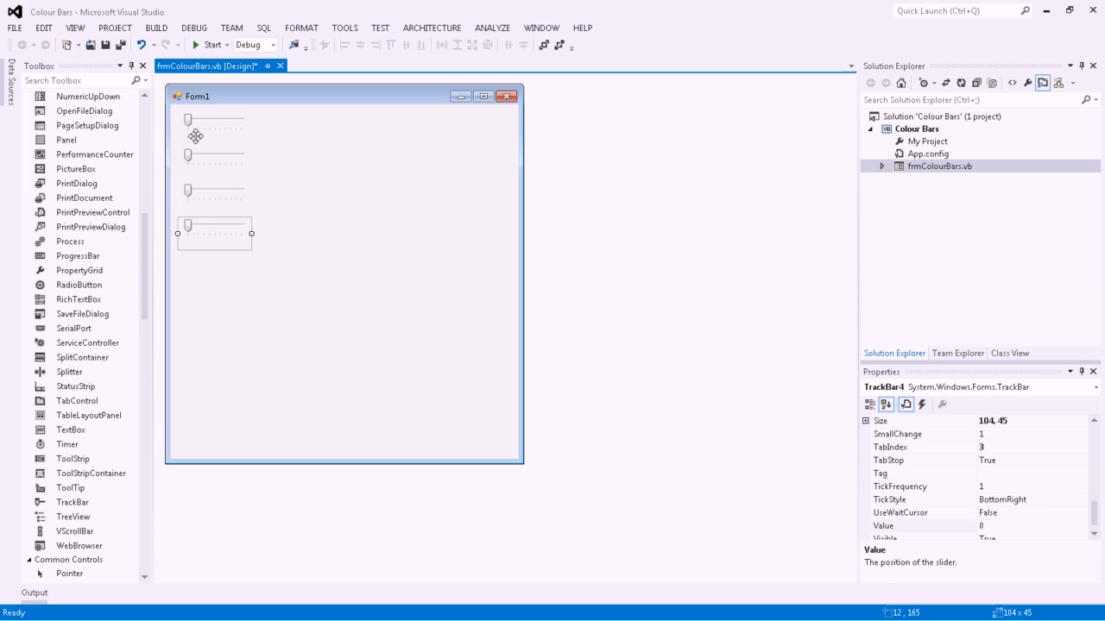
mouse_move(73, 501)
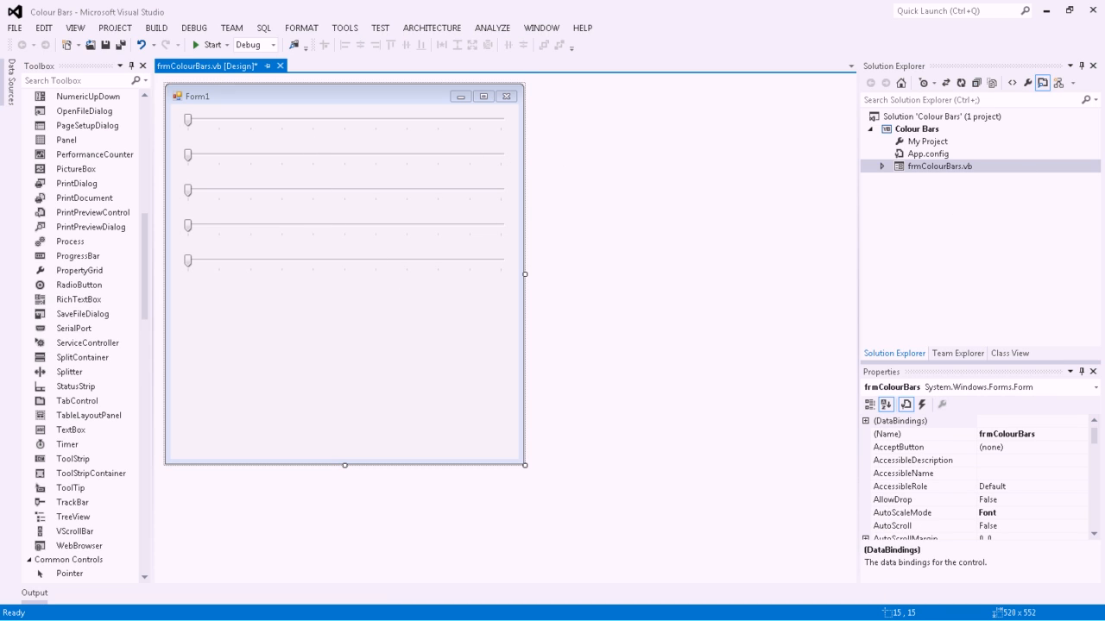
mouse_move(277, 141)
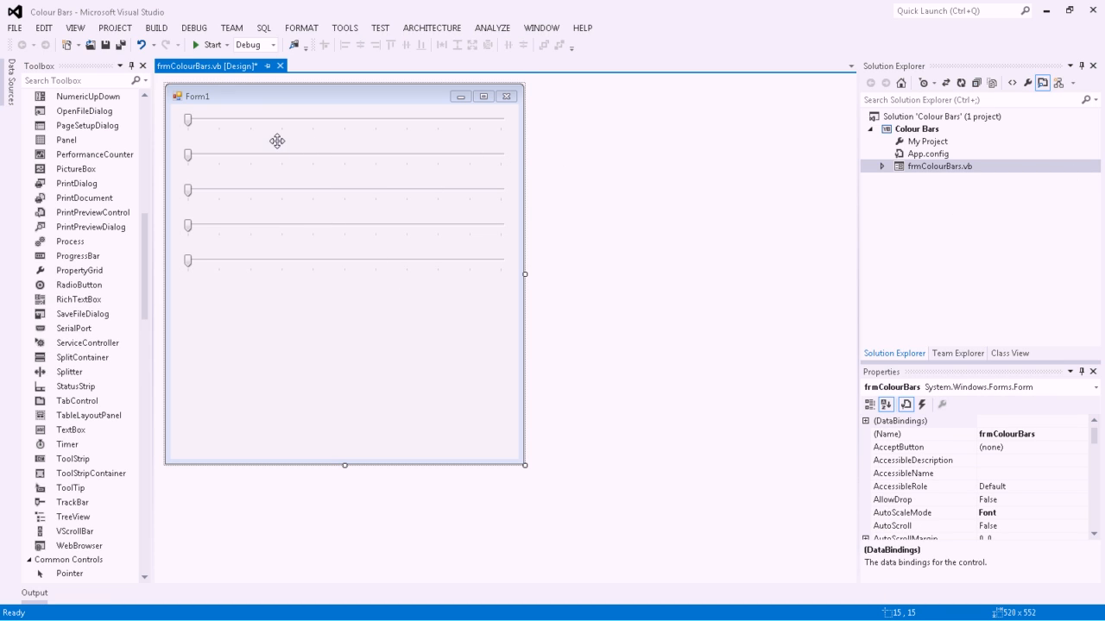
Set the top track bar's (Name) property to trkRed.
click(276, 127)
text(t)
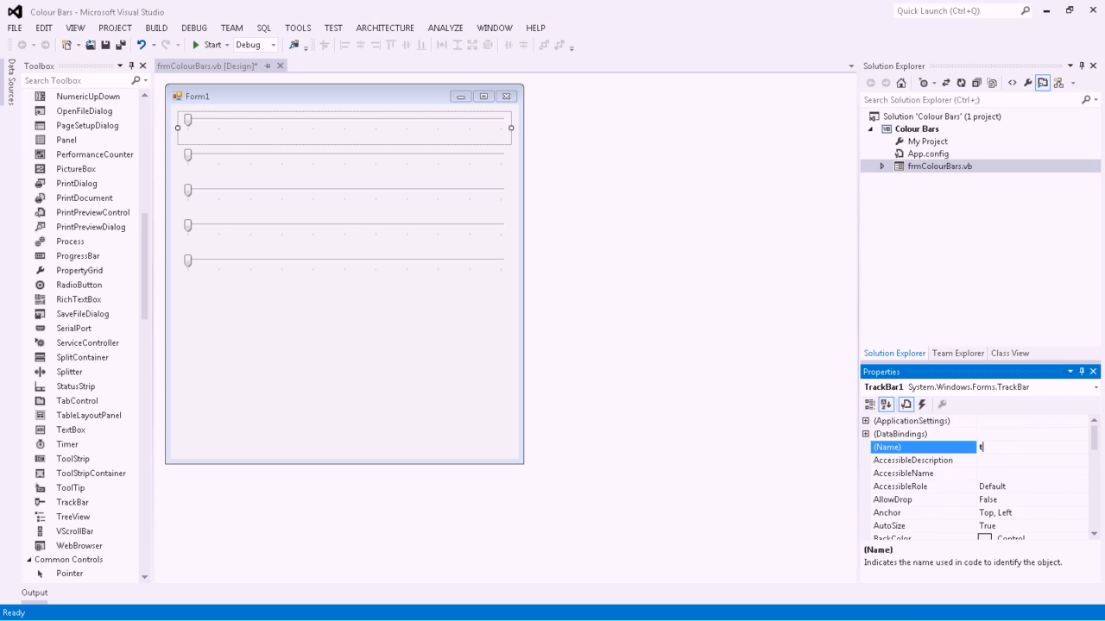
text(rk)
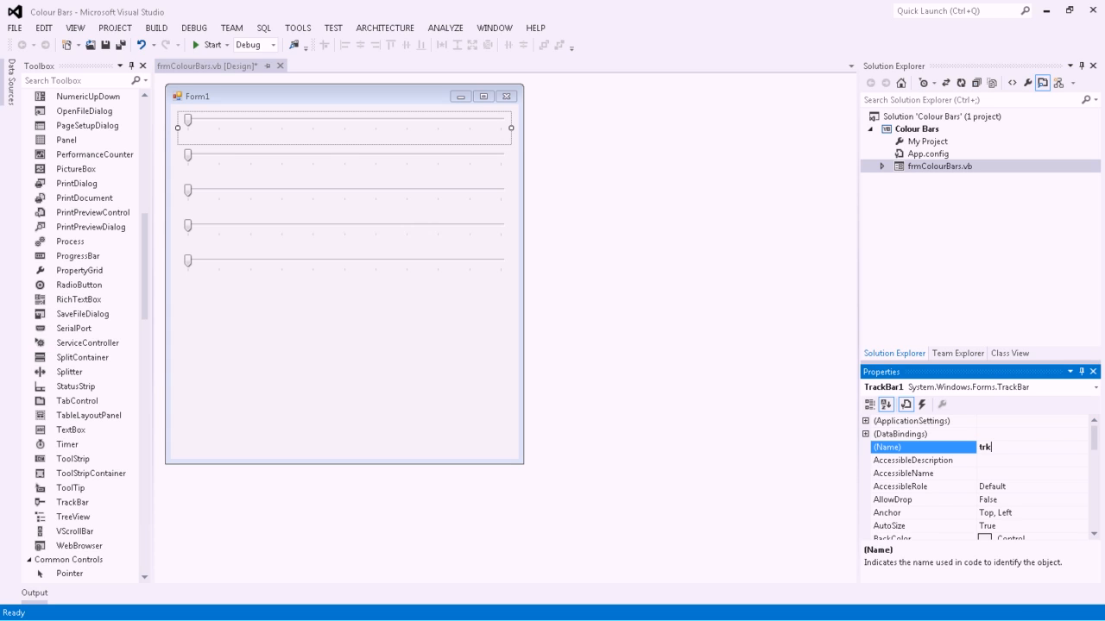
text(Red)
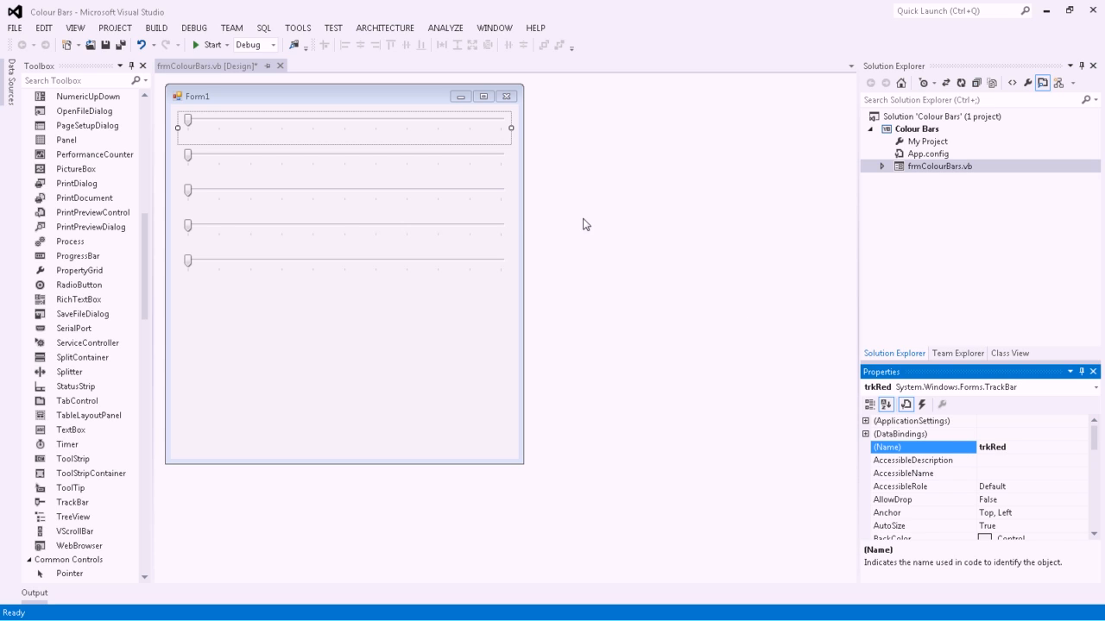
Change trkRed's Maximum property from 10 to 255.
scroll(down, 3)
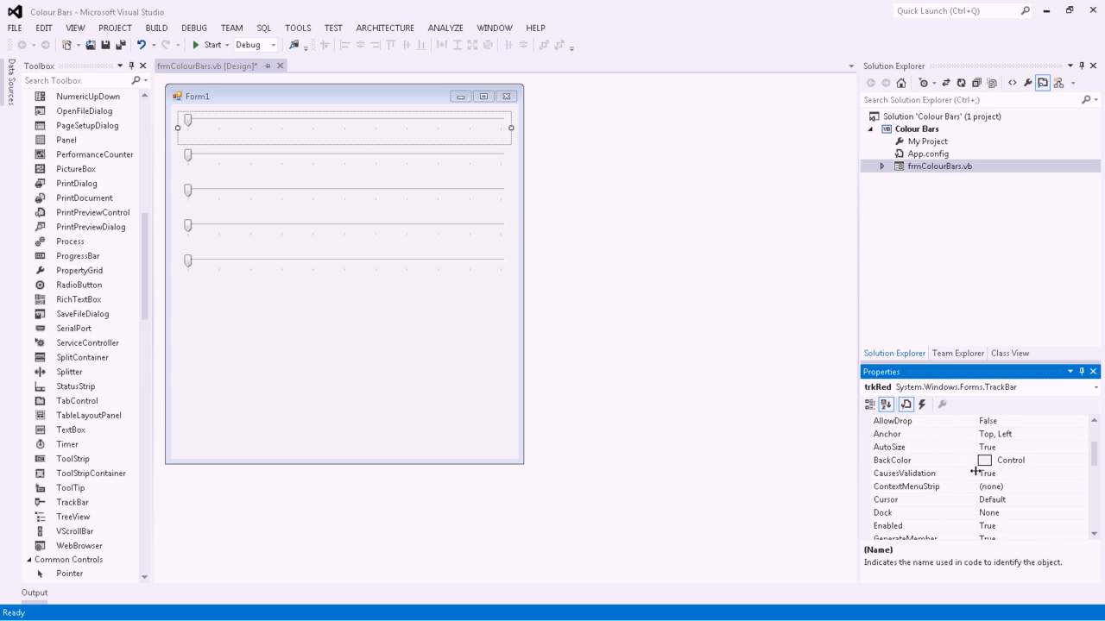
scroll(down, 3)
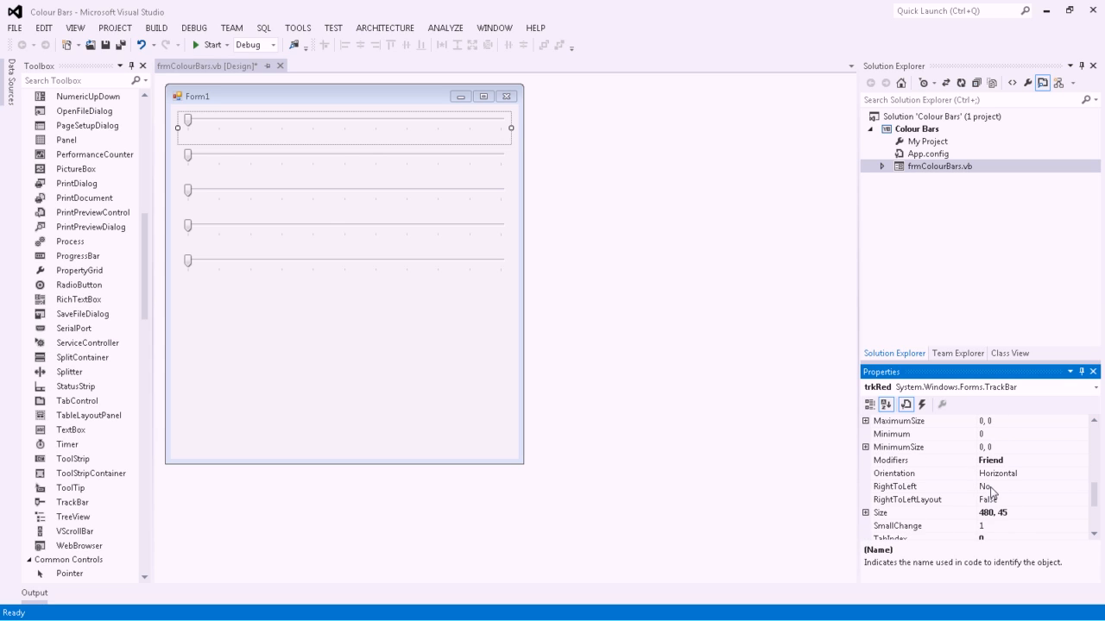
scroll(down, 3)
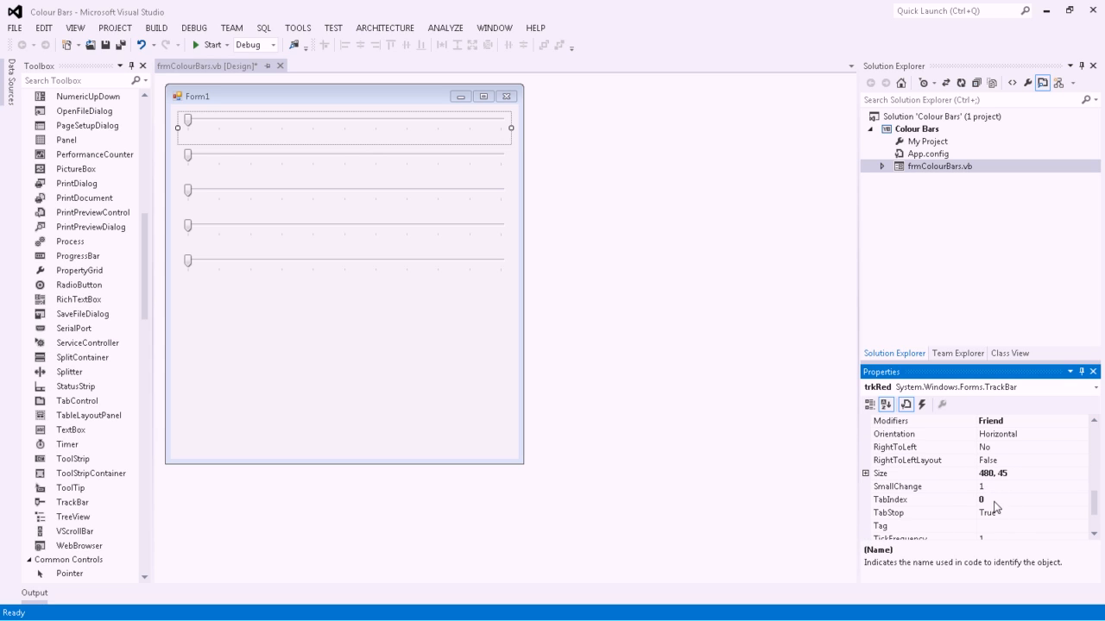
scroll(down, 3)
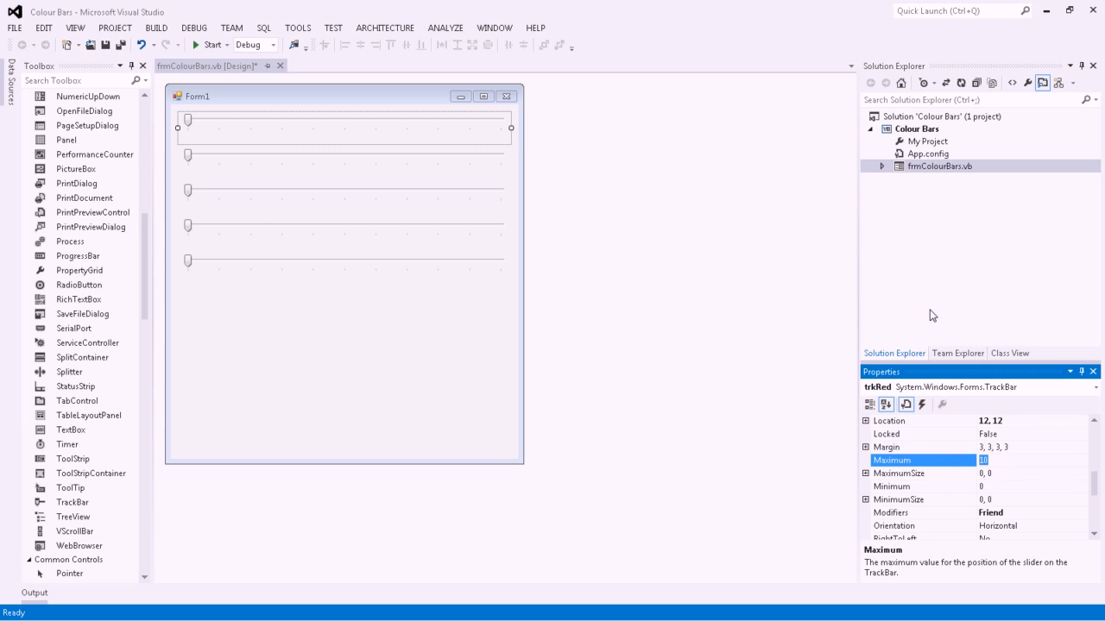
text(255)
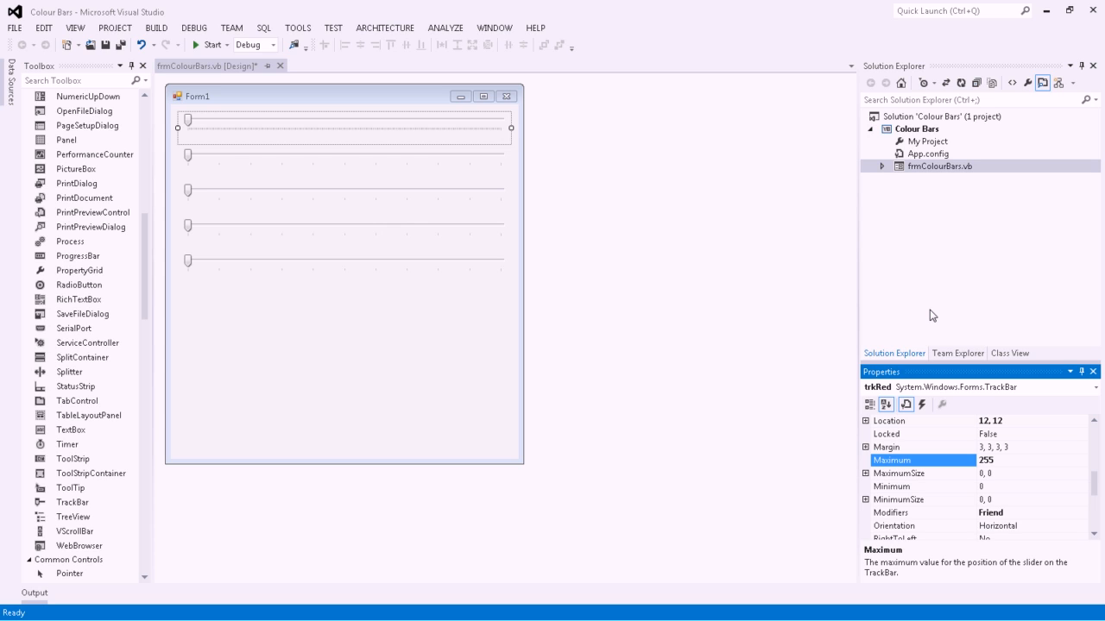
mouse_move(961, 488)
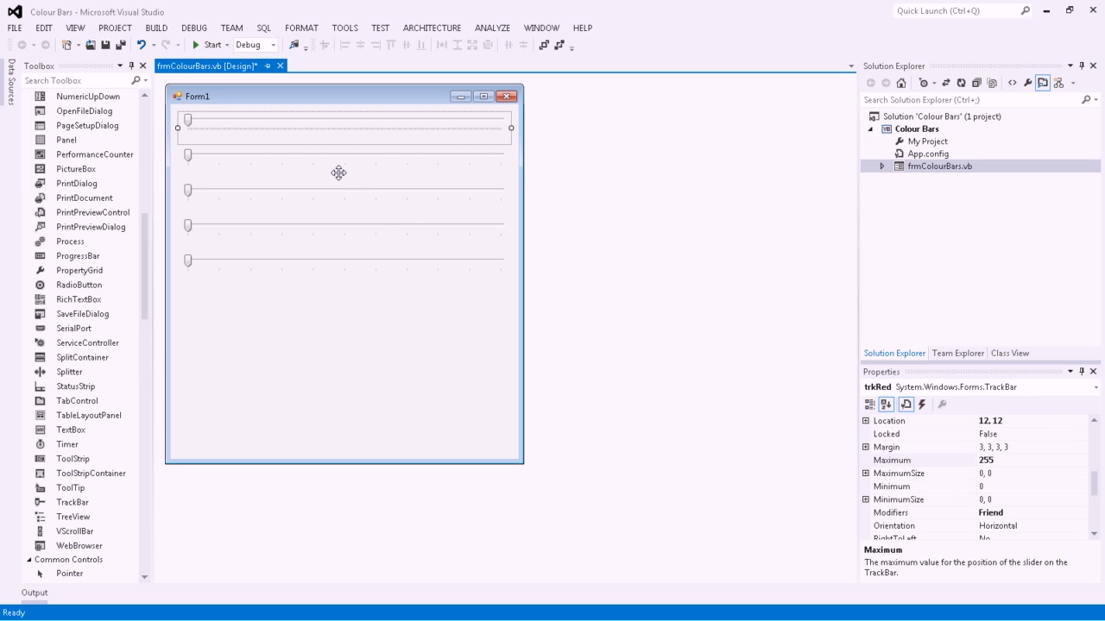
Name the second track bar trkGreen and the third trkBlue, both with Maximum 255.
click(344, 162)
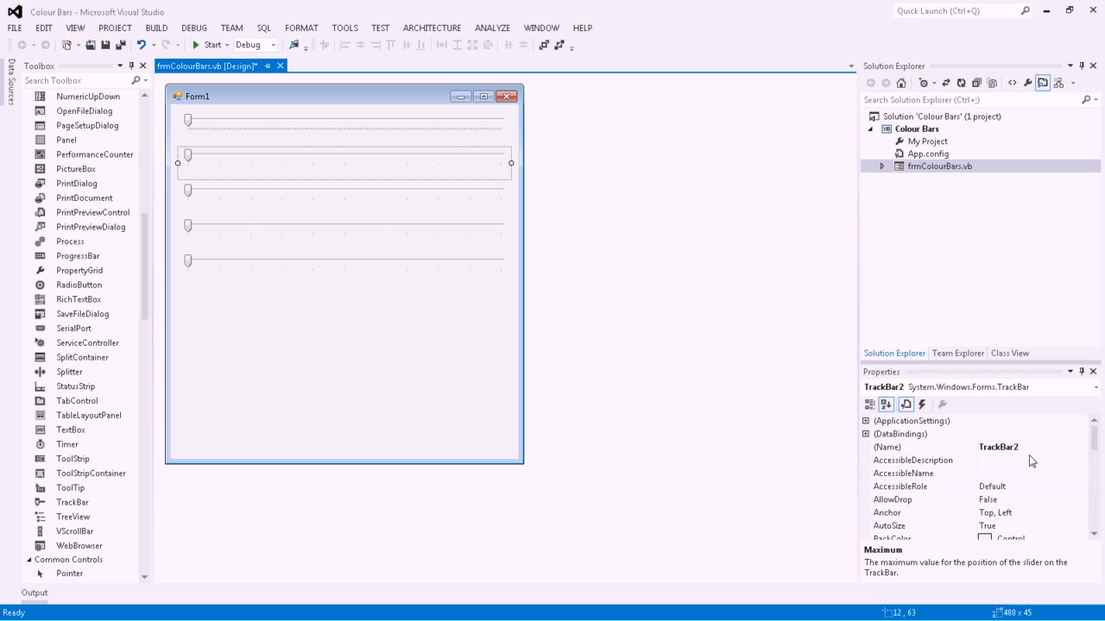
click(999, 447)
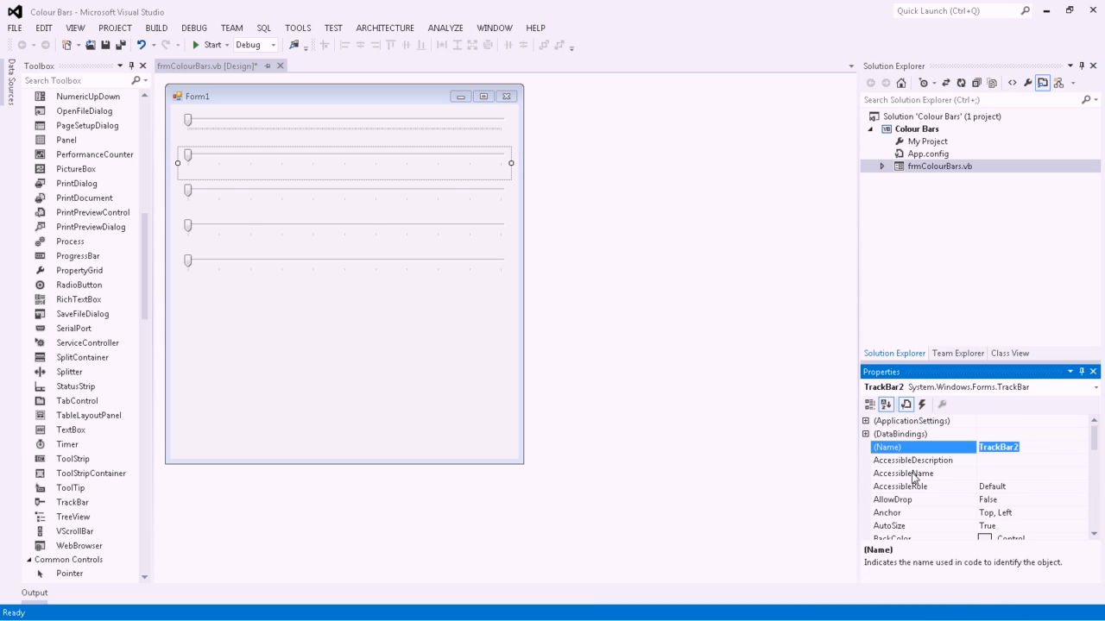
text(trkGreen)
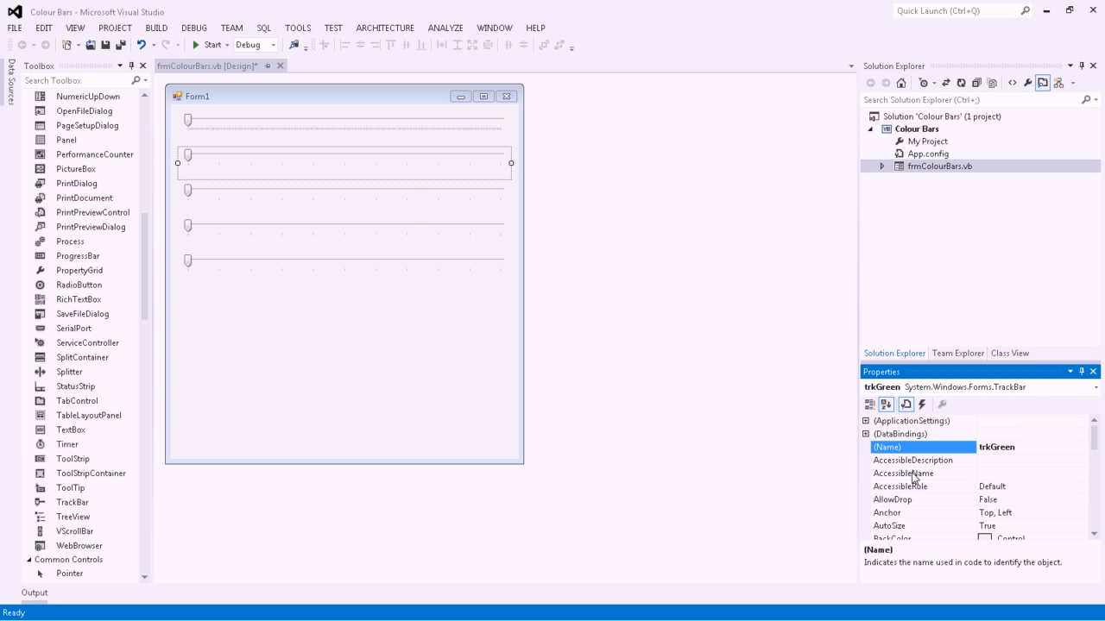
mouse_move(278, 313)
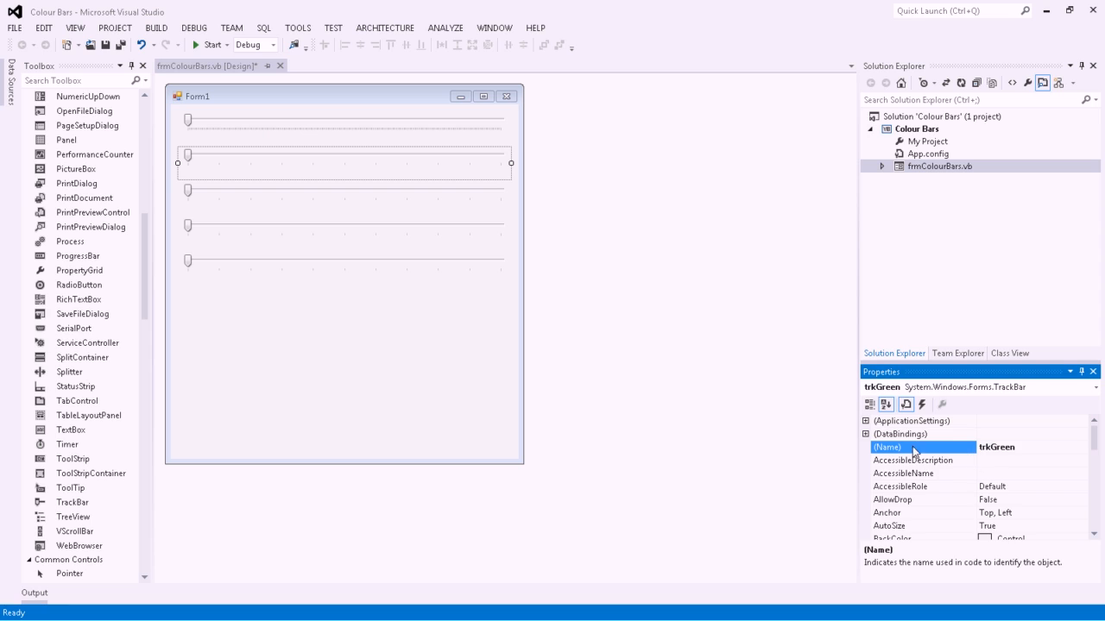
scroll(down, 3)
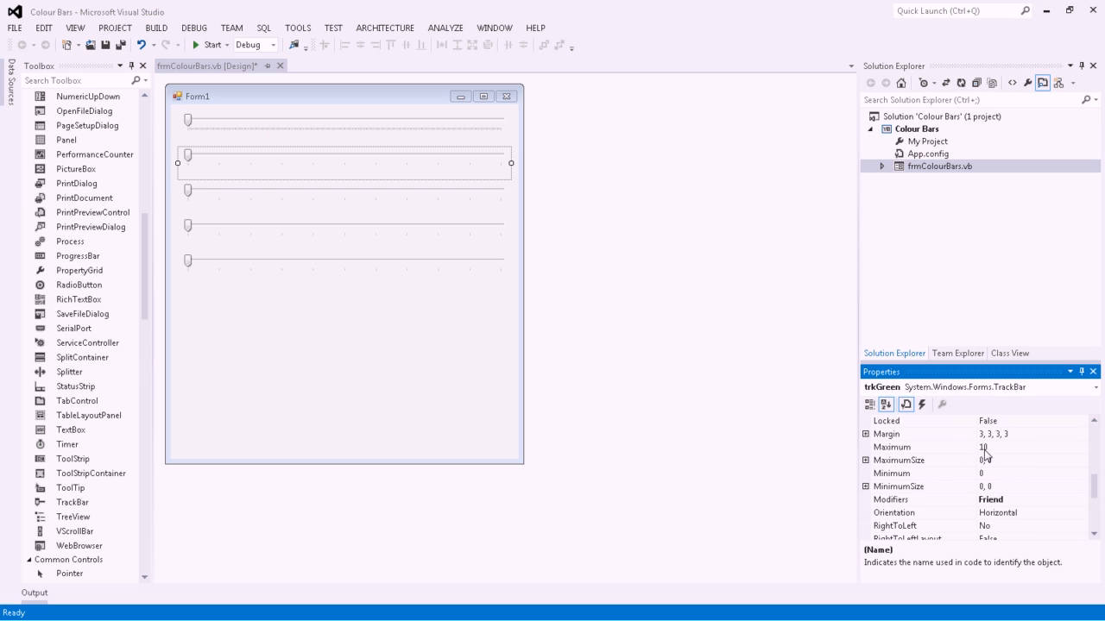
click(891, 447)
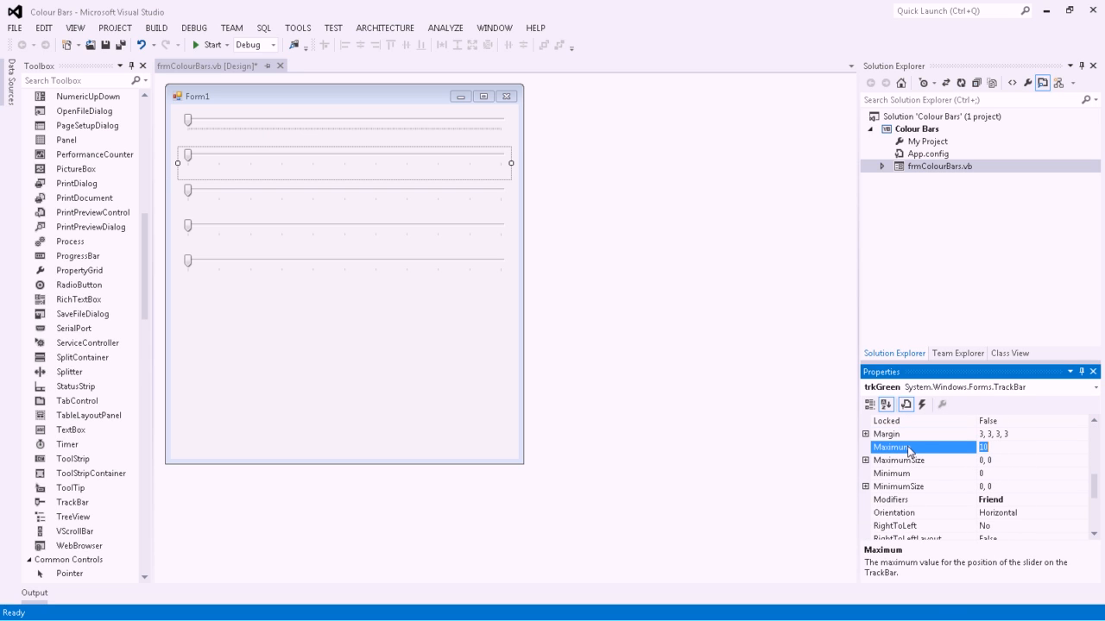
text(255)
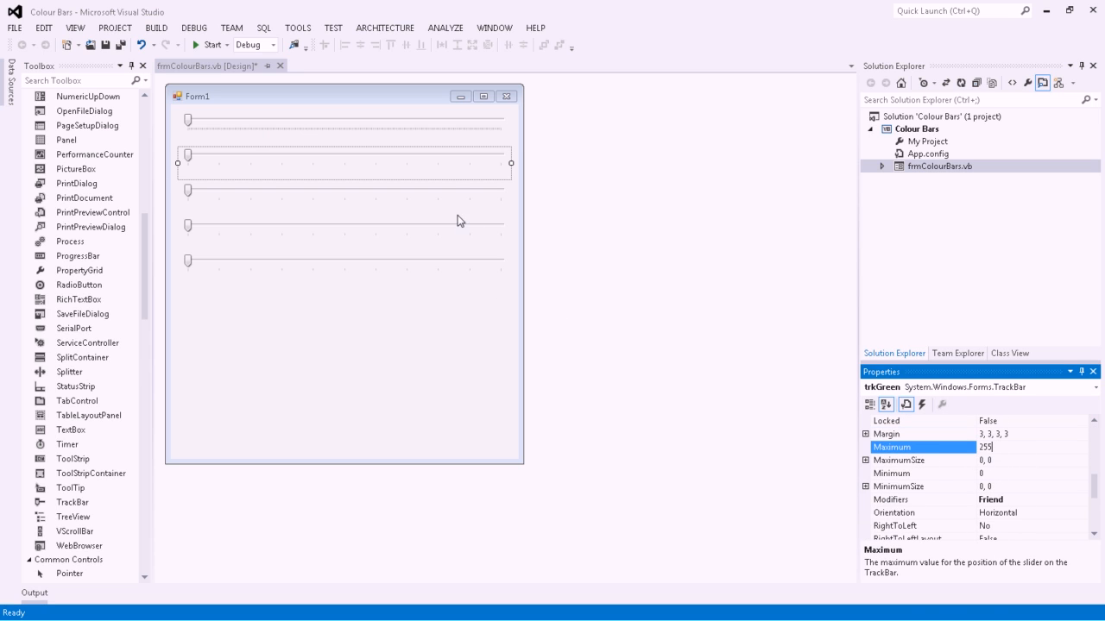
click(345, 198)
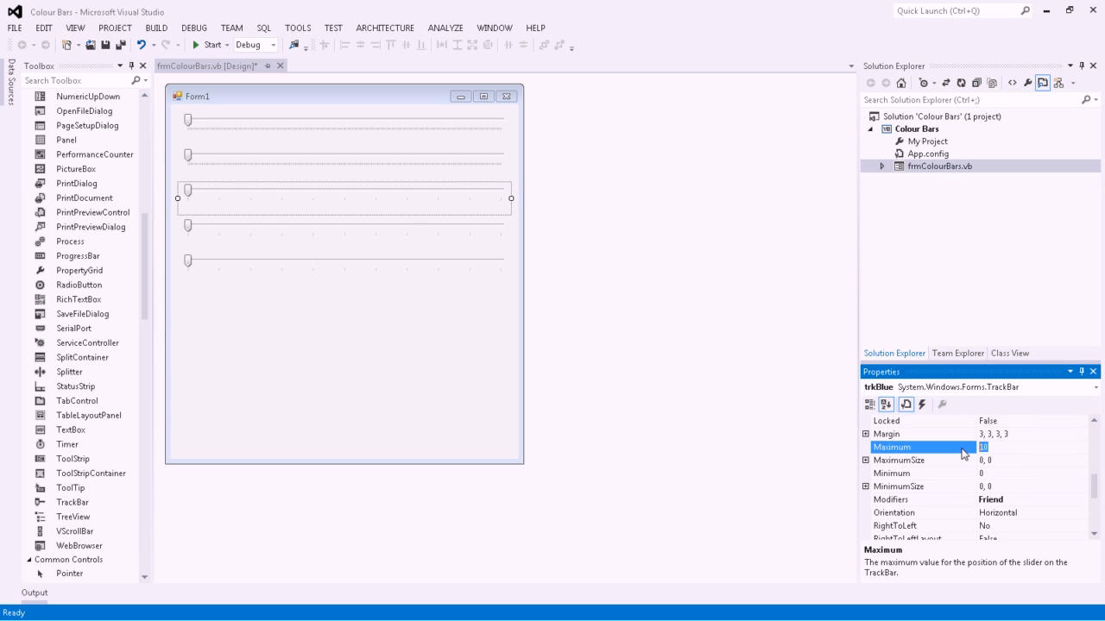
text(255)
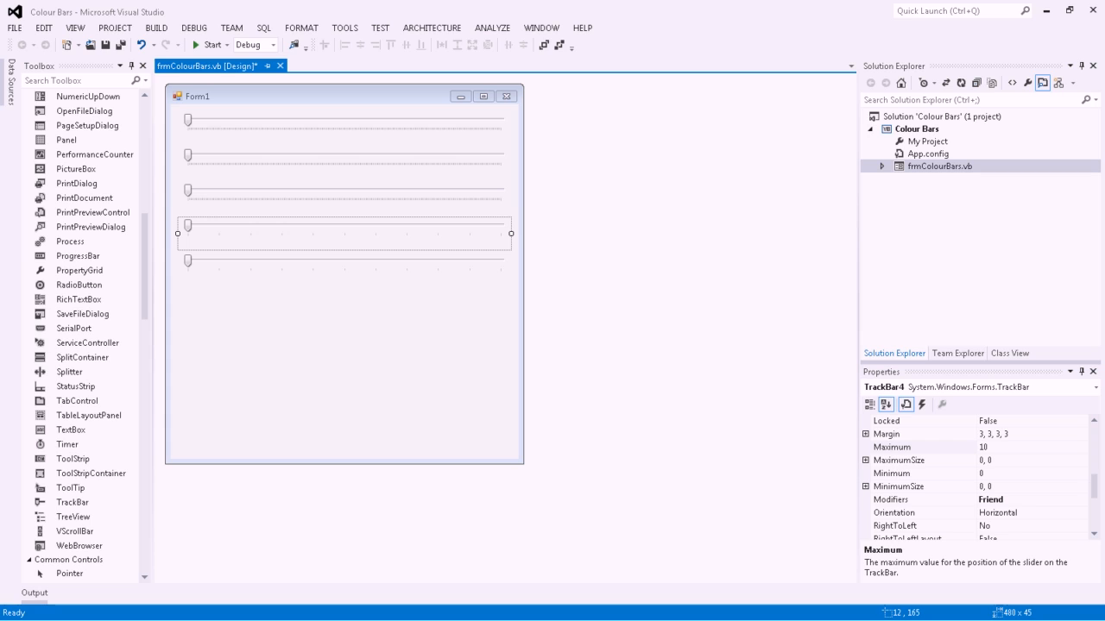
mouse_move(1027, 463)
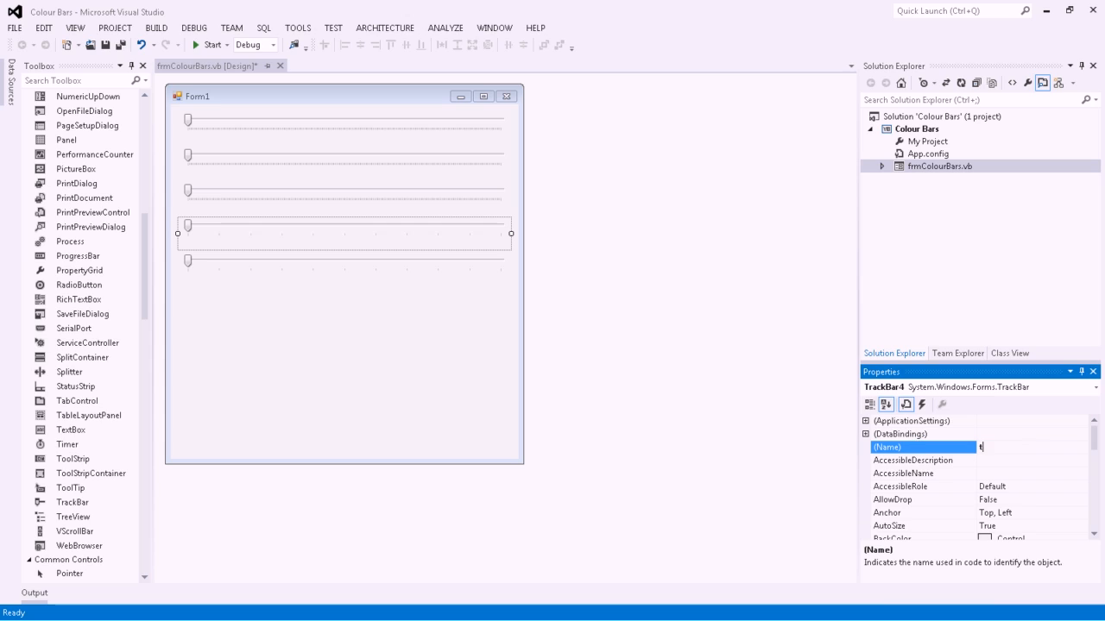
Rename the fourth track bar to trkAlpha and set its Maximum to 255.
text(trkAlpah)
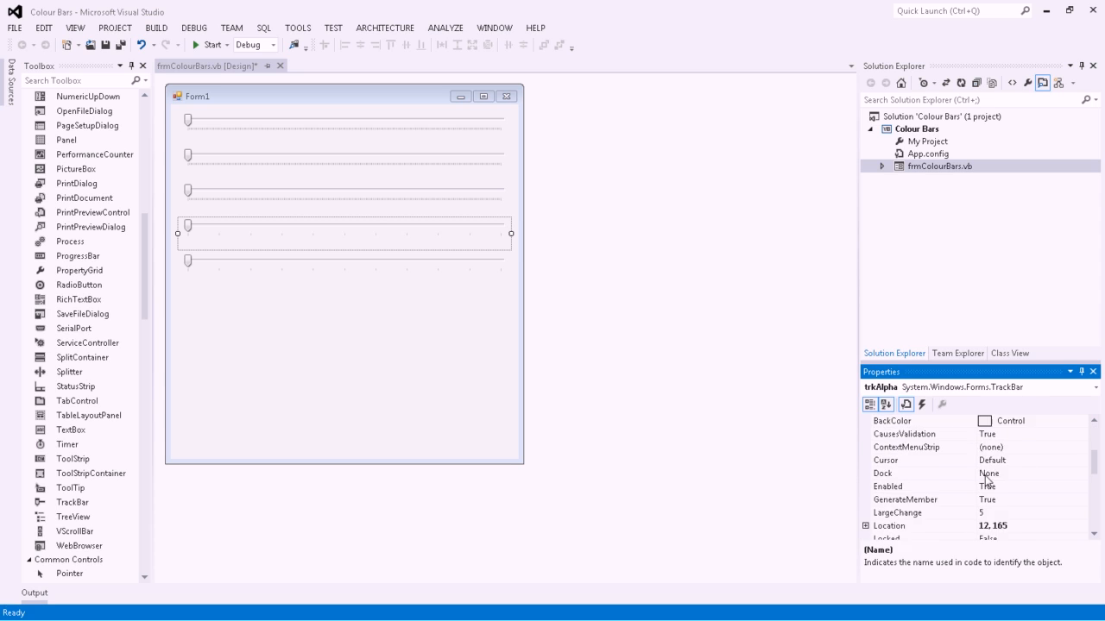
scroll(down, 3)
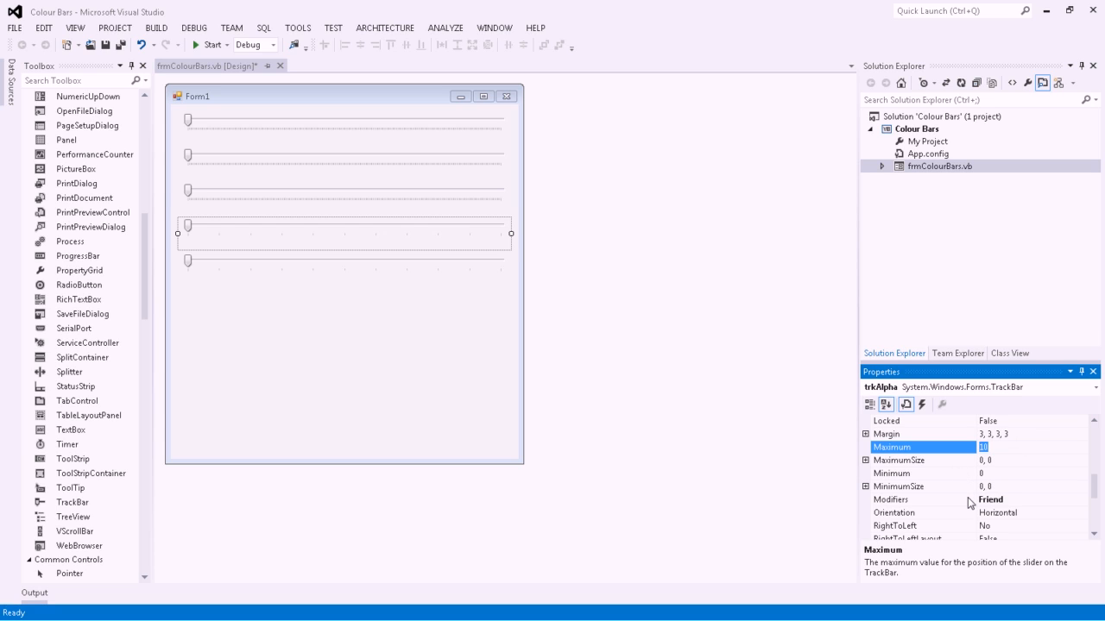
text(255)
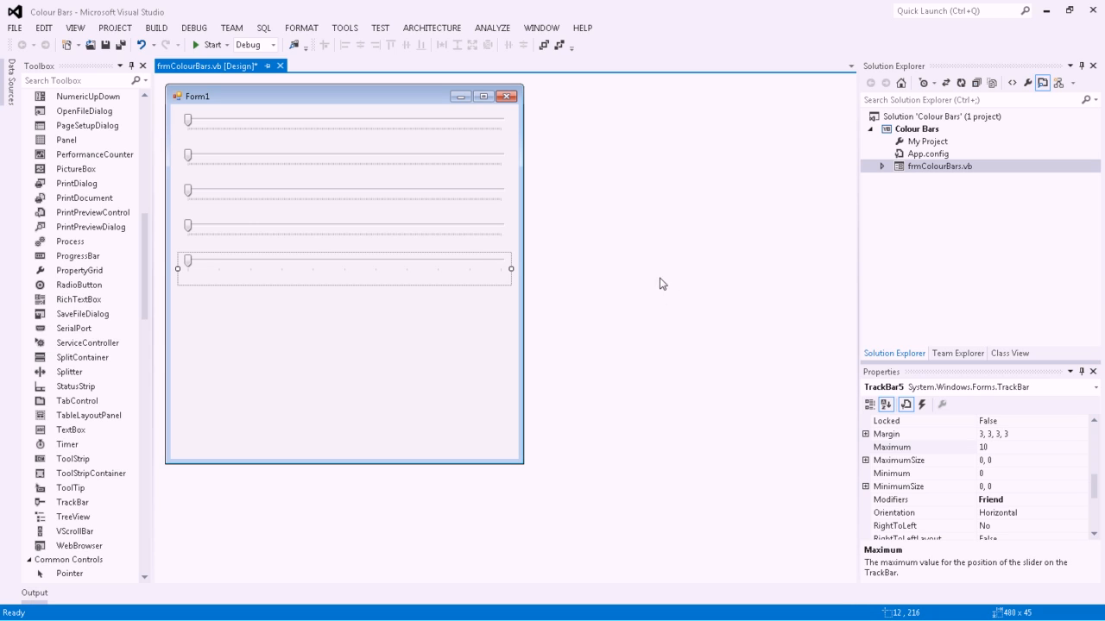
mouse_move(553, 338)
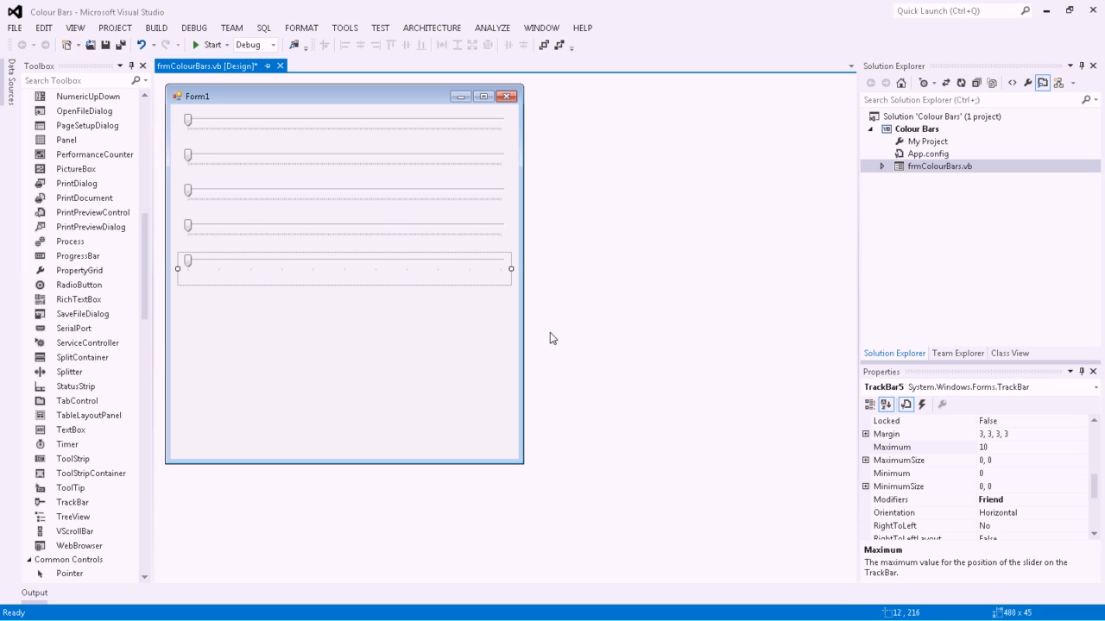
mouse_move(568, 415)
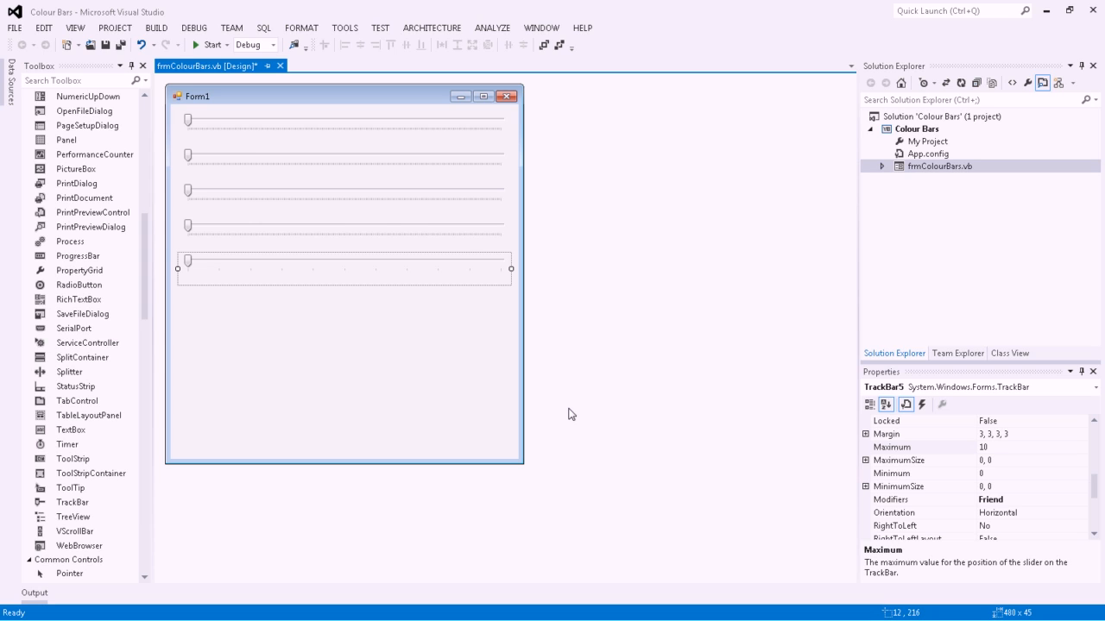
mouse_move(565, 408)
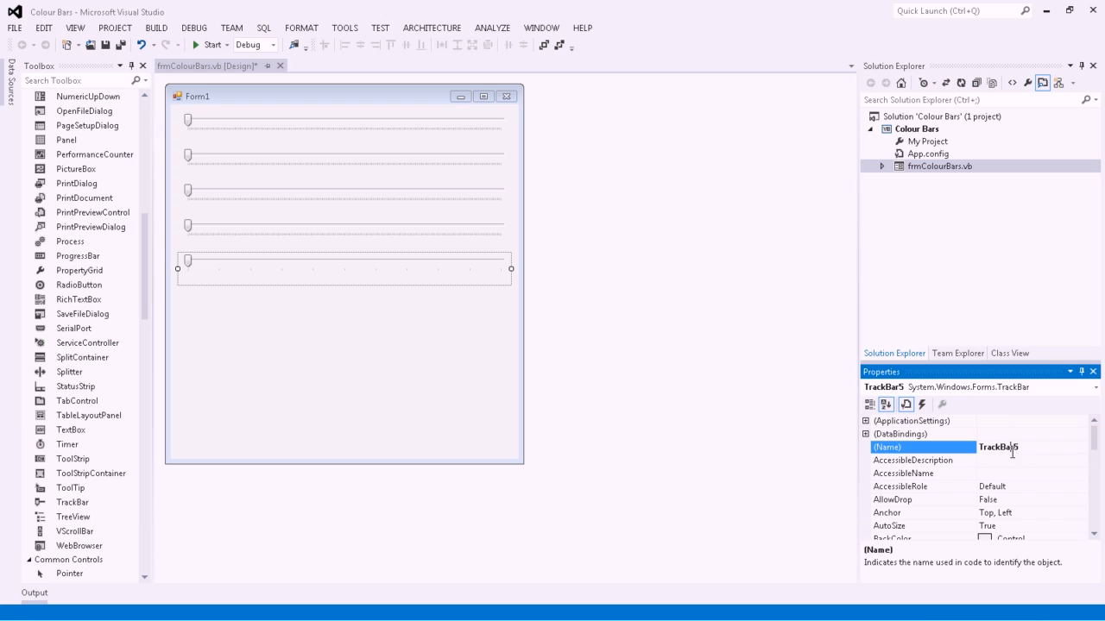
Rename the fifth track bar to trkTime and set its Maximum to 100.
text(trkTime)
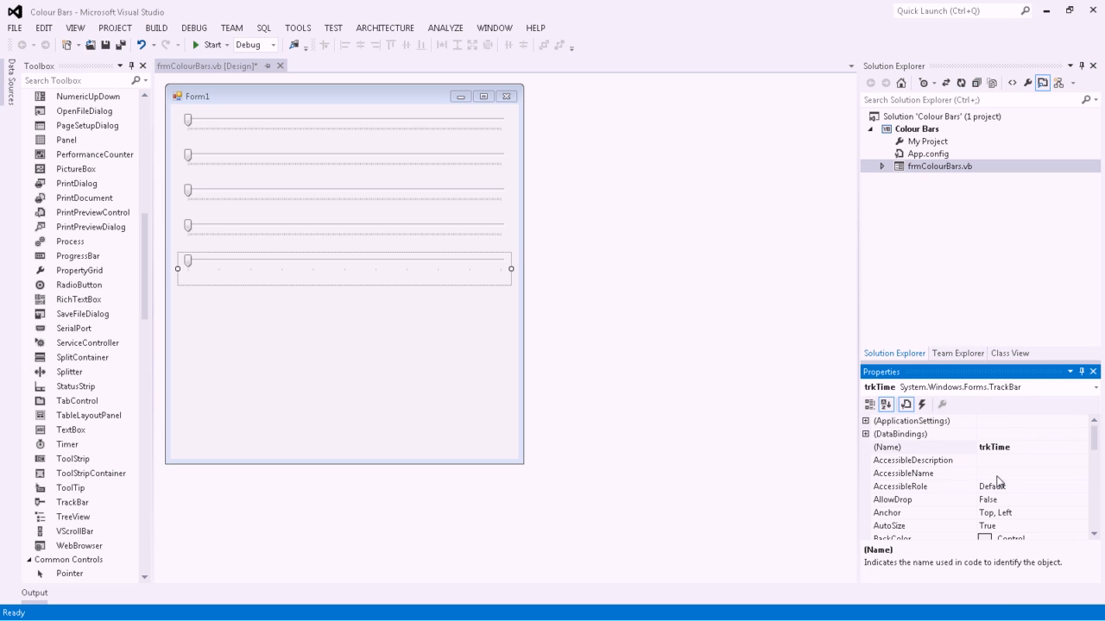
scroll(down, 3)
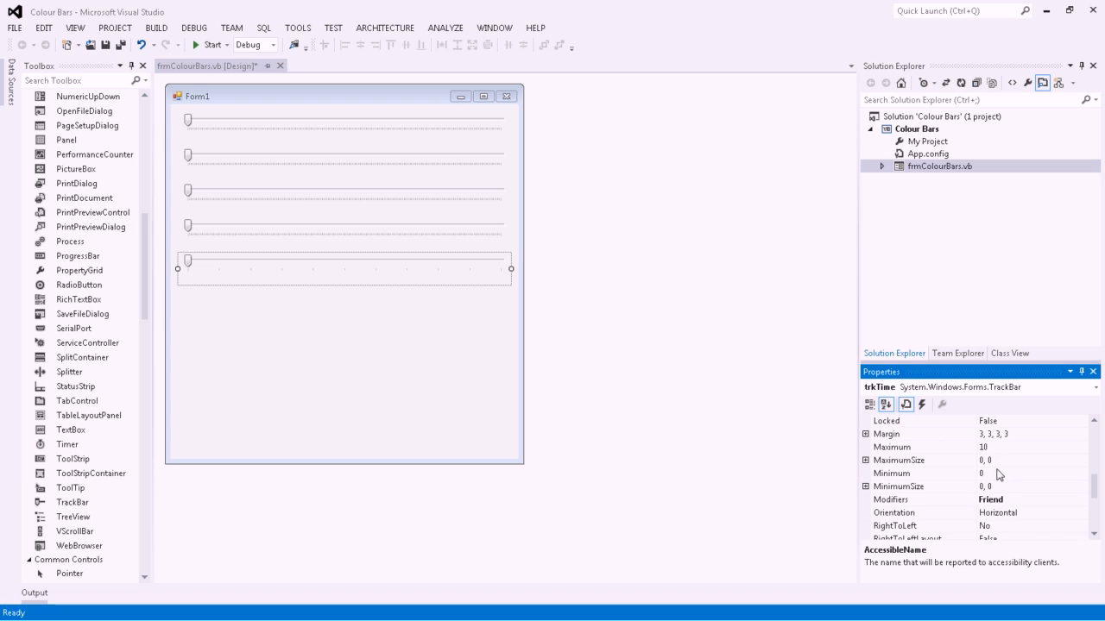
click(919, 447)
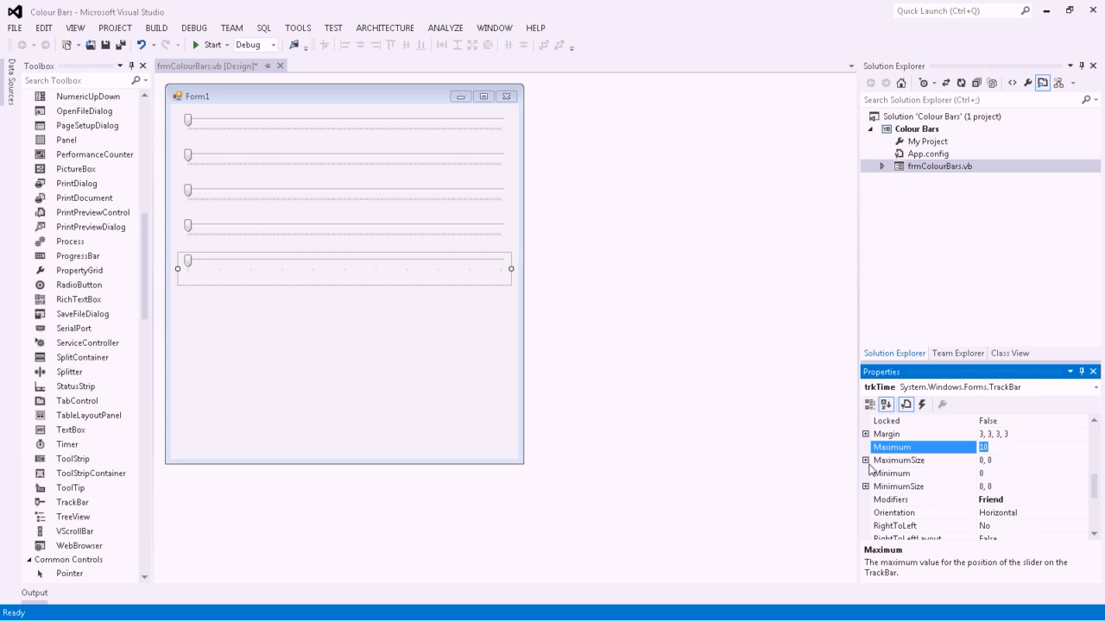
mouse_move(870, 471)
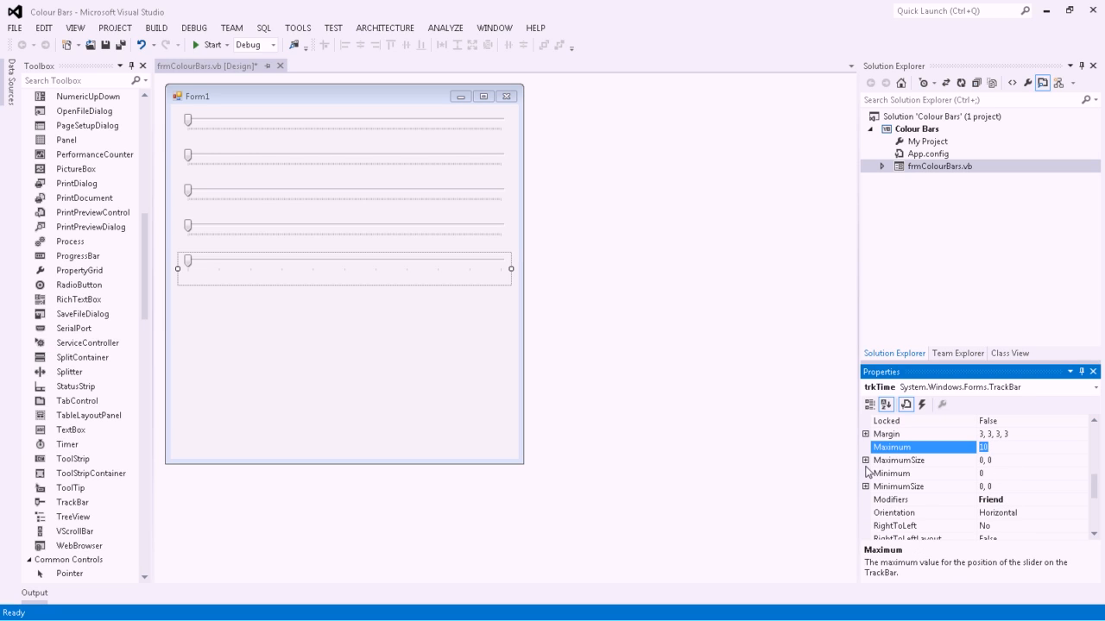
text(100)
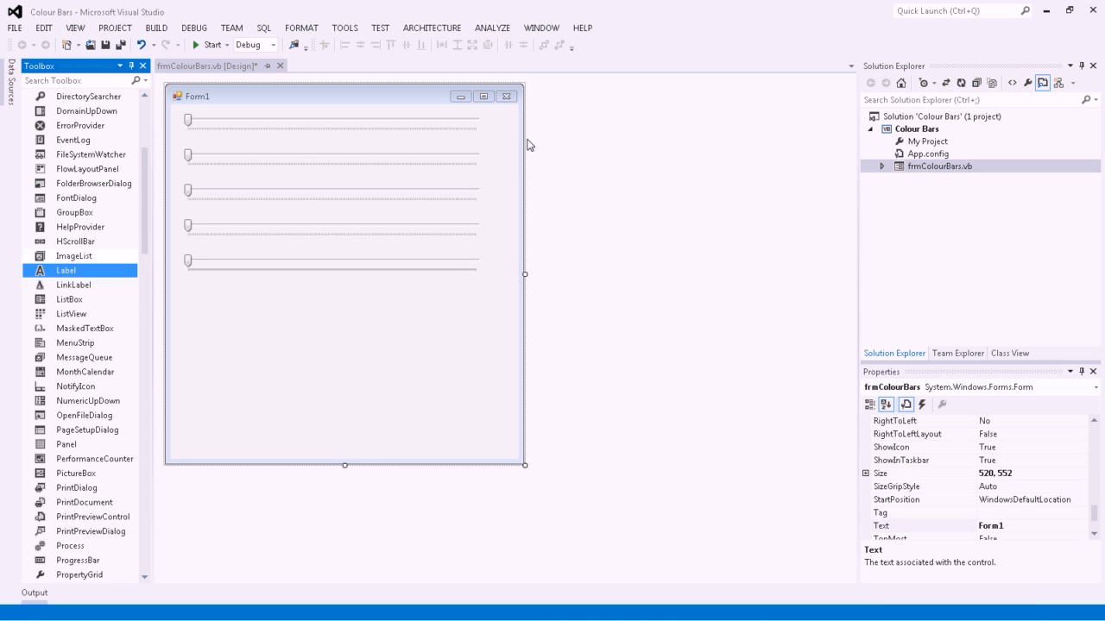
Add a label to the right of the track bars.
click(502, 127)
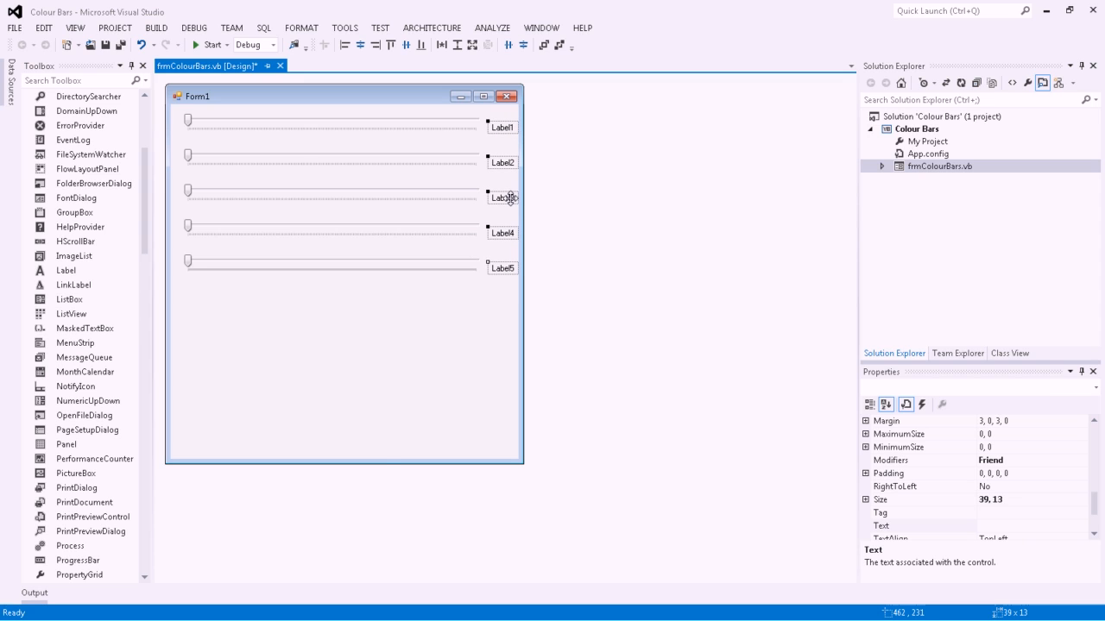
Name the first three value labels lblRed, lblGreen and lblBlue.
click(502, 127)
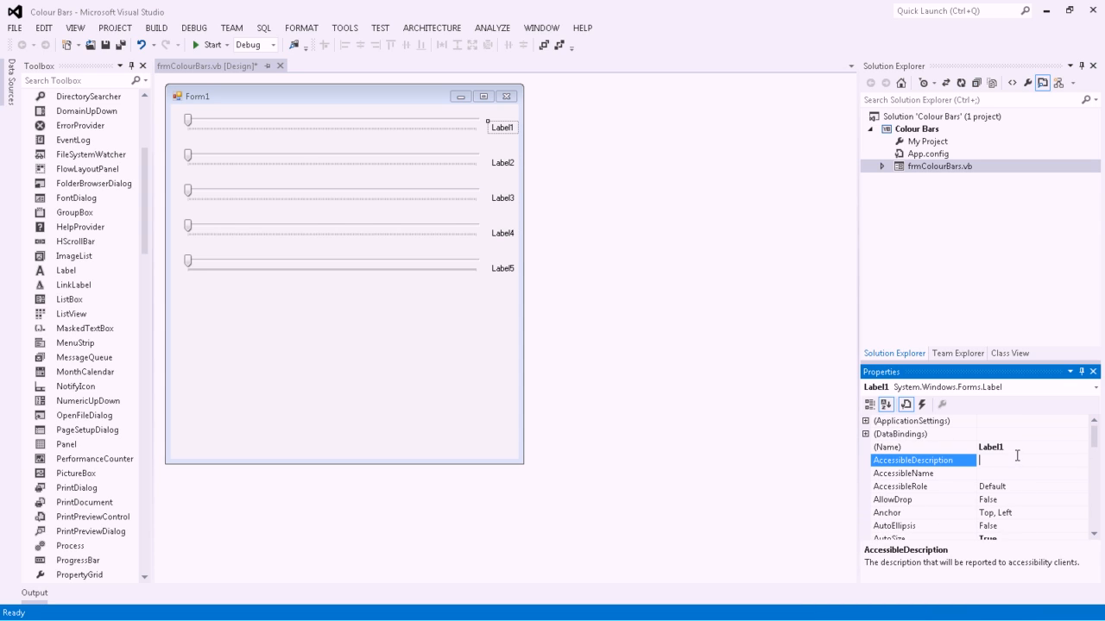
click(886, 446)
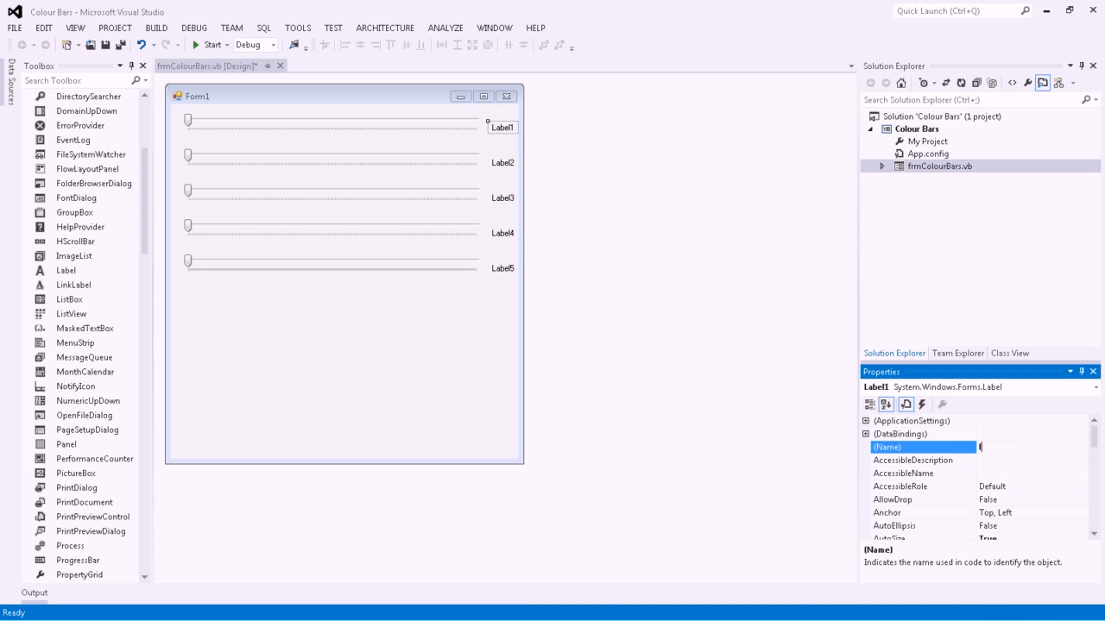
text(blRed)
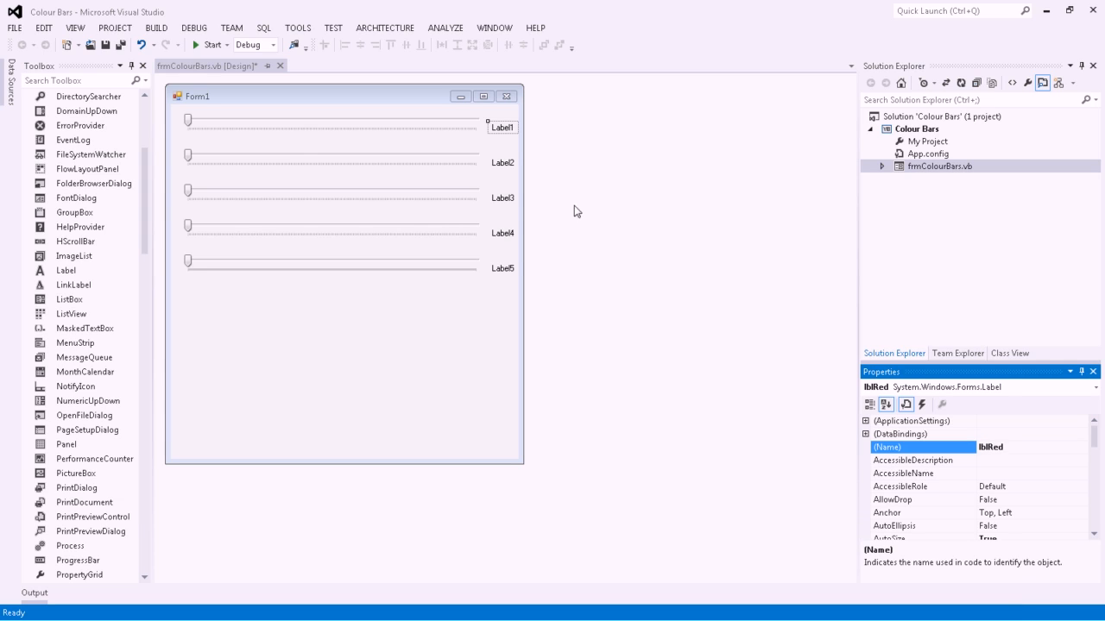
click(502, 163)
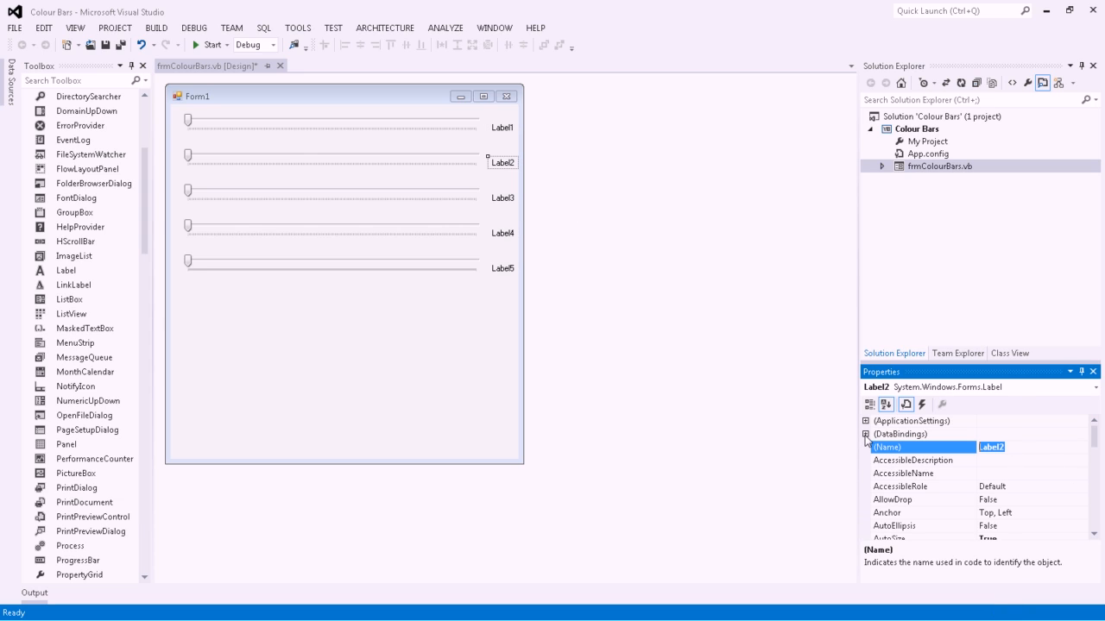
text(lblGr)
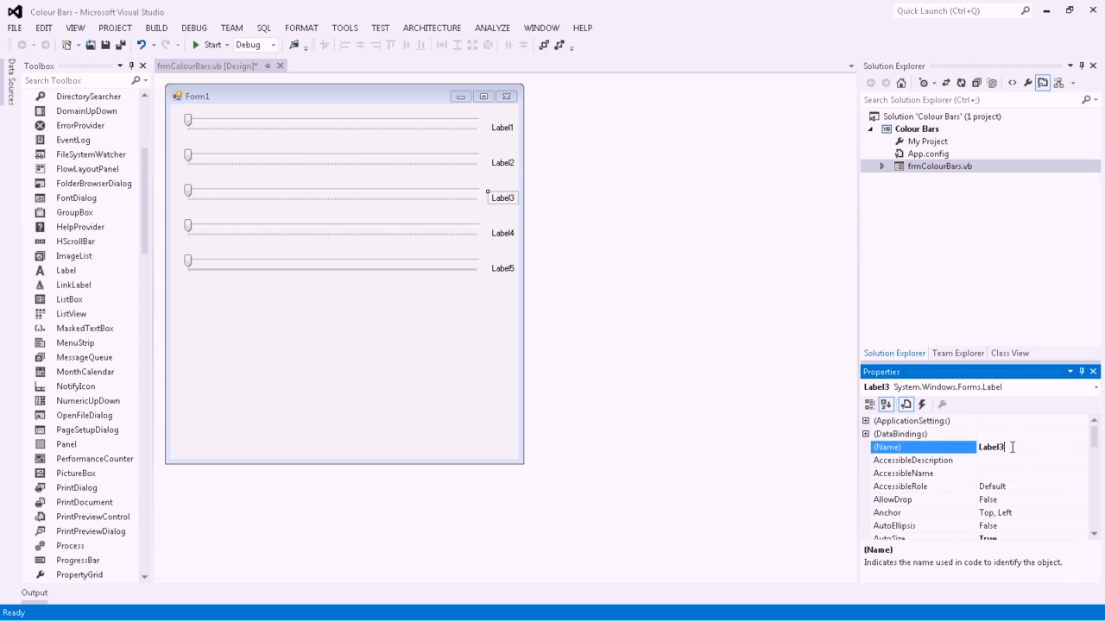
text(lblBlue)
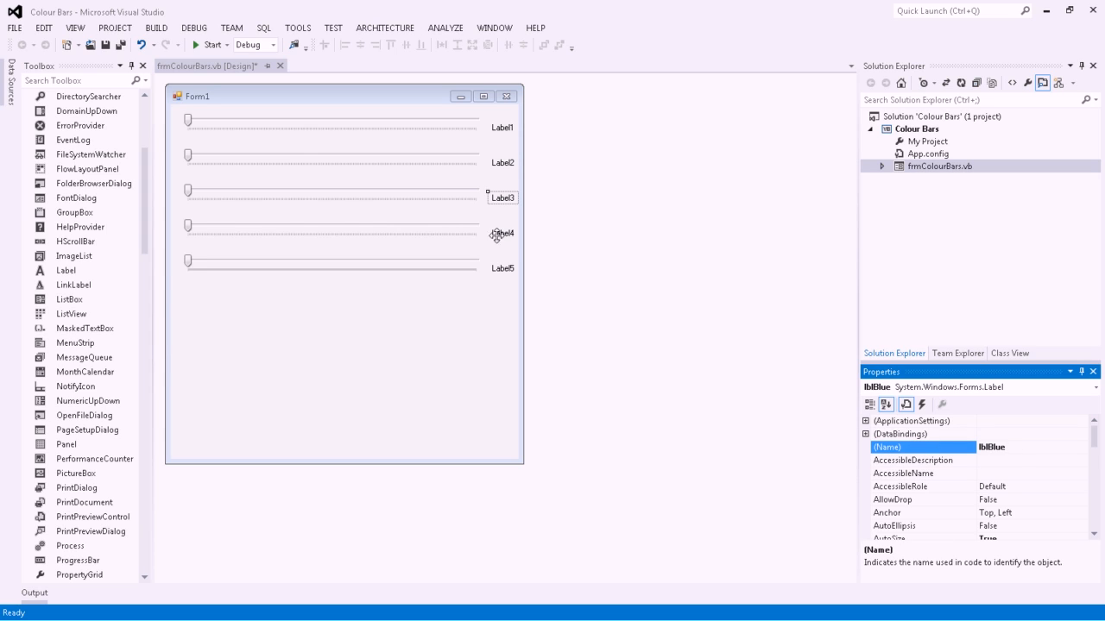
Name the fourth and bottom value labels lblAlpha and lblTime.
click(502, 233)
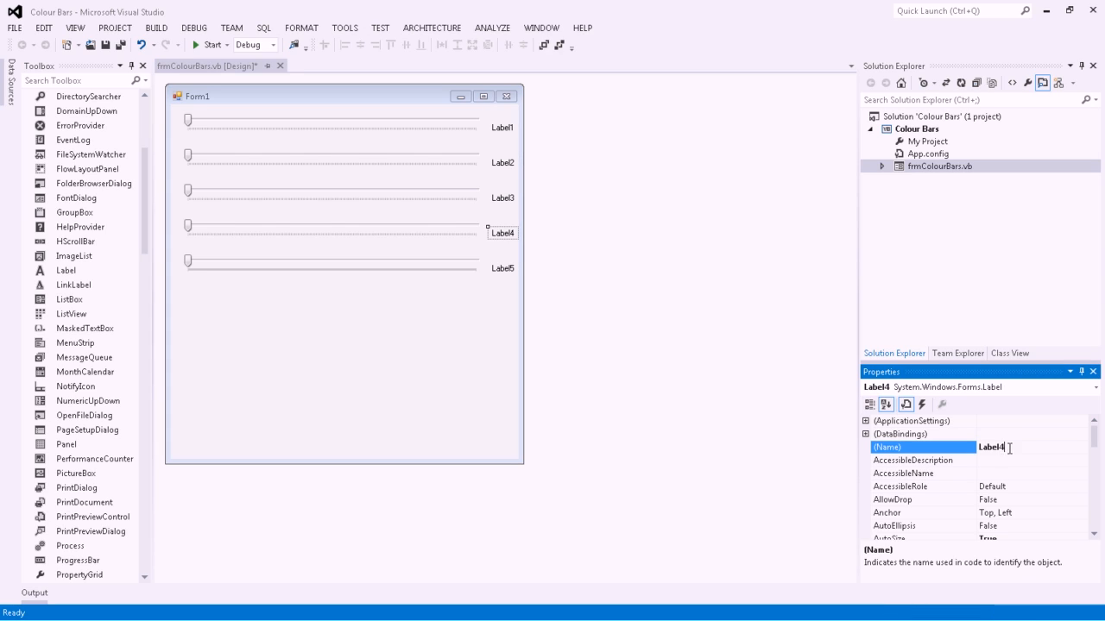
text(lblASI)
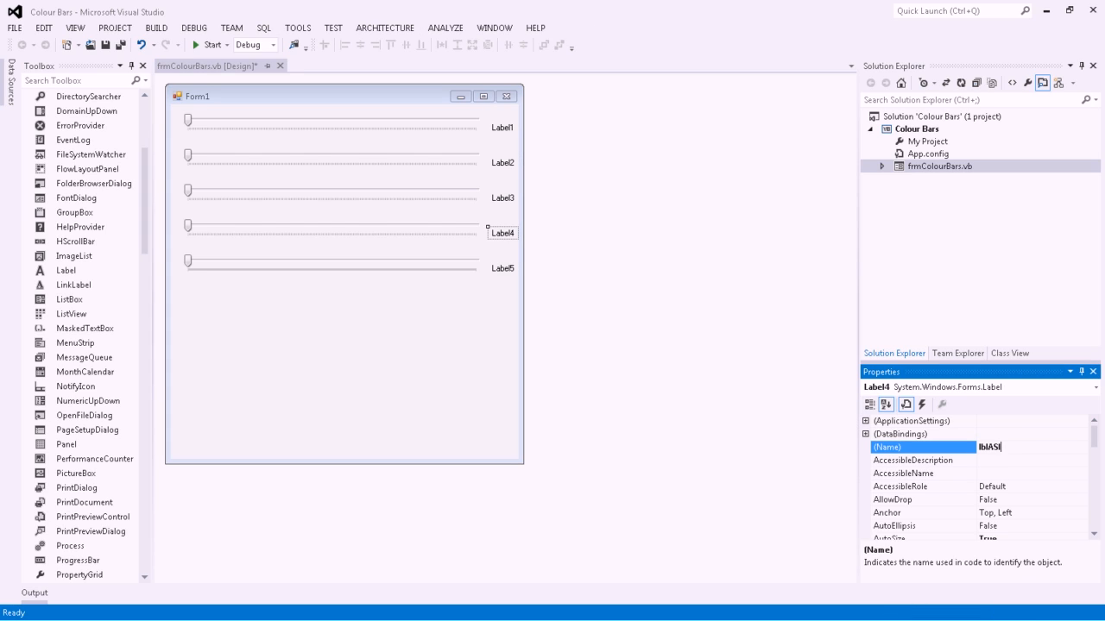
text(lblAlpha)
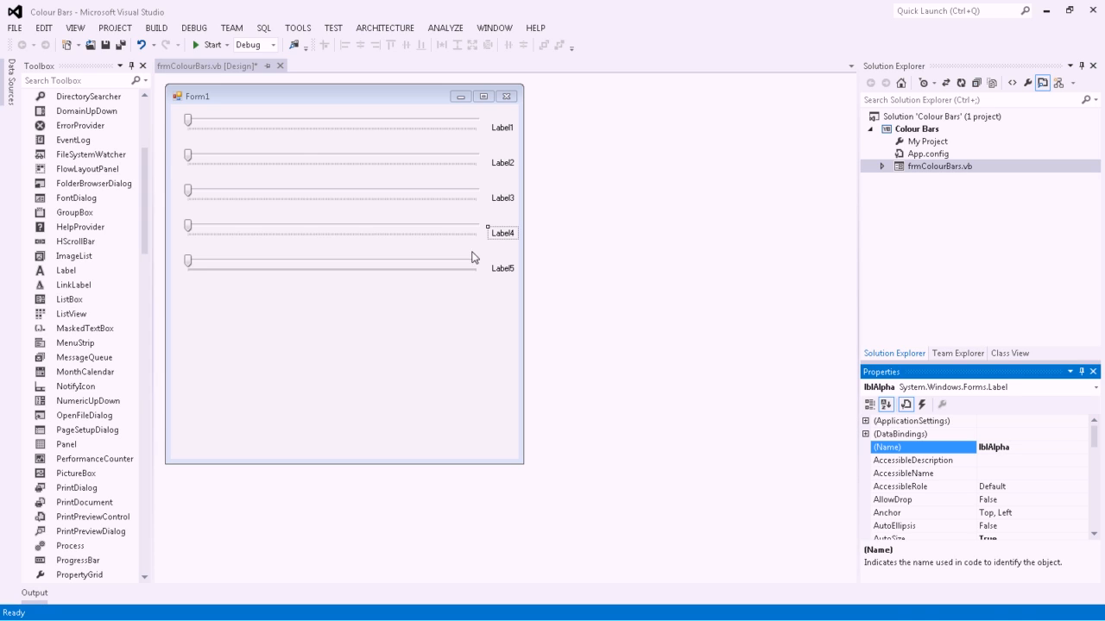
click(503, 267)
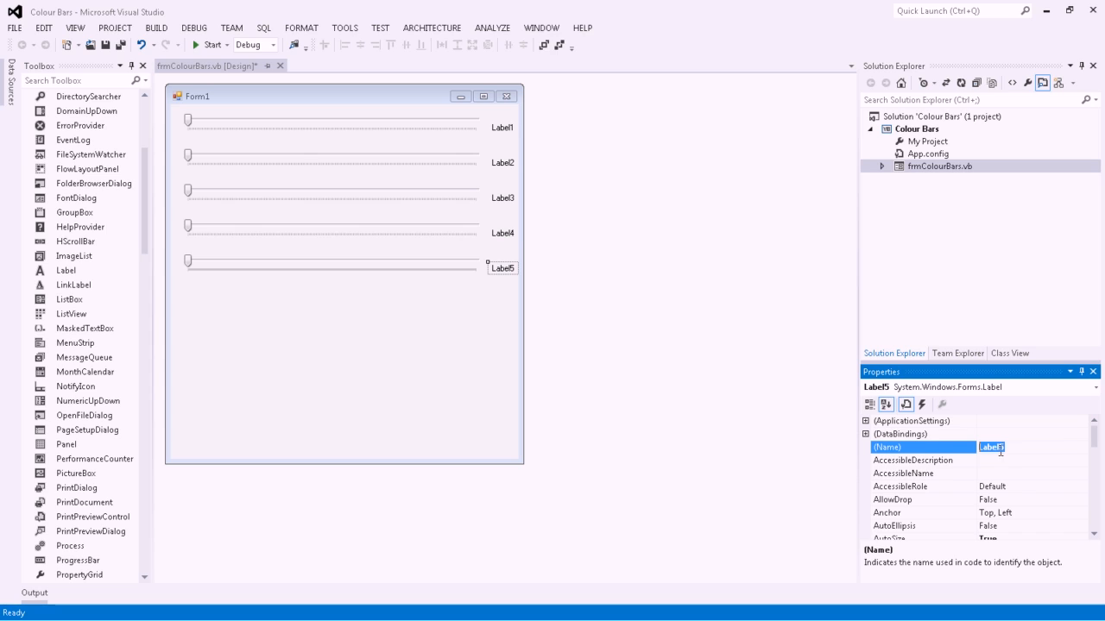
text(lblTime)
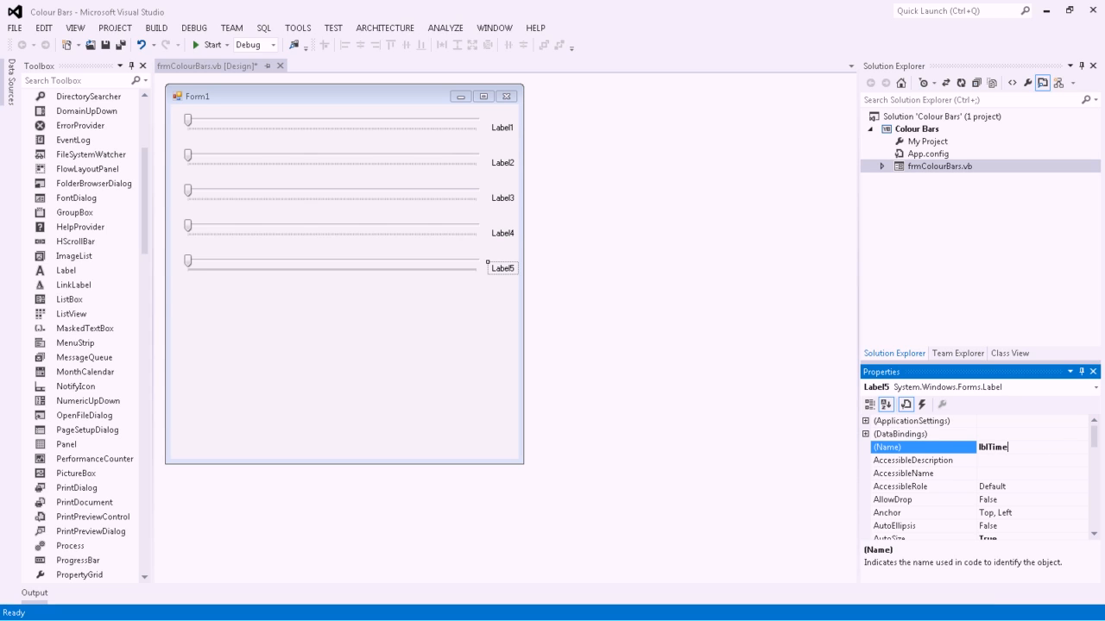
key(Enter)
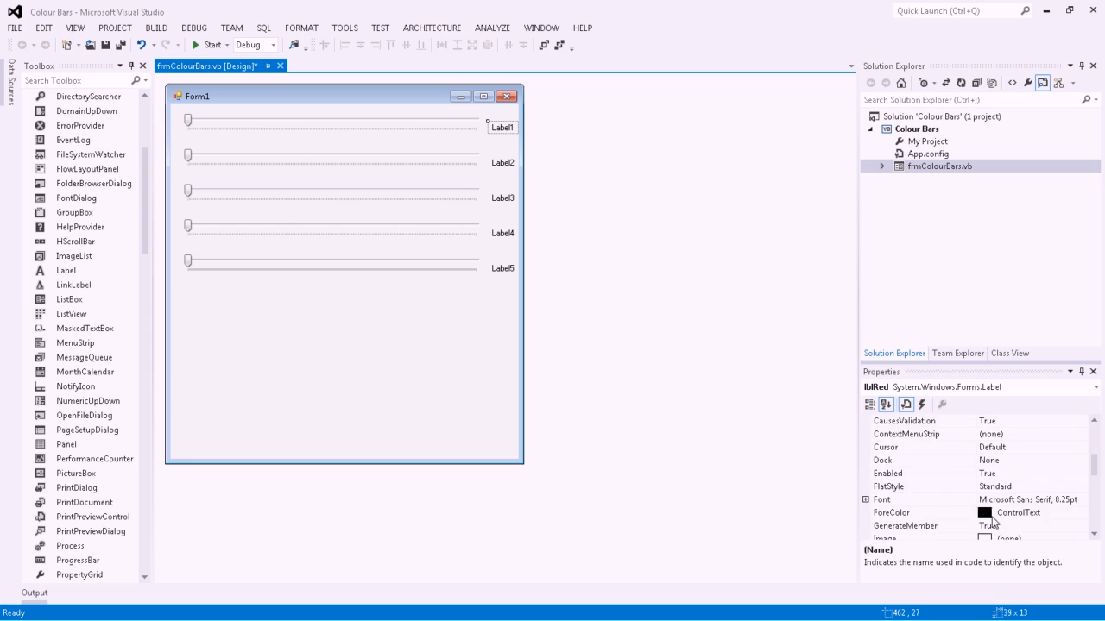
Set the Text of the four colour labels to 0 and the time label to 1.
scroll(down, 3)
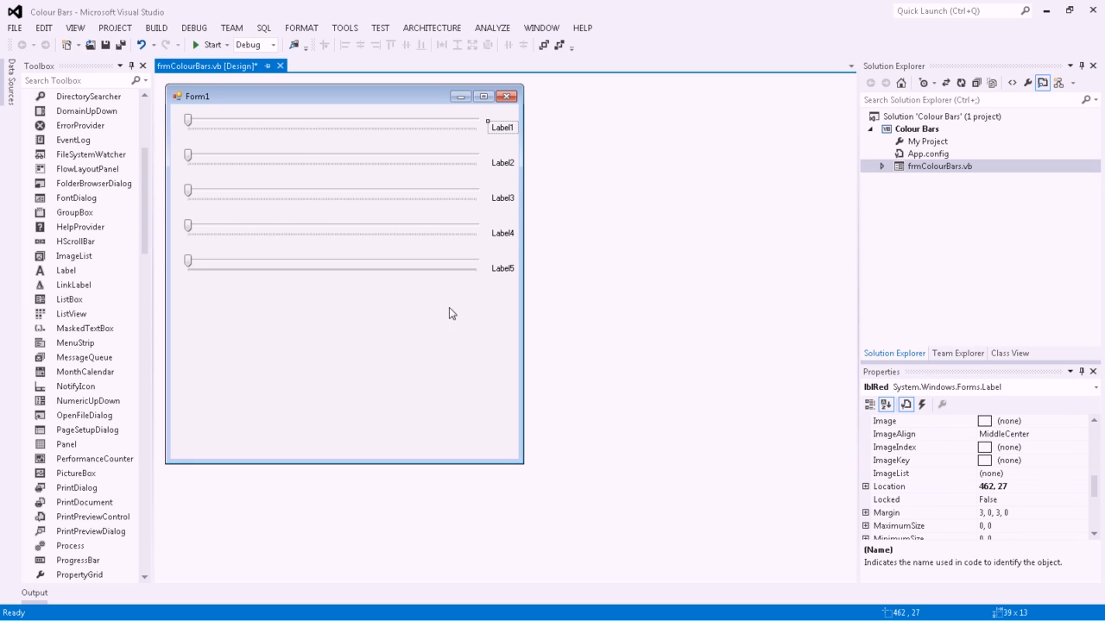
mouse_move(261, 135)
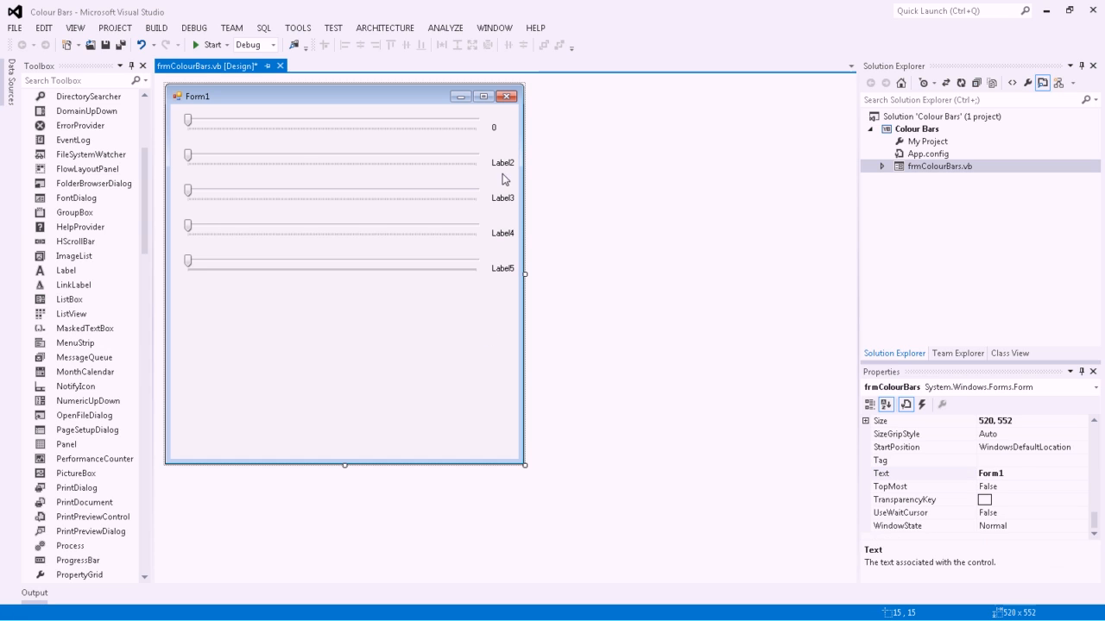
click(502, 162)
text(0)
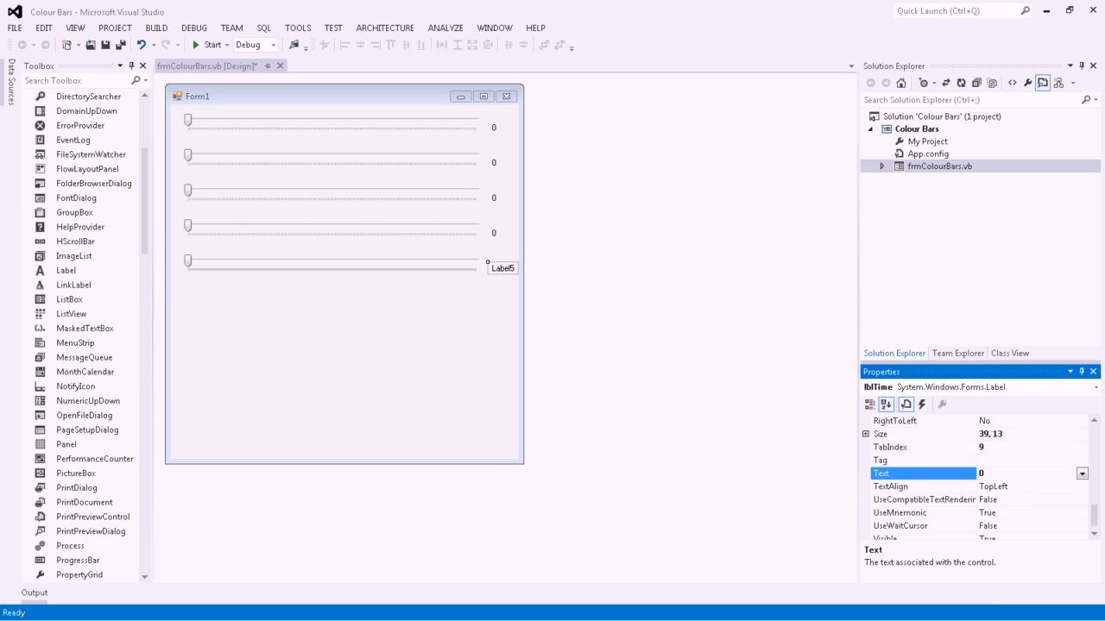
text(1)
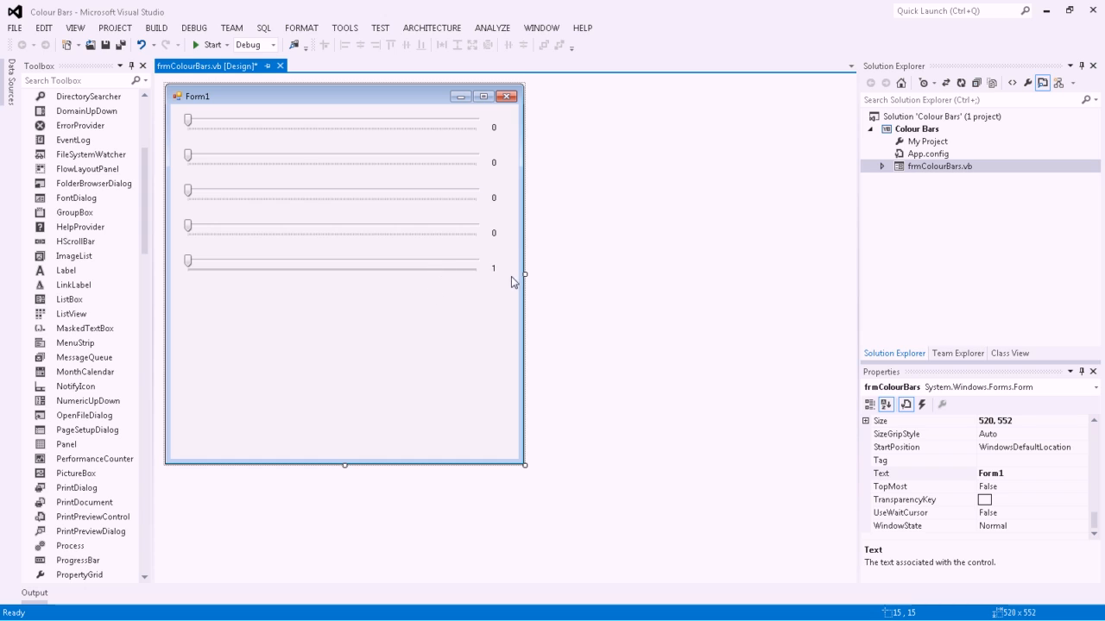
Set the trkTime track bar's Maximum property to 1000.
click(331, 268)
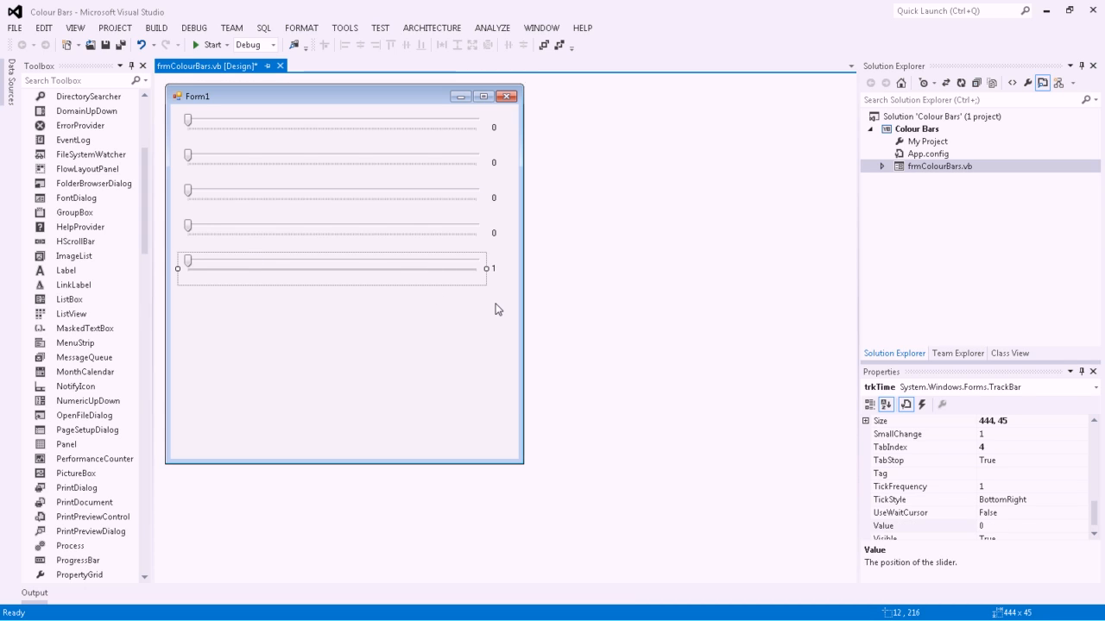
mouse_move(476, 338)
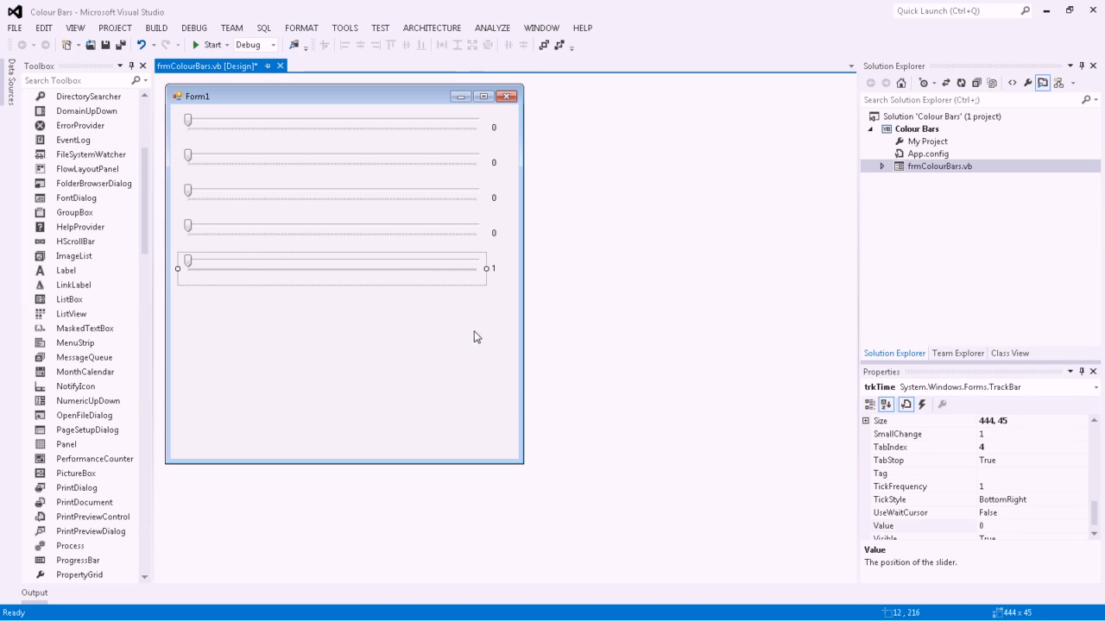
mouse_move(535, 313)
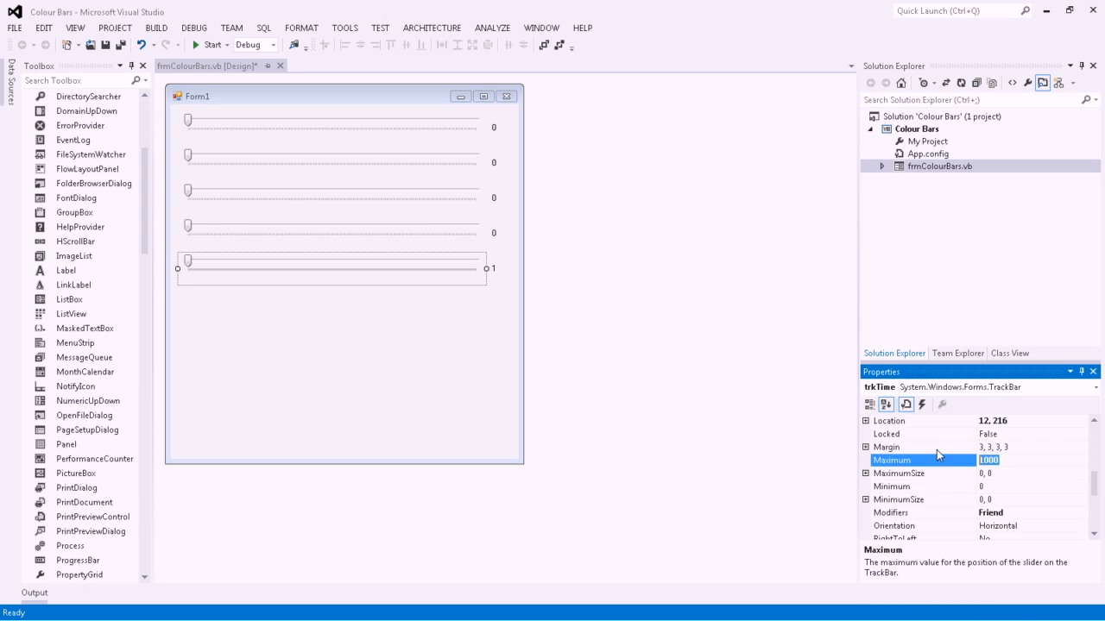
mouse_move(963, 486)
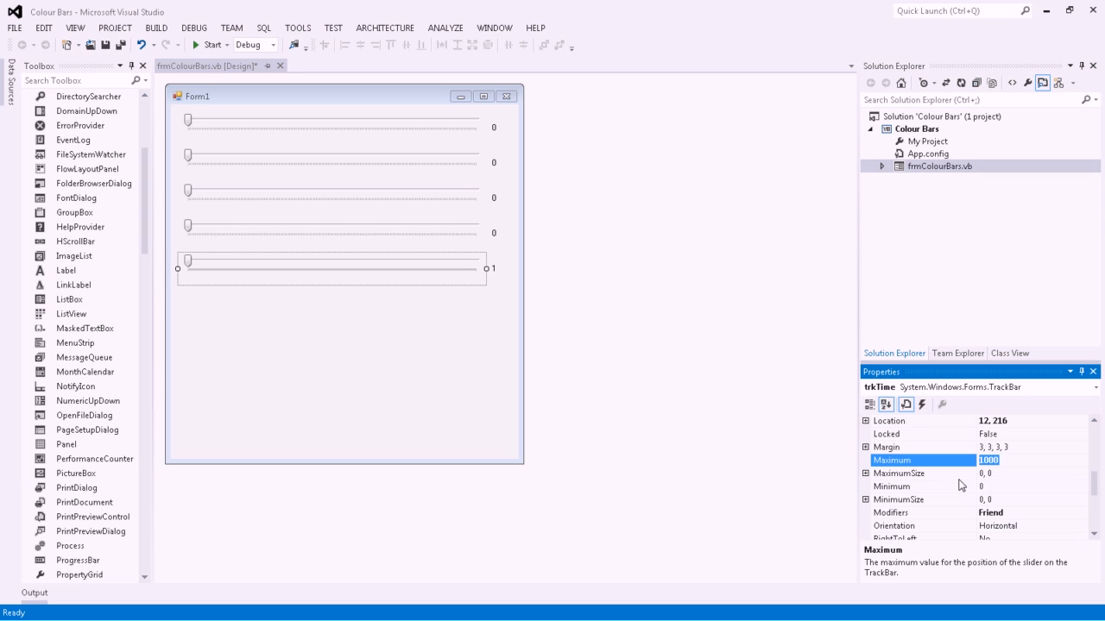
click(891, 486)
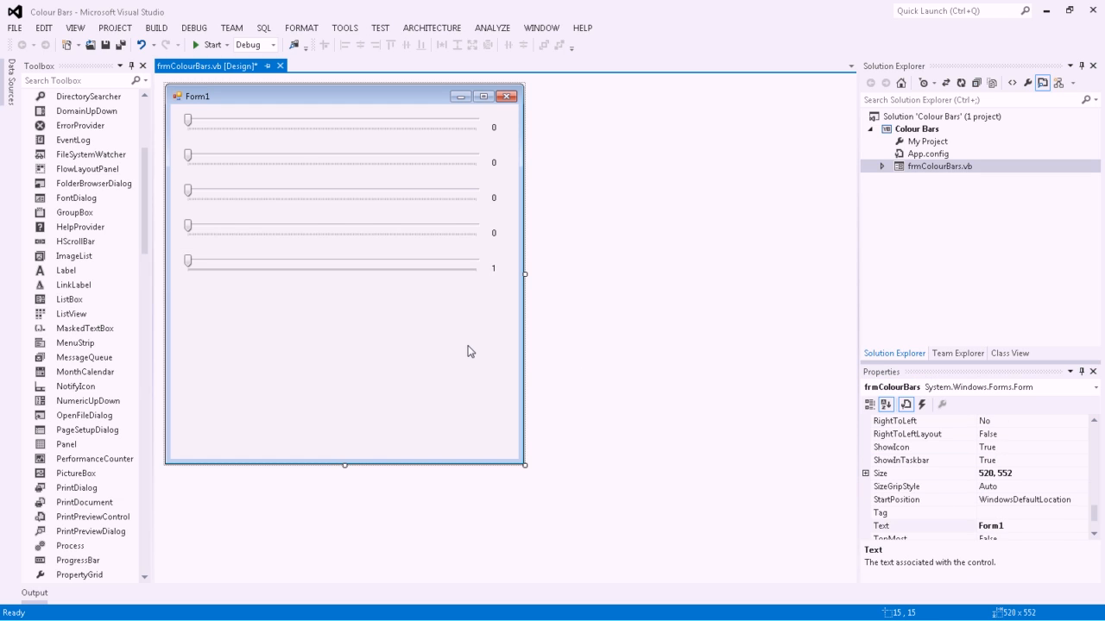
click(331, 268)
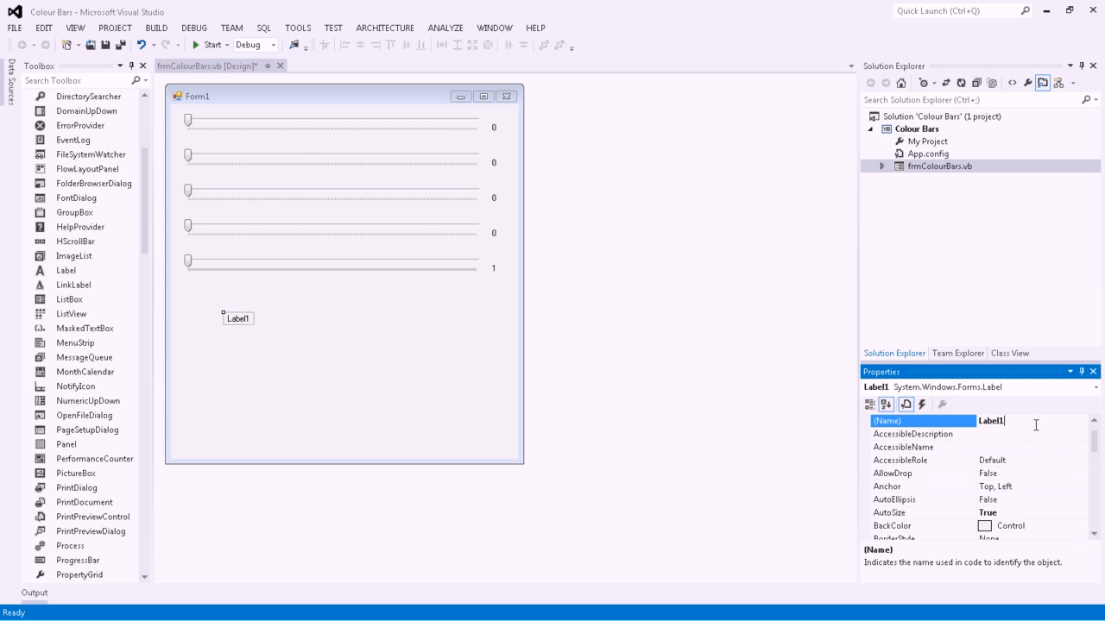
Add a widened label lblColour below the sliders with AutoSize off and blank text.
text(lblColour)
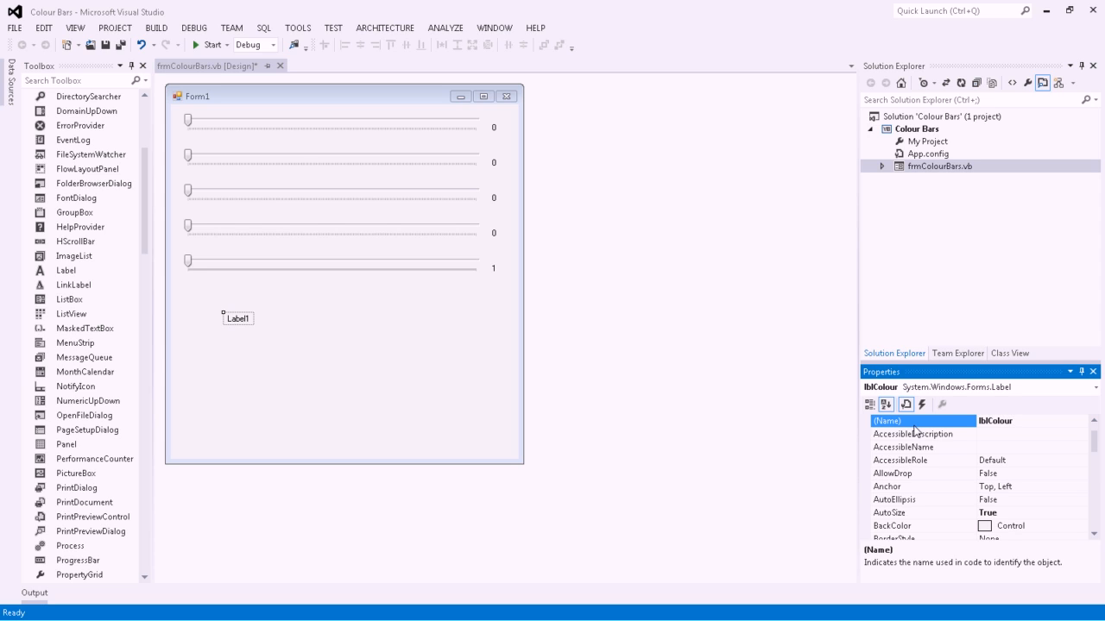
scroll(down, 3)
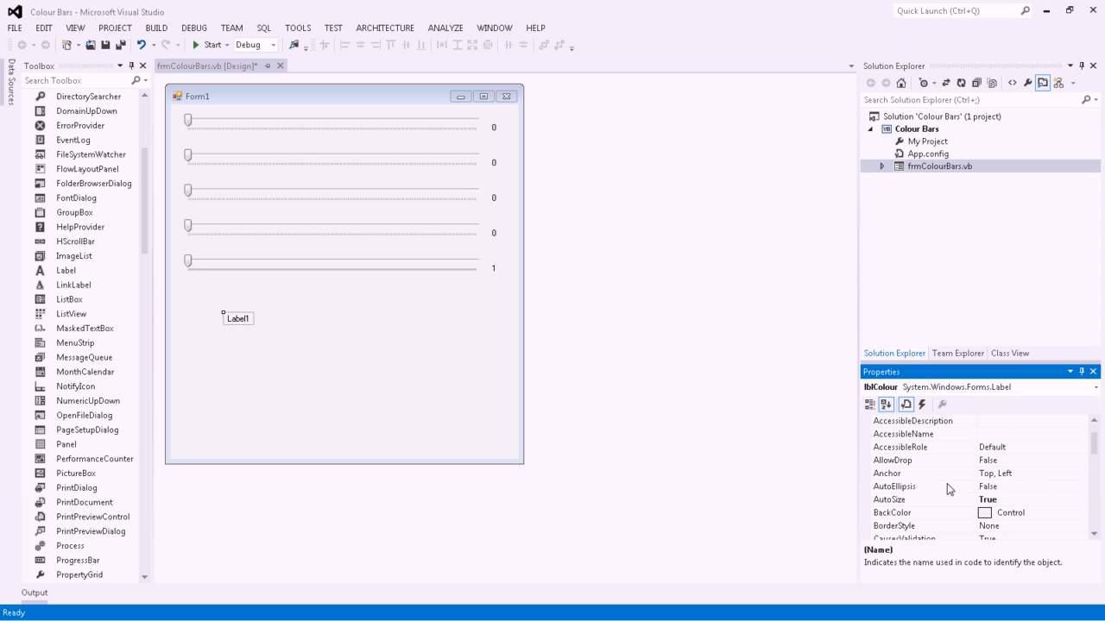
mouse_move(920, 501)
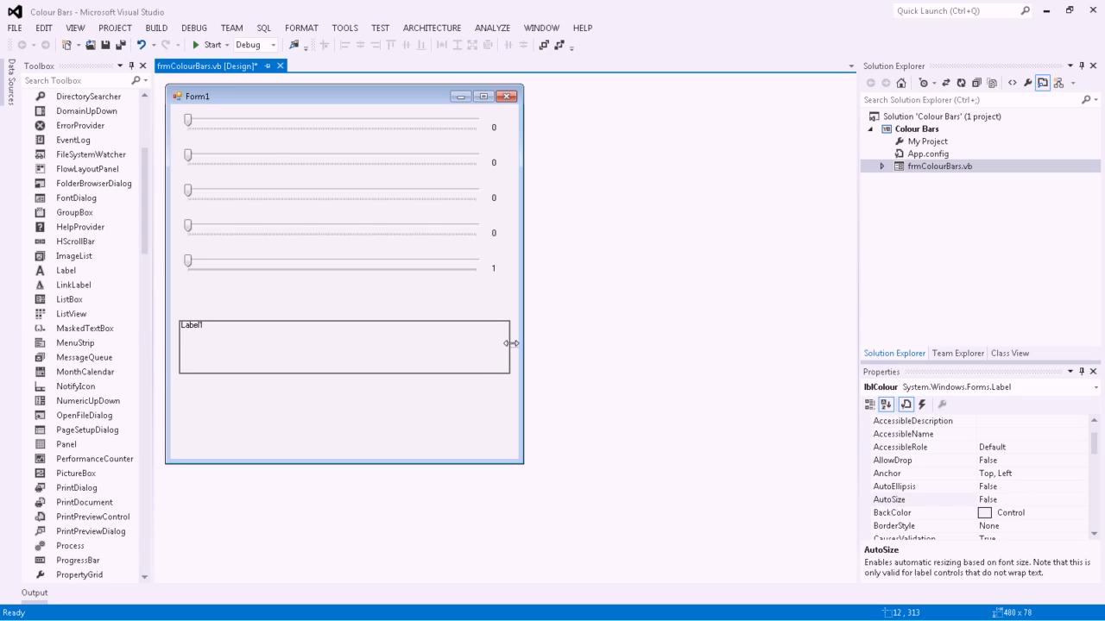
click(343, 345)
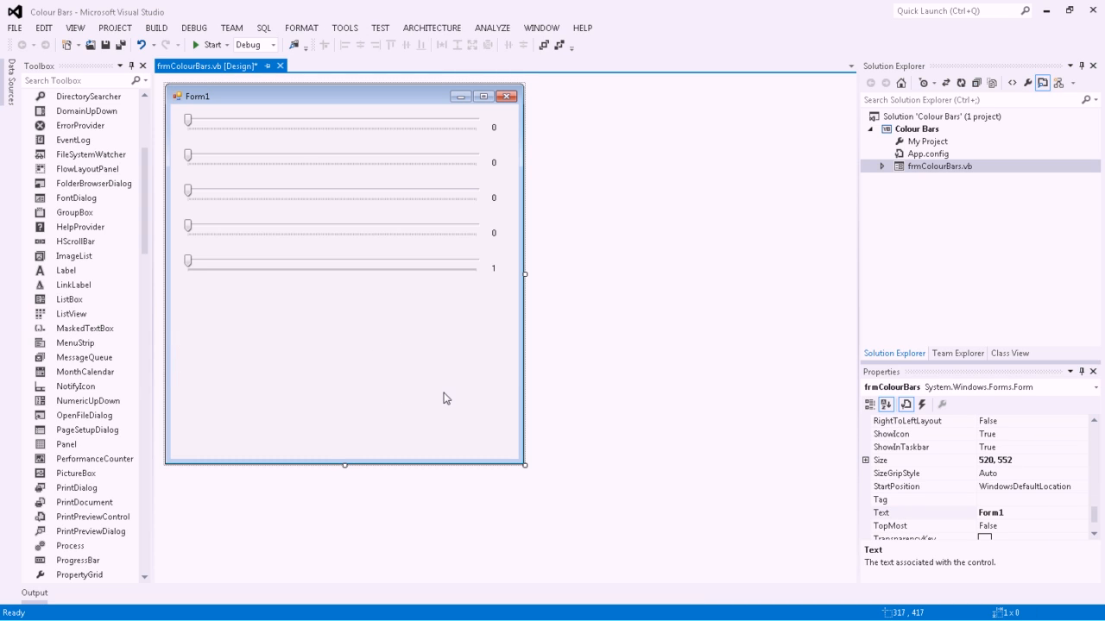
mouse_move(198, 324)
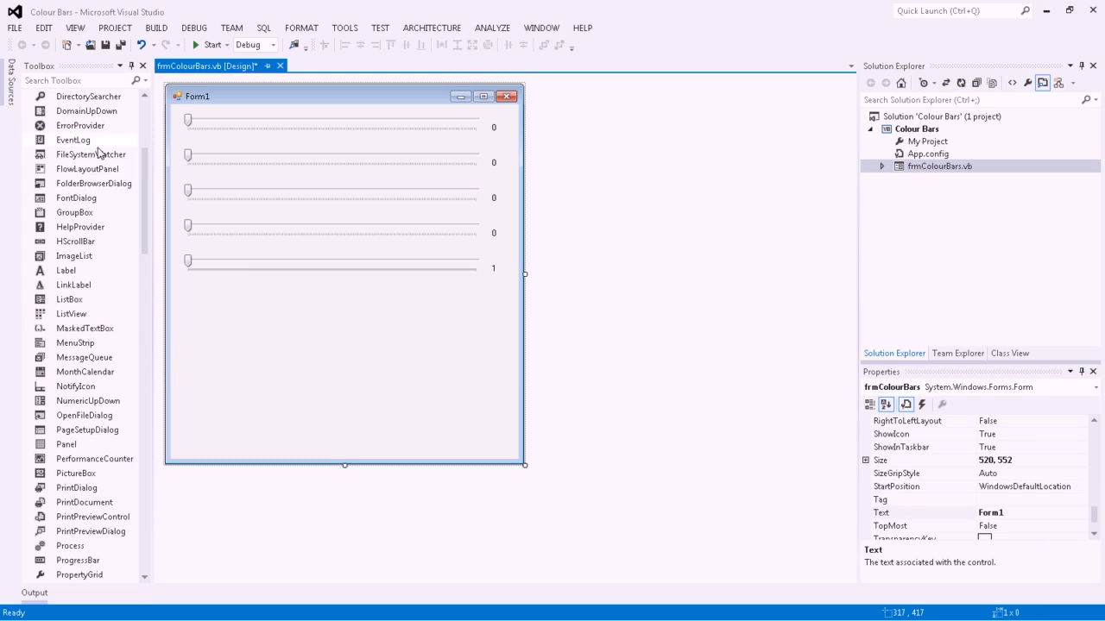
mouse_move(87, 169)
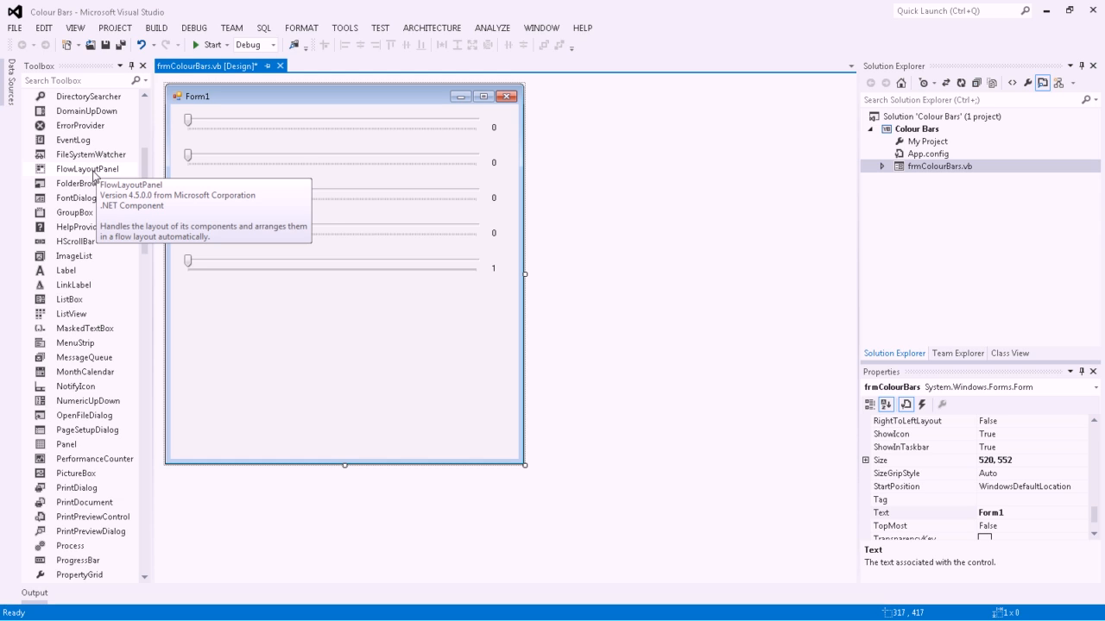
mouse_move(128, 141)
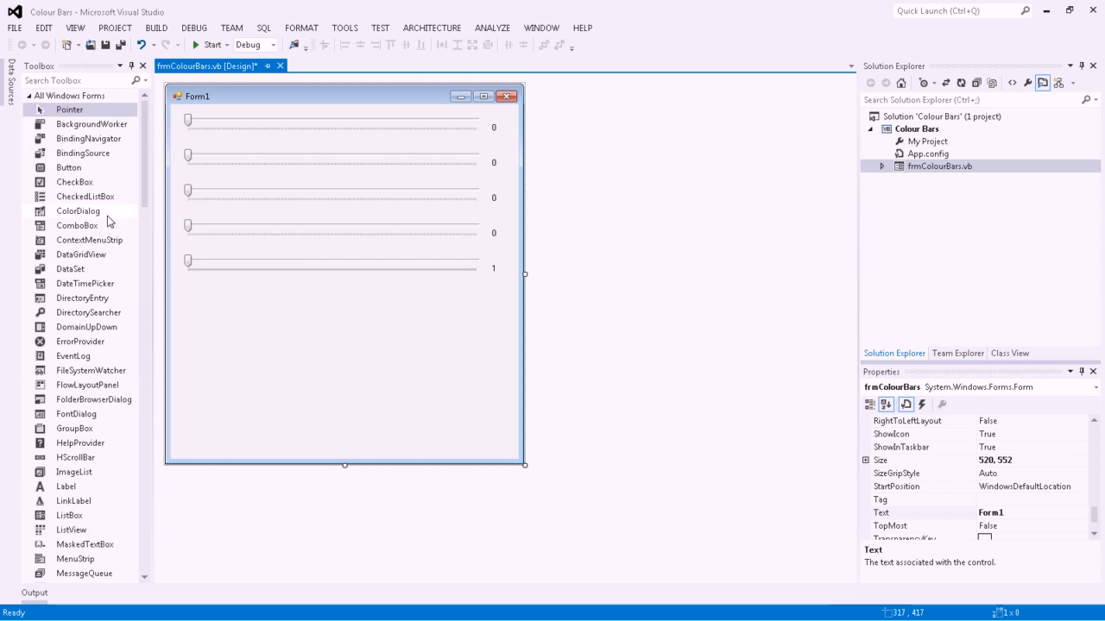
Add a bottom-left button named btnStartTimer and start naming the second button.
click(69, 167)
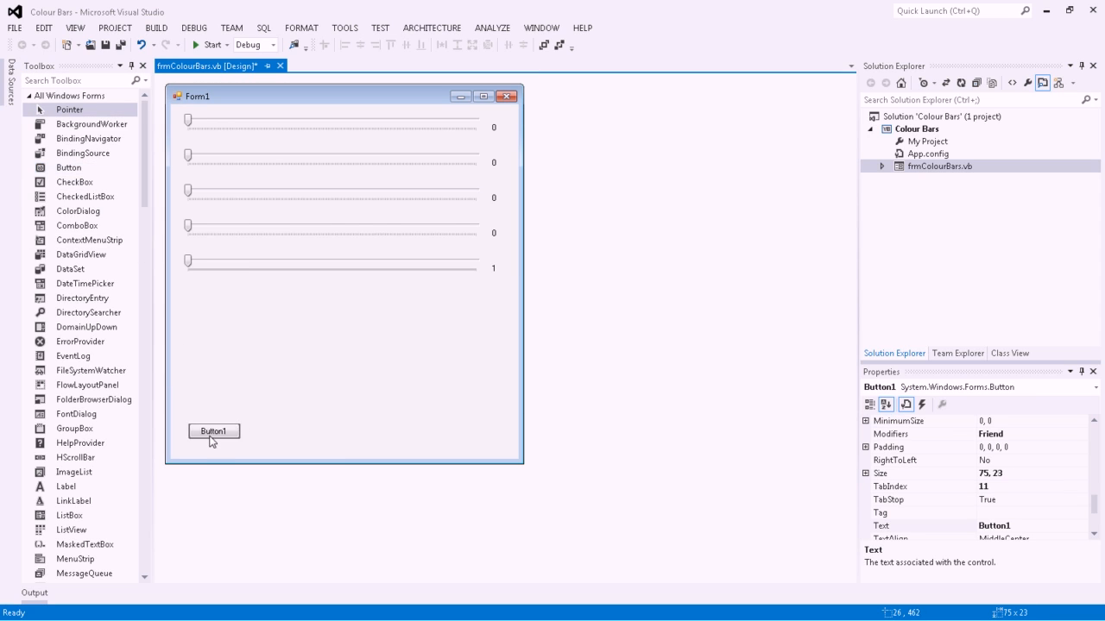
drag(213, 431, 205, 443)
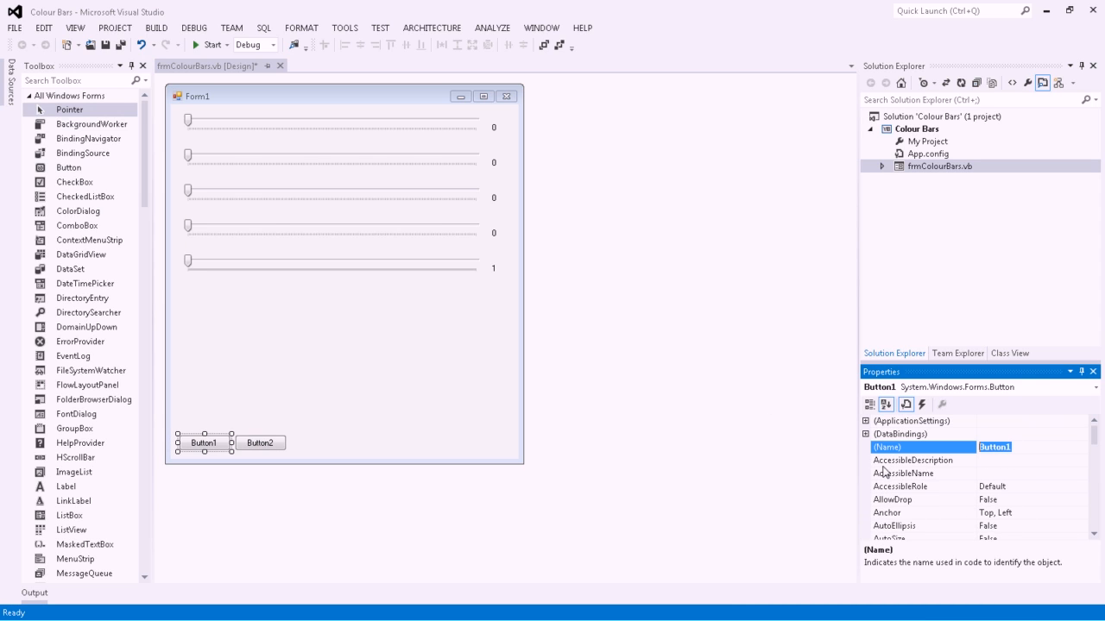
text(btnTimerStart)
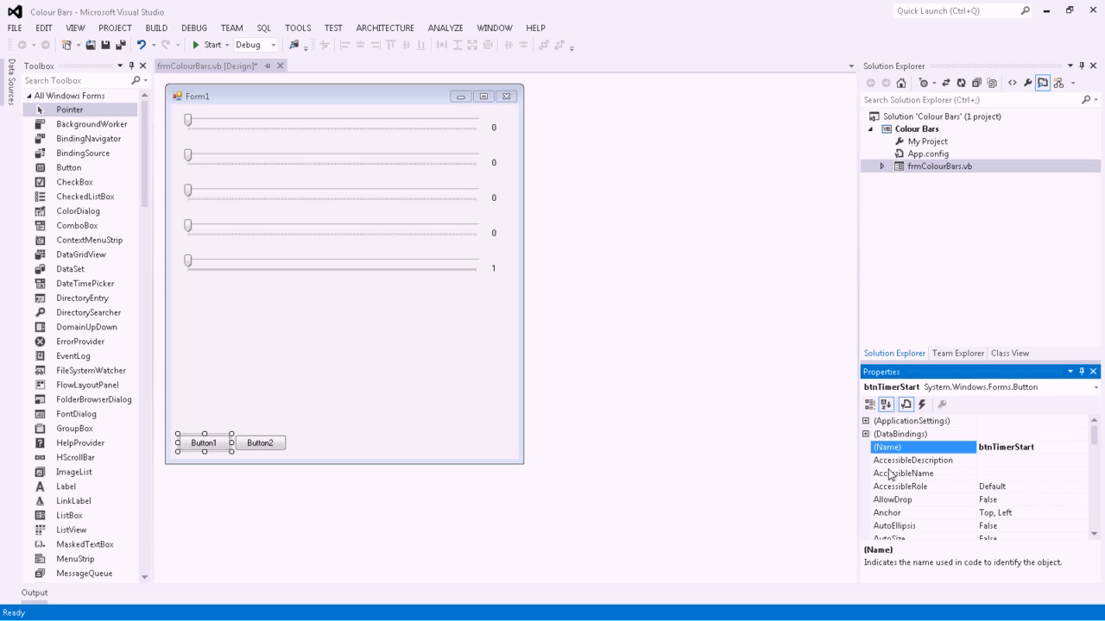
mouse_move(1053, 447)
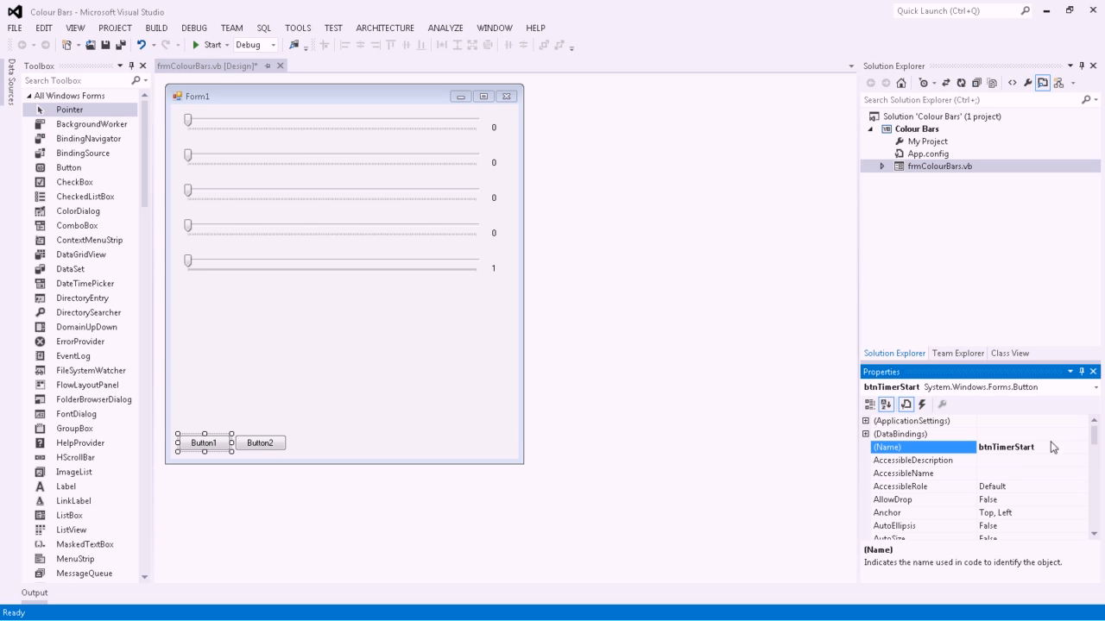
double_click(1005, 447)
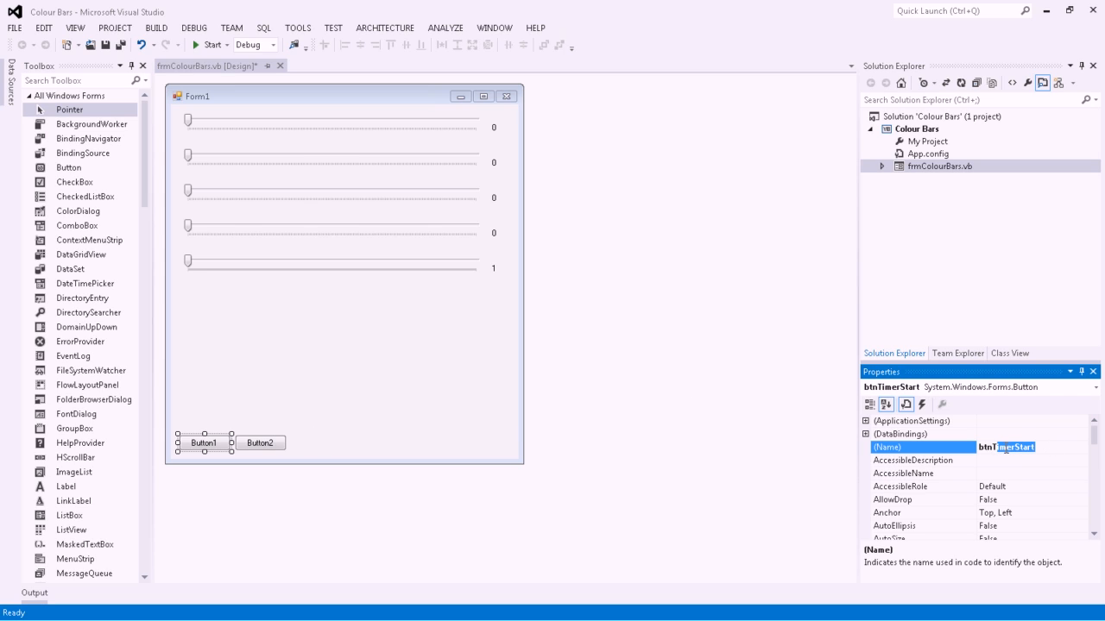
text(btnStartTi)
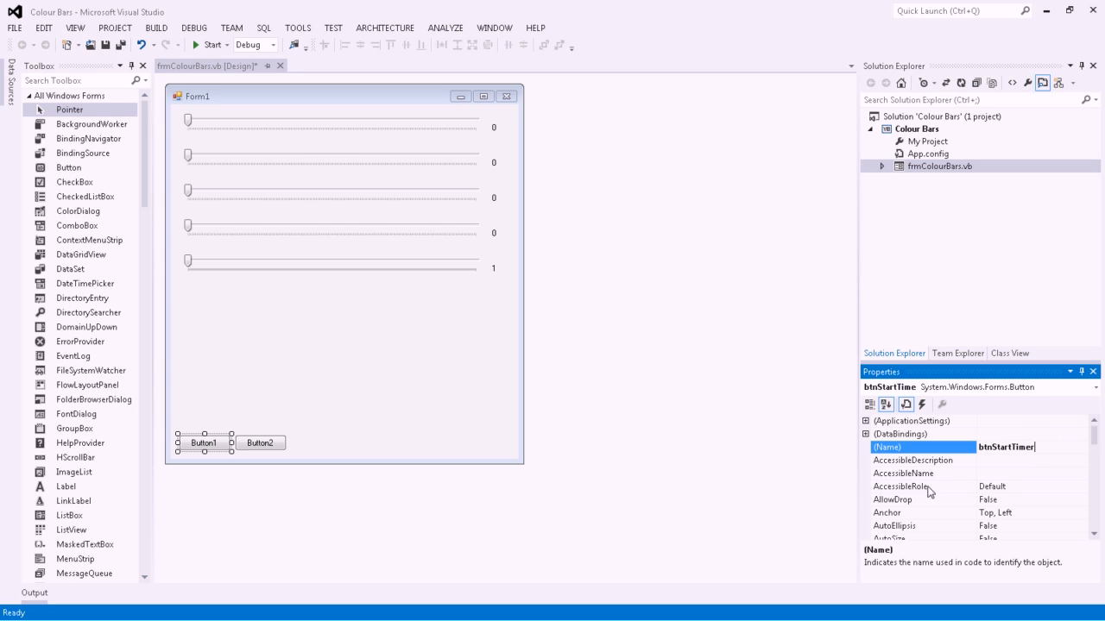
click(260, 443)
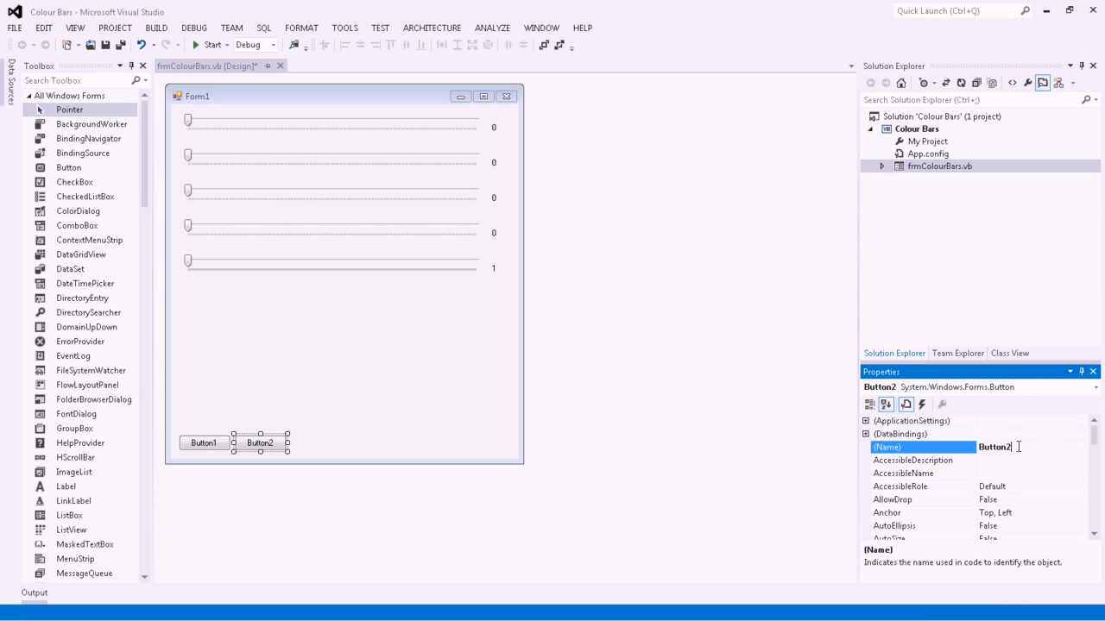
text(btnSt)
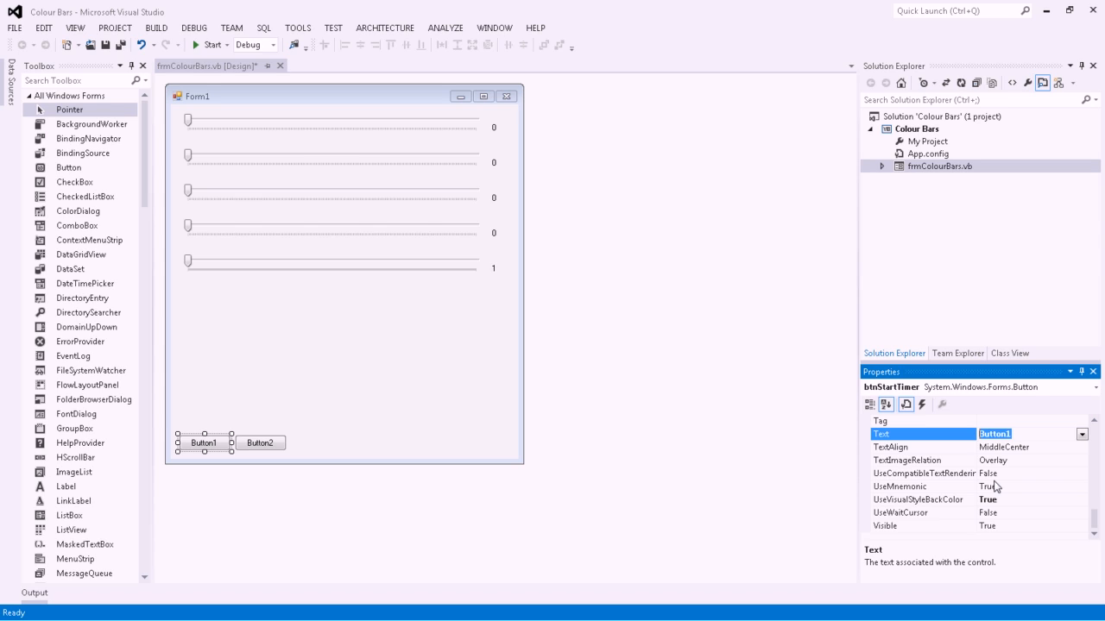
Caption the two buttons 'Start Random' and 'Stop Random'.
text(St)
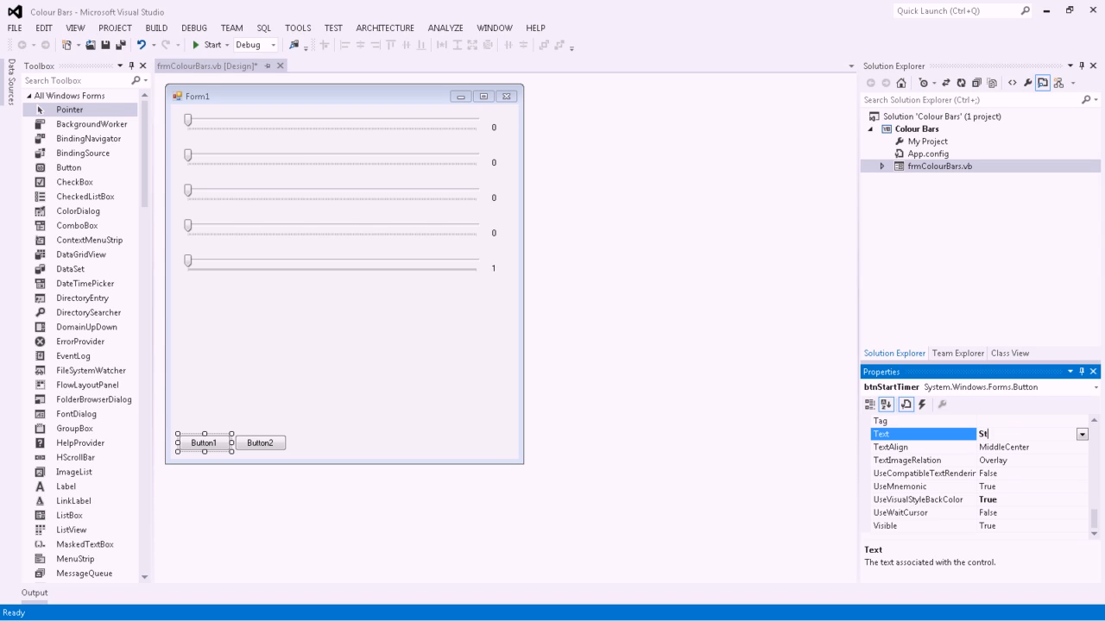
text(Start Tu)
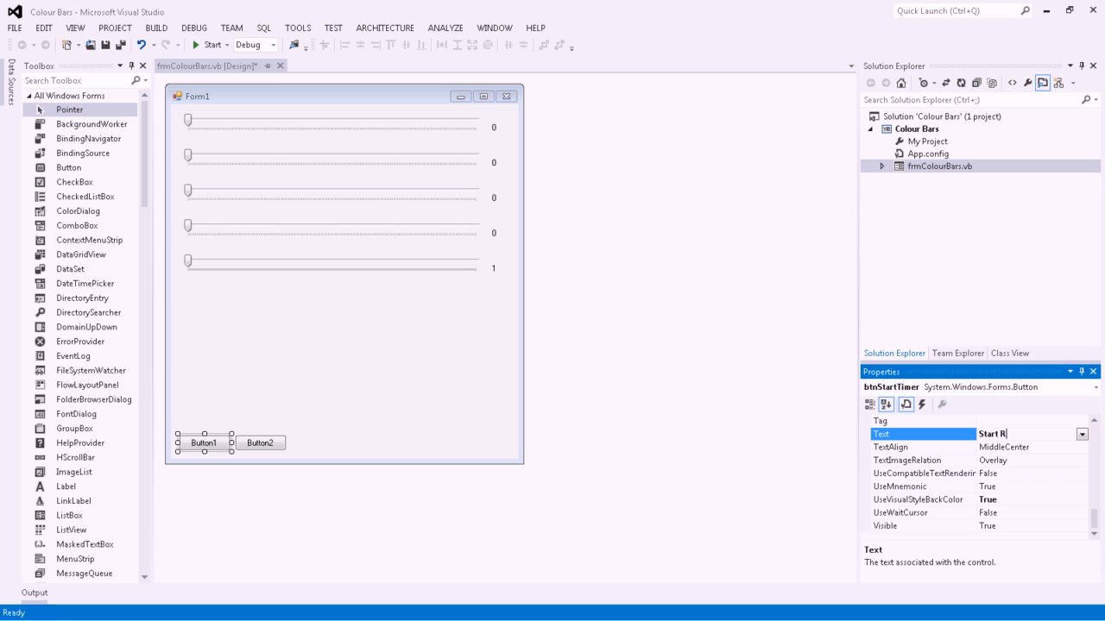
text(andom)
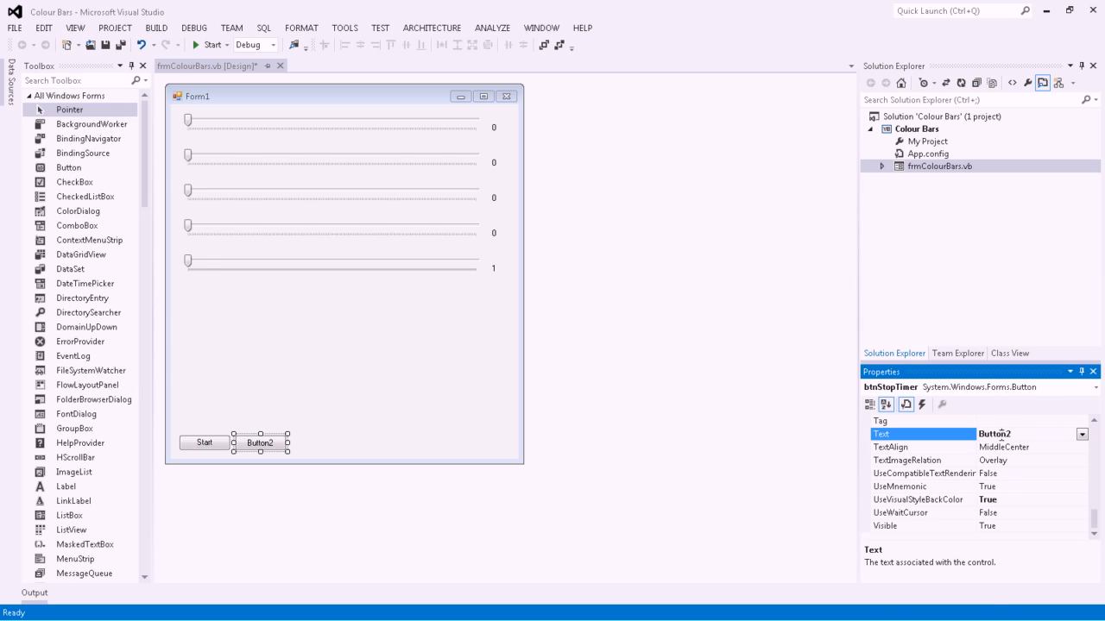
text(Stop Random)
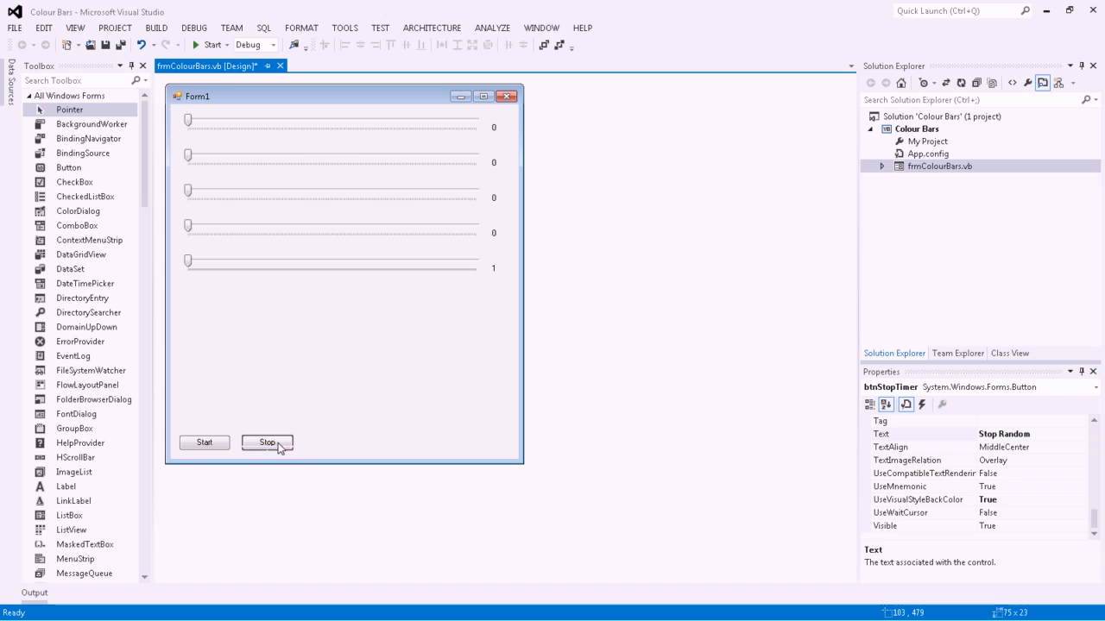
Widen the Start Random and Stop Random buttons so their captions fit.
click(204, 443)
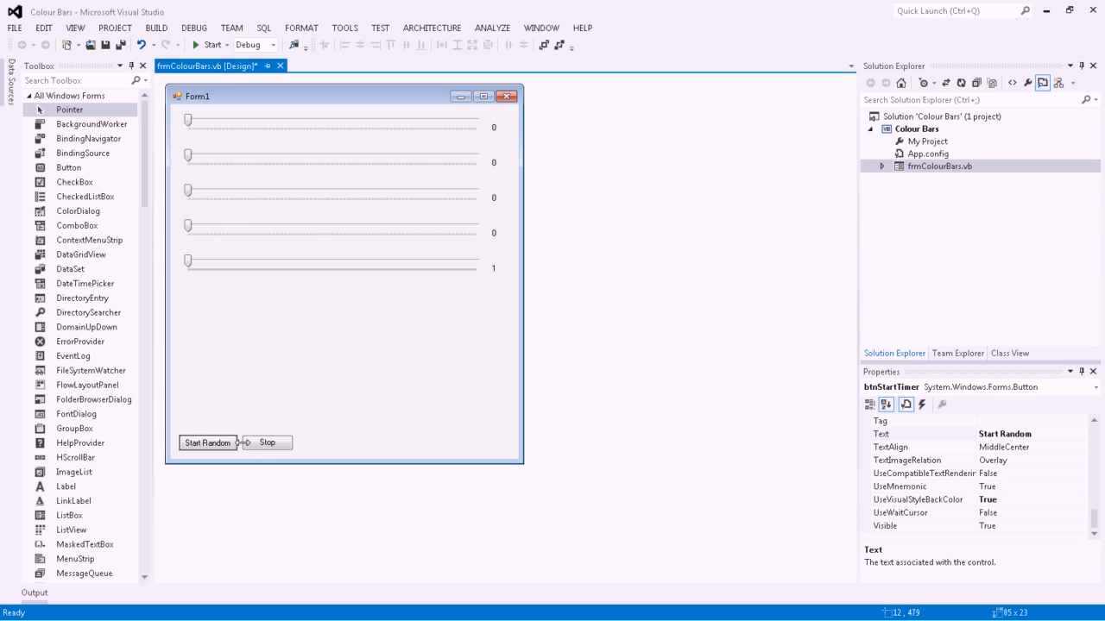
click(207, 442)
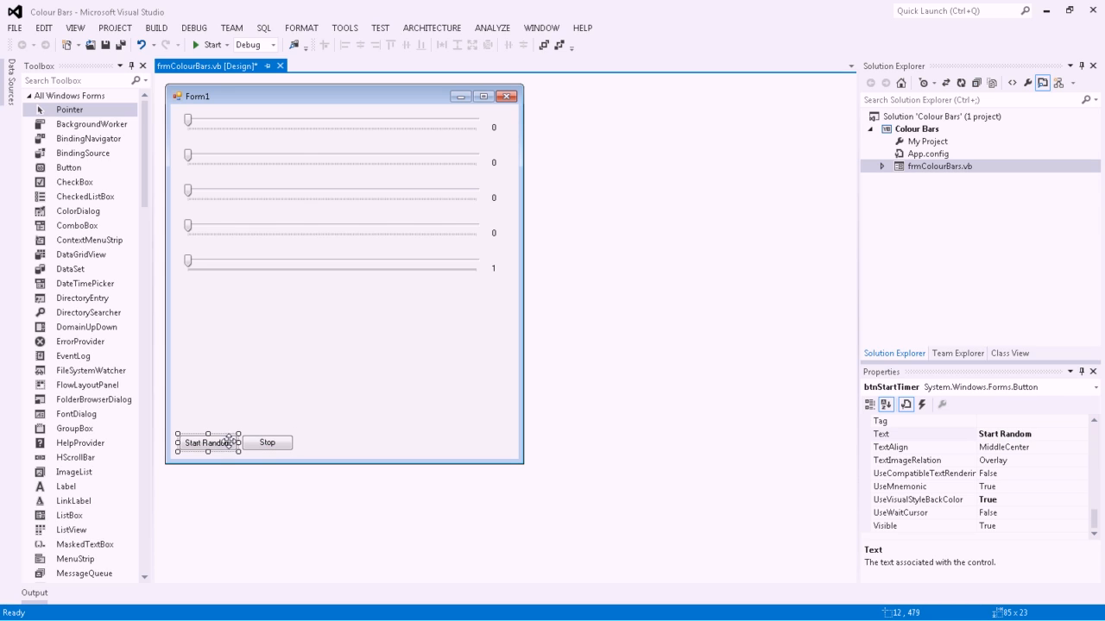
mouse_move(1047, 613)
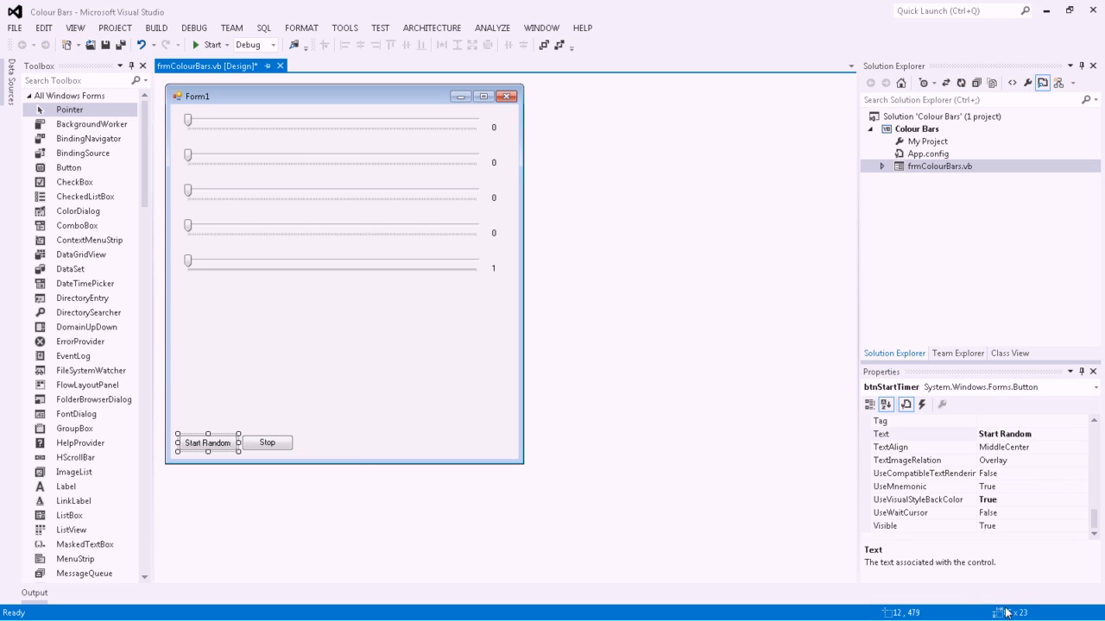
click(266, 442)
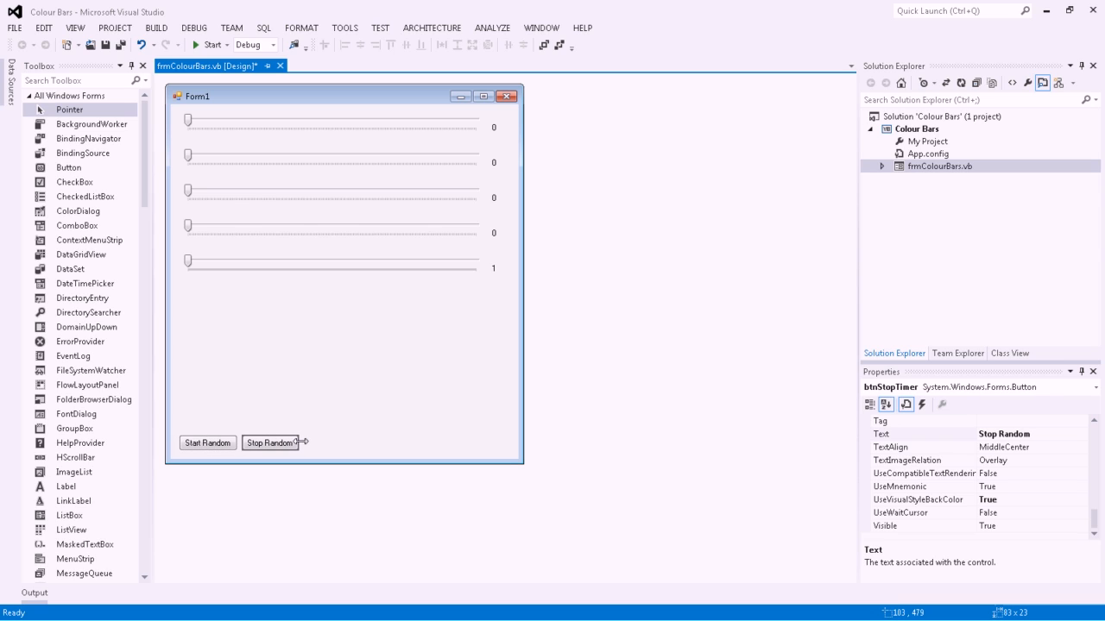
click(270, 443)
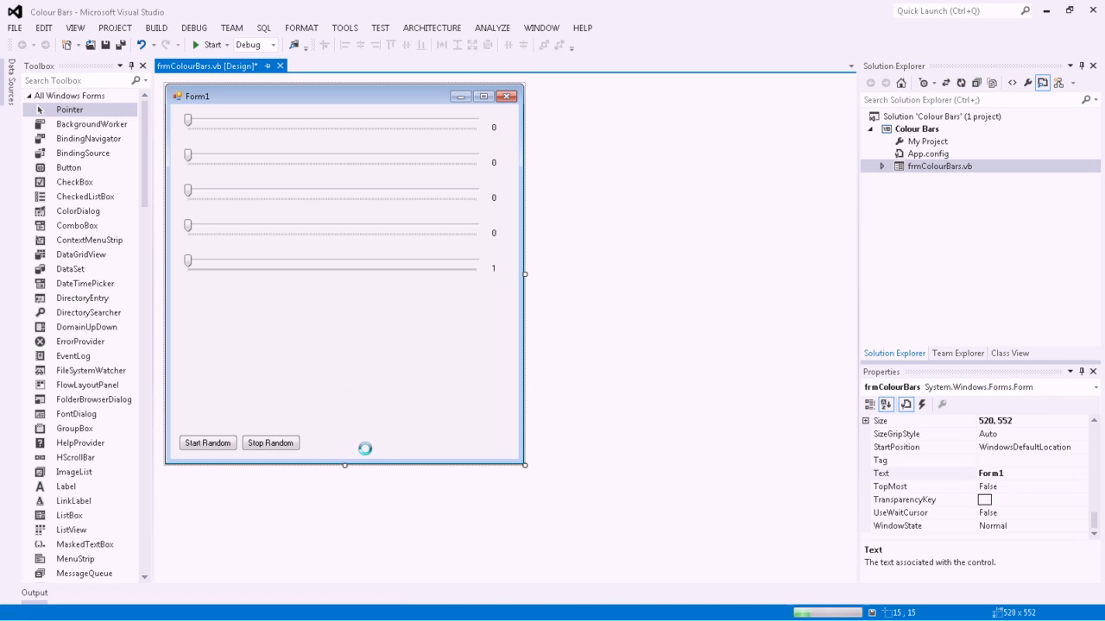
Save the project and retitle the form 'Colour Bars', then start the build.
key(ctrl+s)
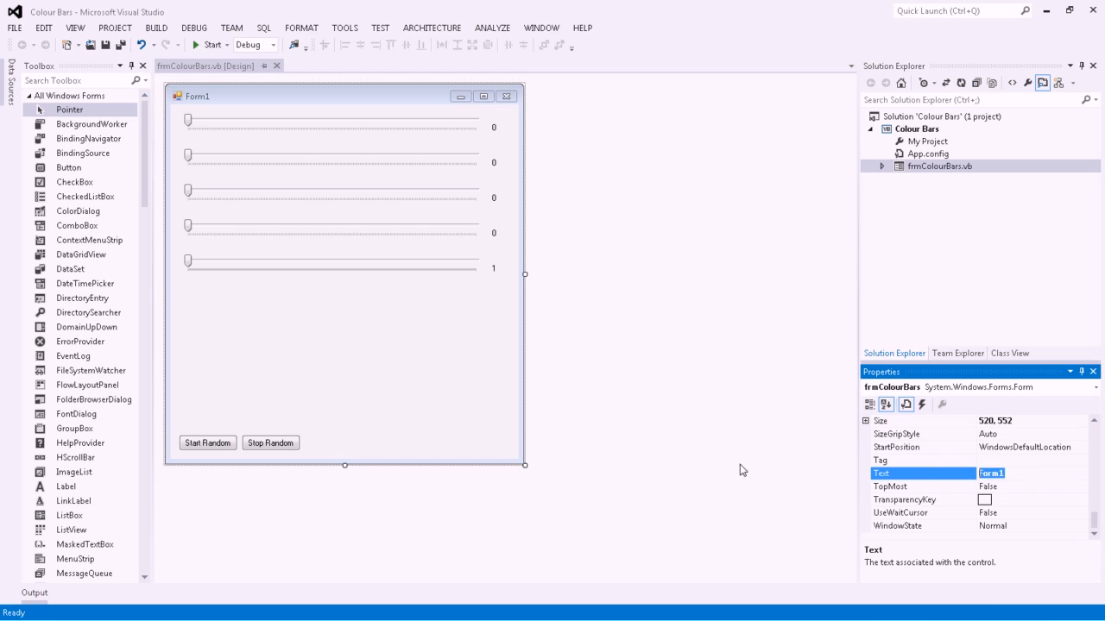
text(C)
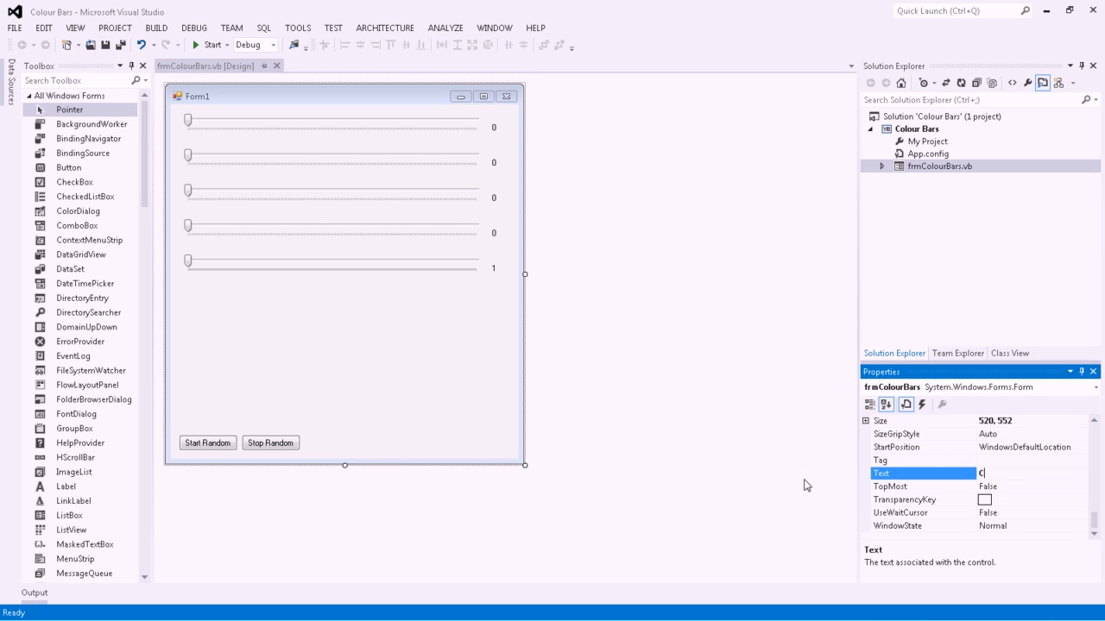
text(olour Bars)
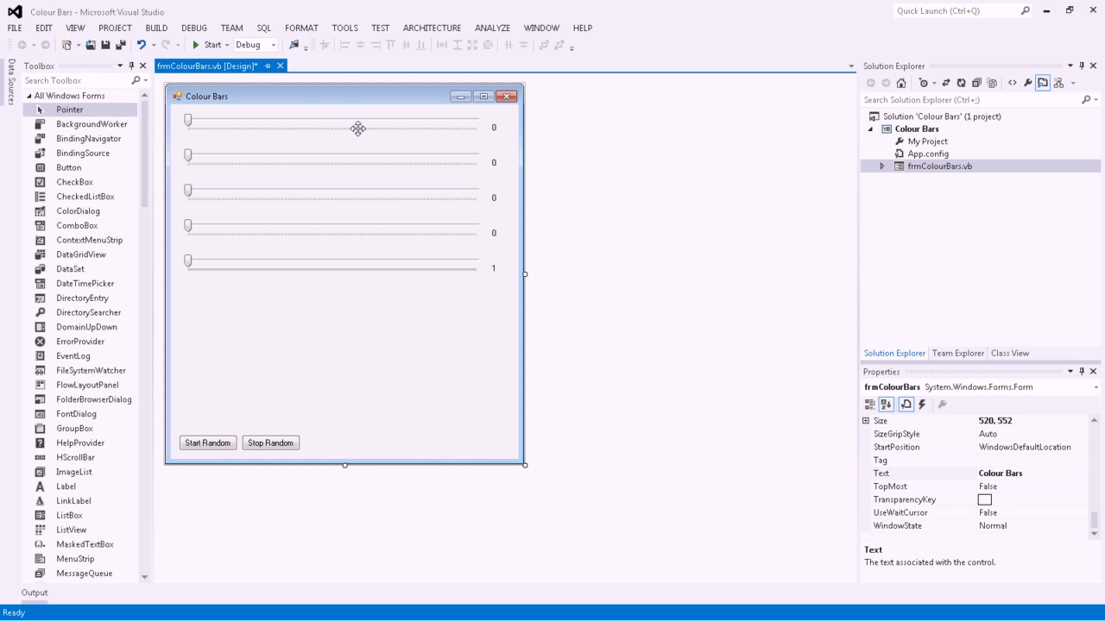
click(207, 44)
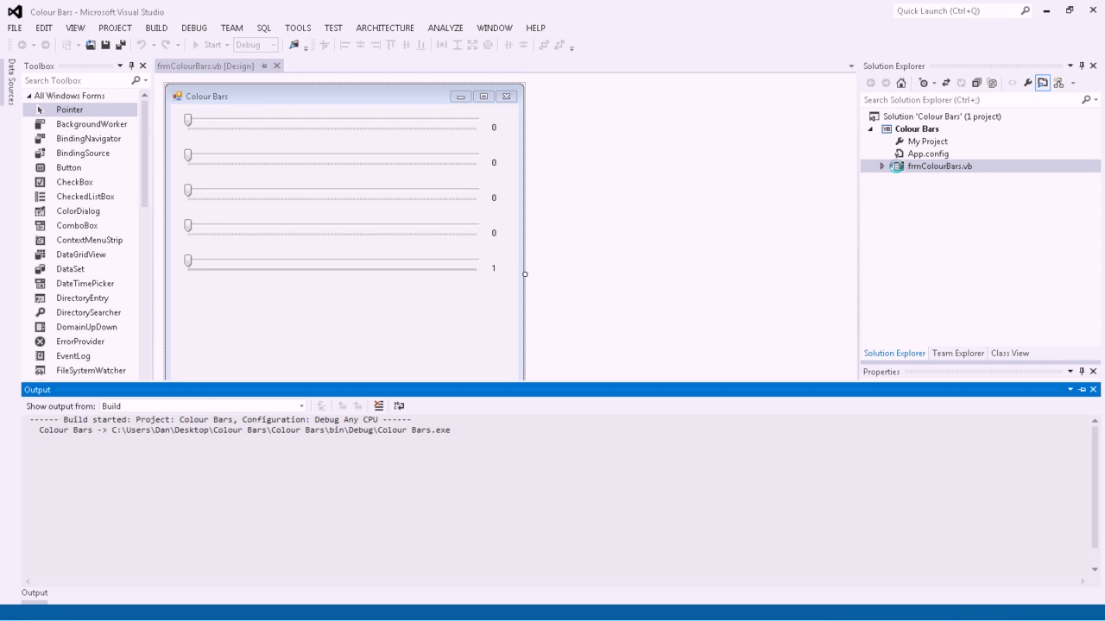
Slide the first track bar to maximum and move another in the running app.
click(210, 45)
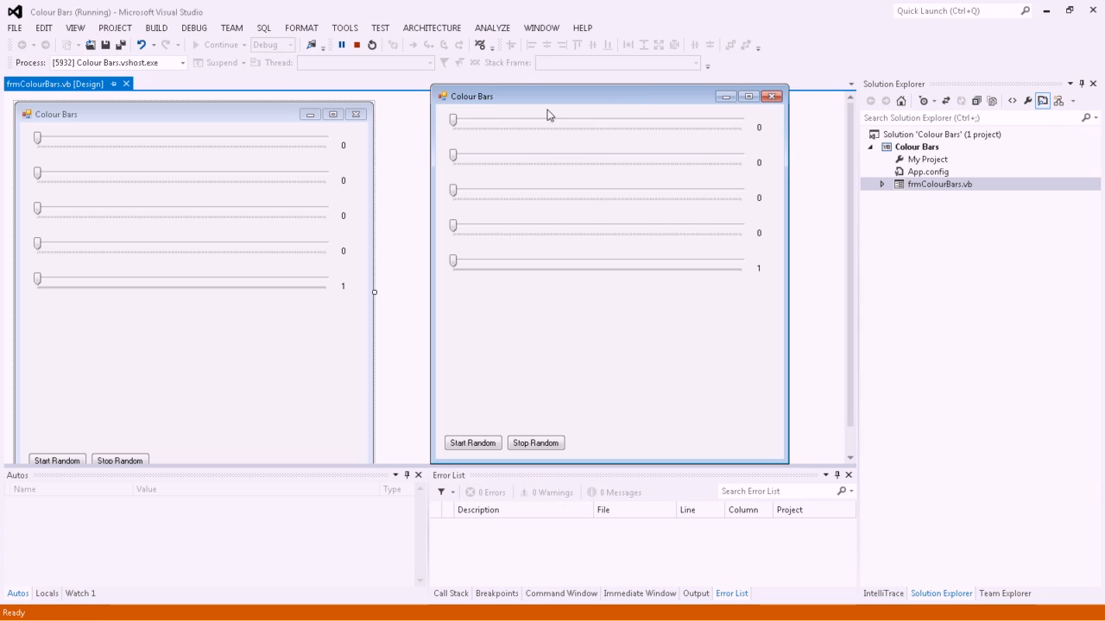
drag(453, 119, 627, 121)
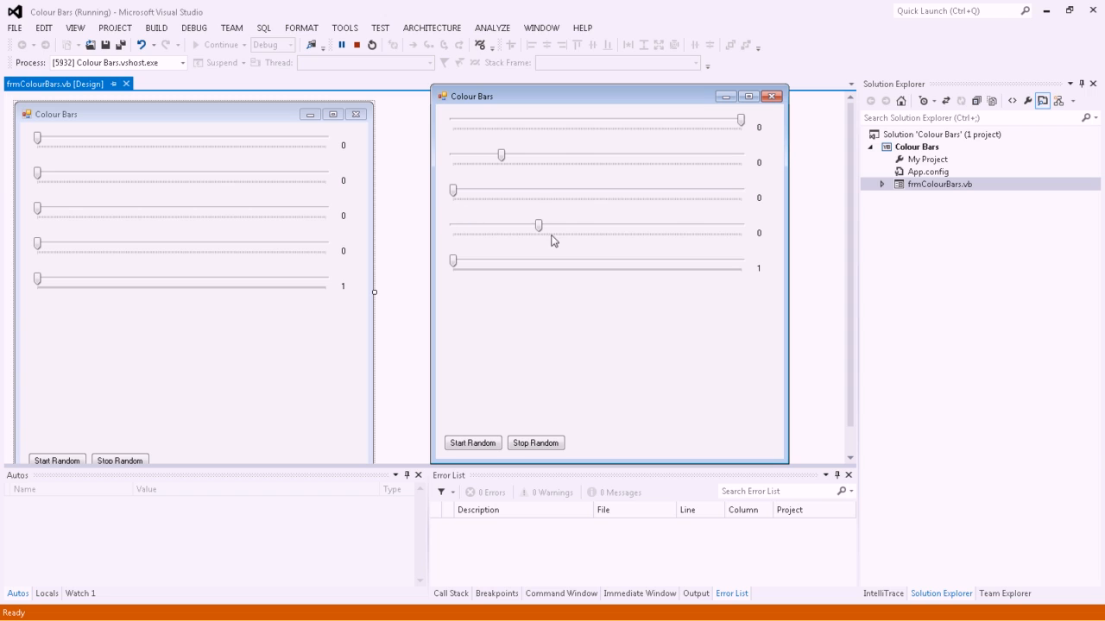
drag(451, 260, 673, 261)
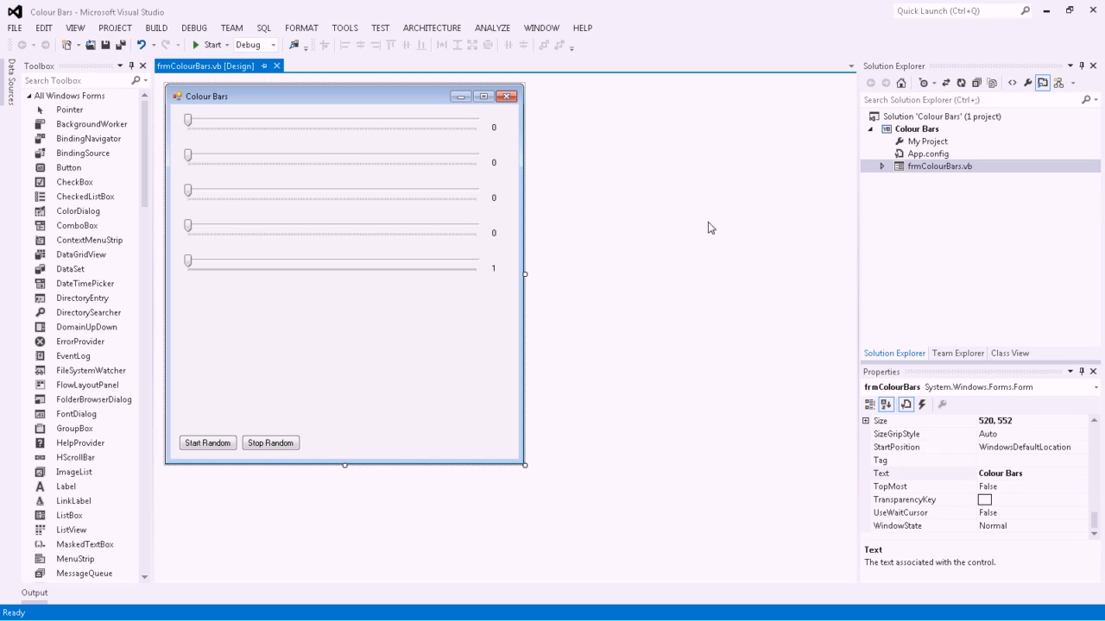
mouse_move(708, 229)
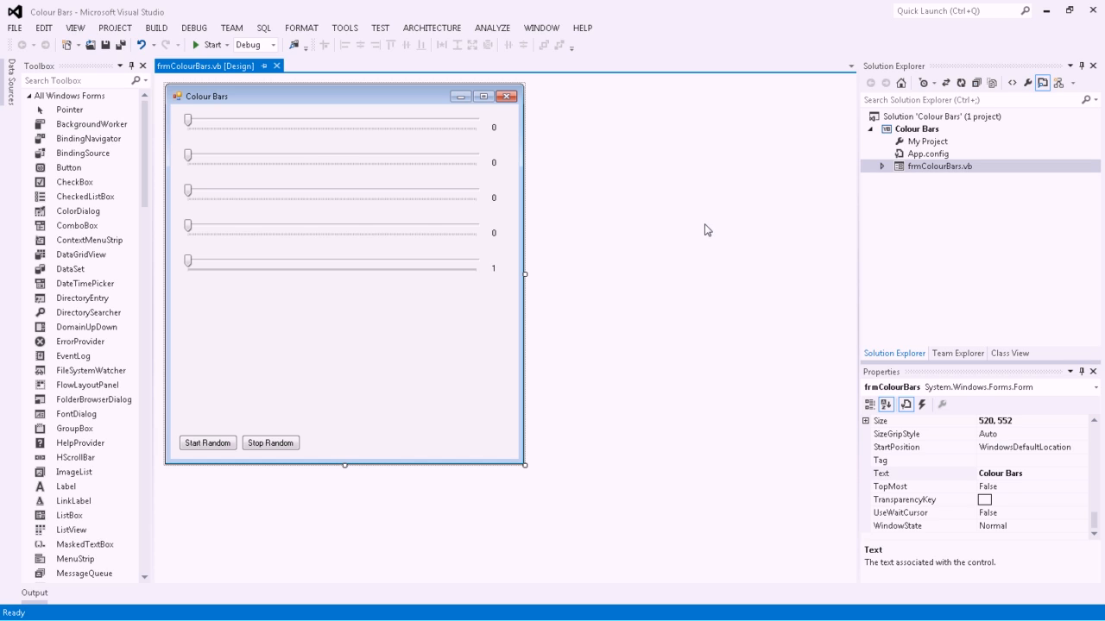
mouse_move(724, 272)
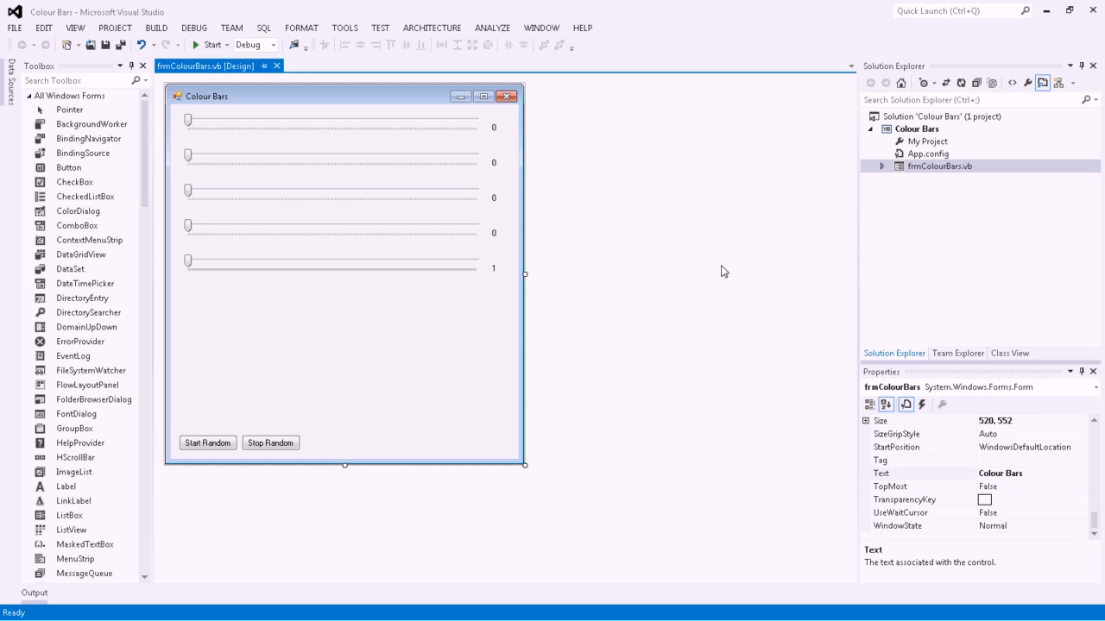
mouse_move(733, 255)
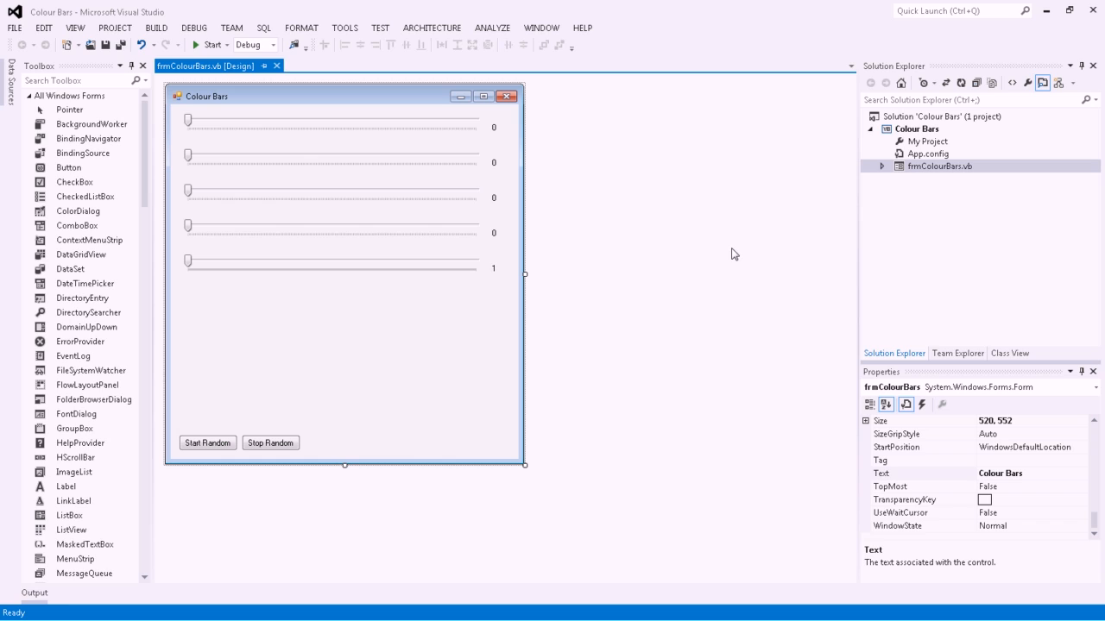
mouse_move(732, 256)
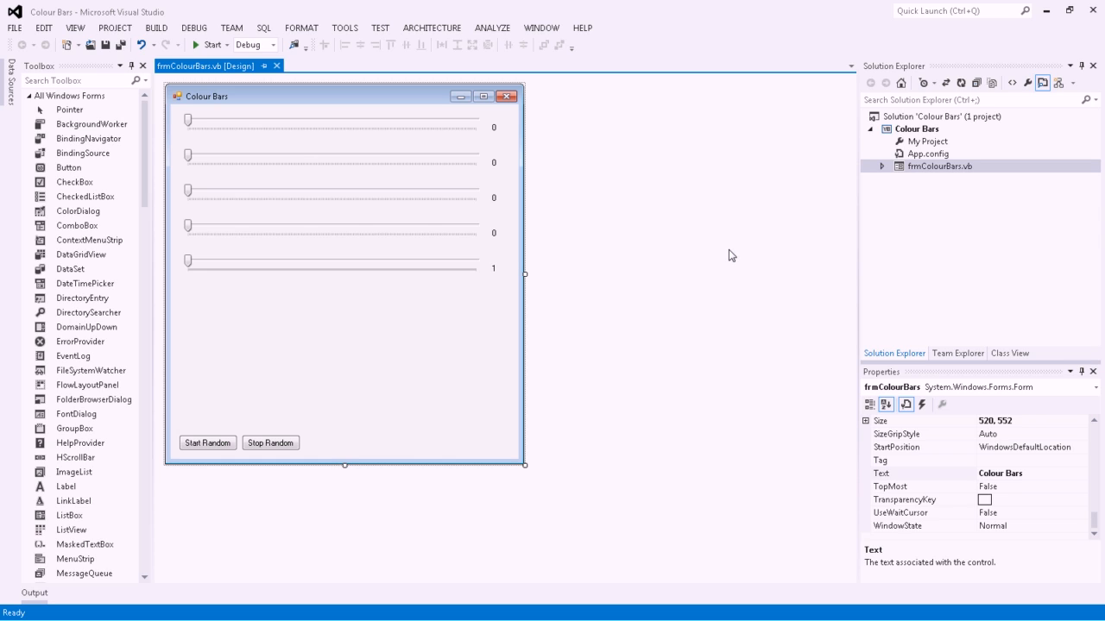
mouse_move(725, 259)
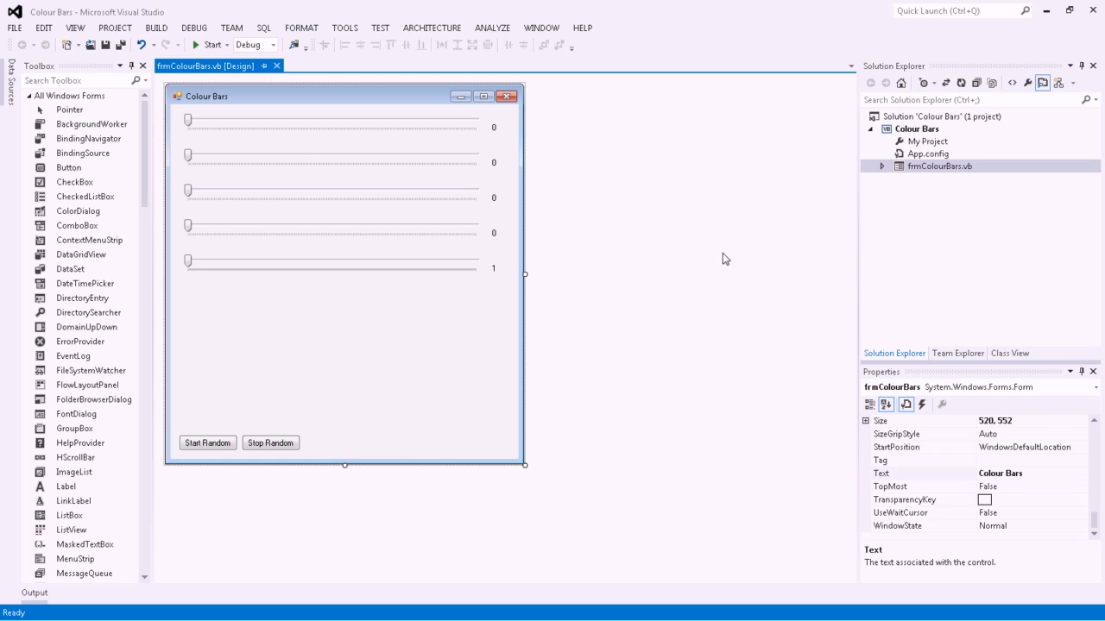